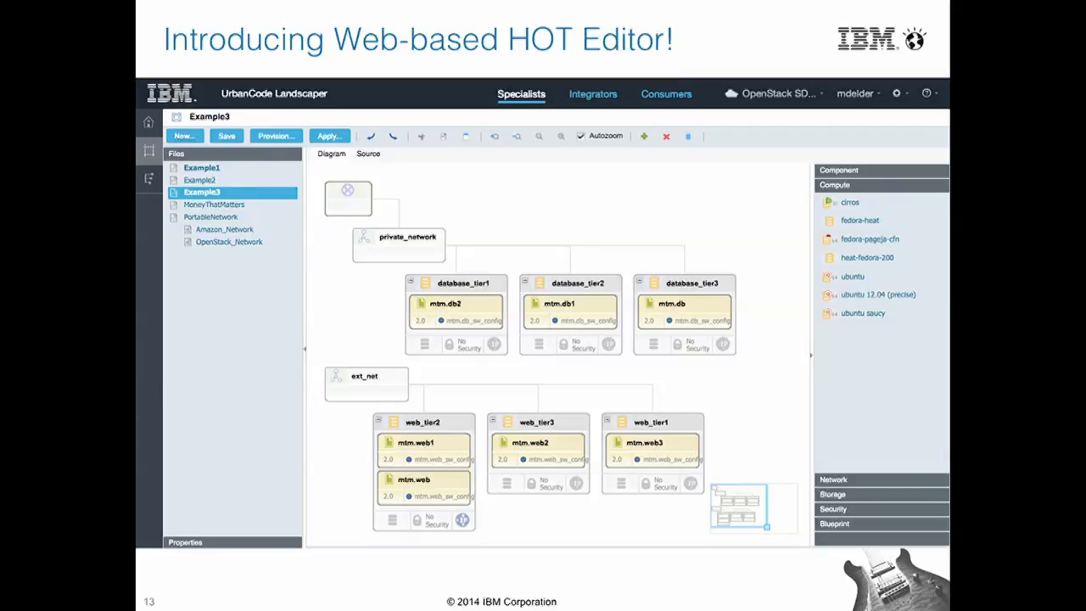
Leave the slideshow and show the UrbanCode Landscaper home page with its blueprints and environments.
left_click(368, 153)
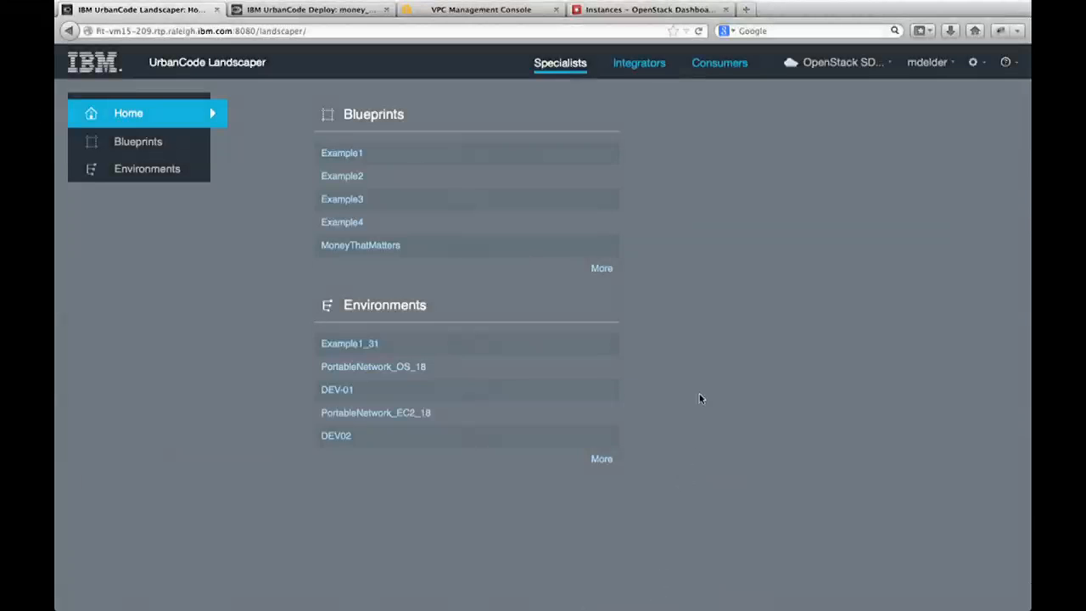
mouse_move(249, 170)
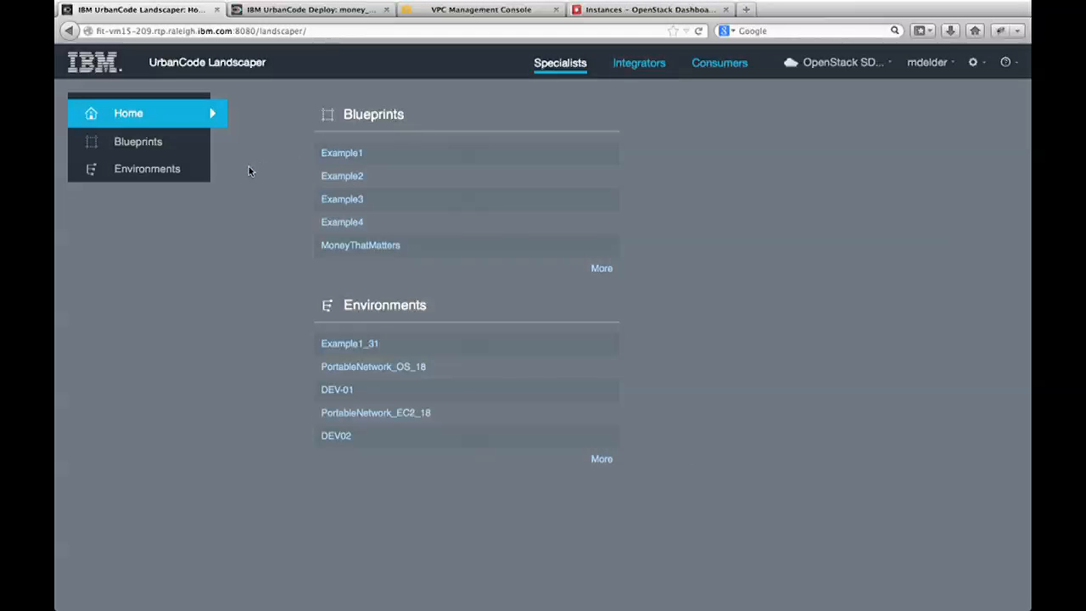
mouse_move(231, 169)
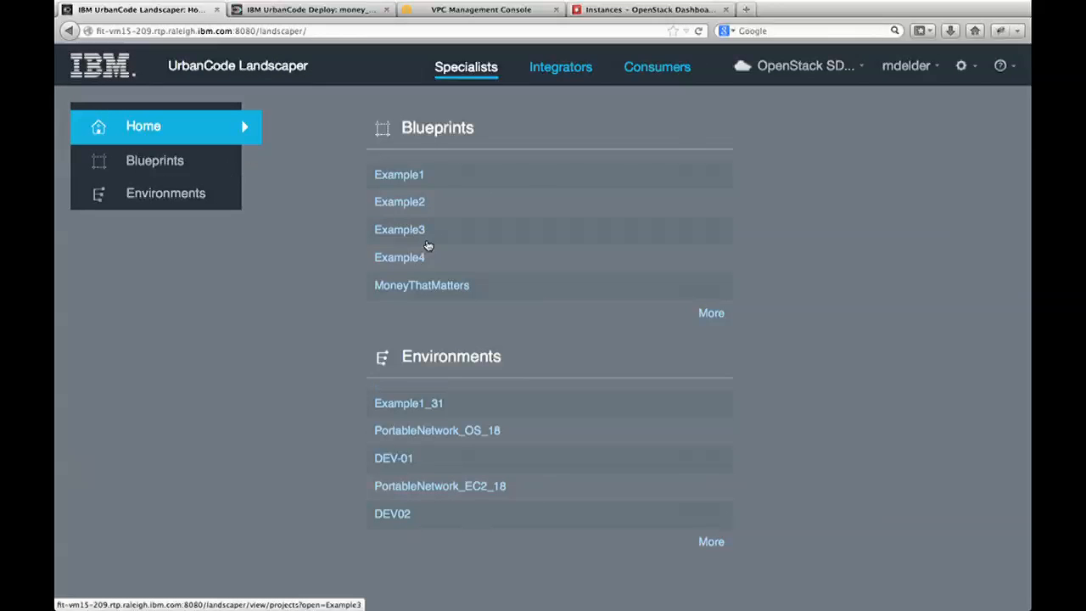
mouse_move(320, 189)
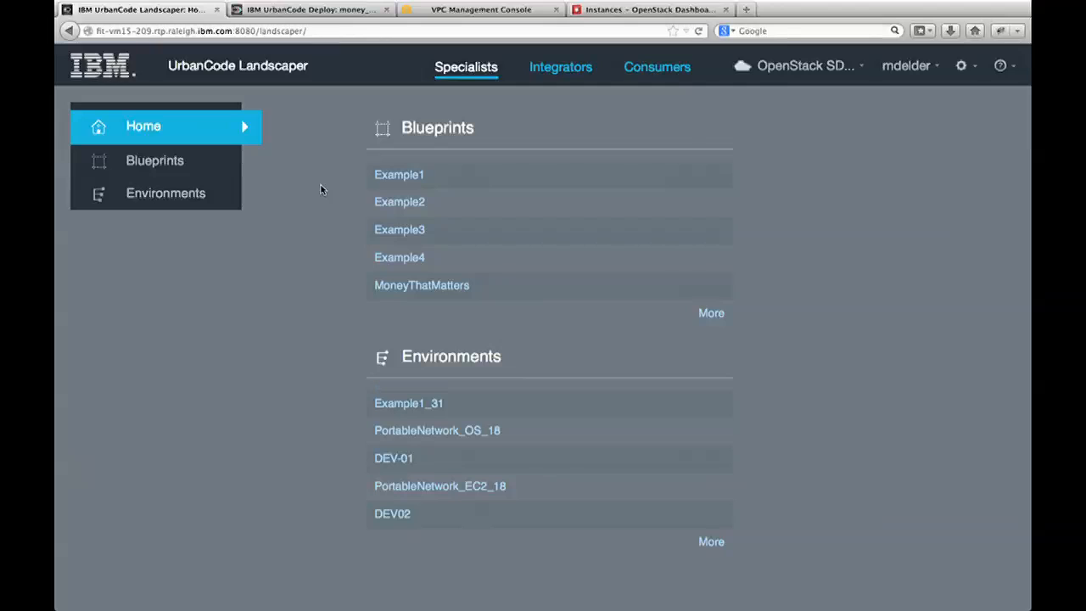
mouse_move(465, 159)
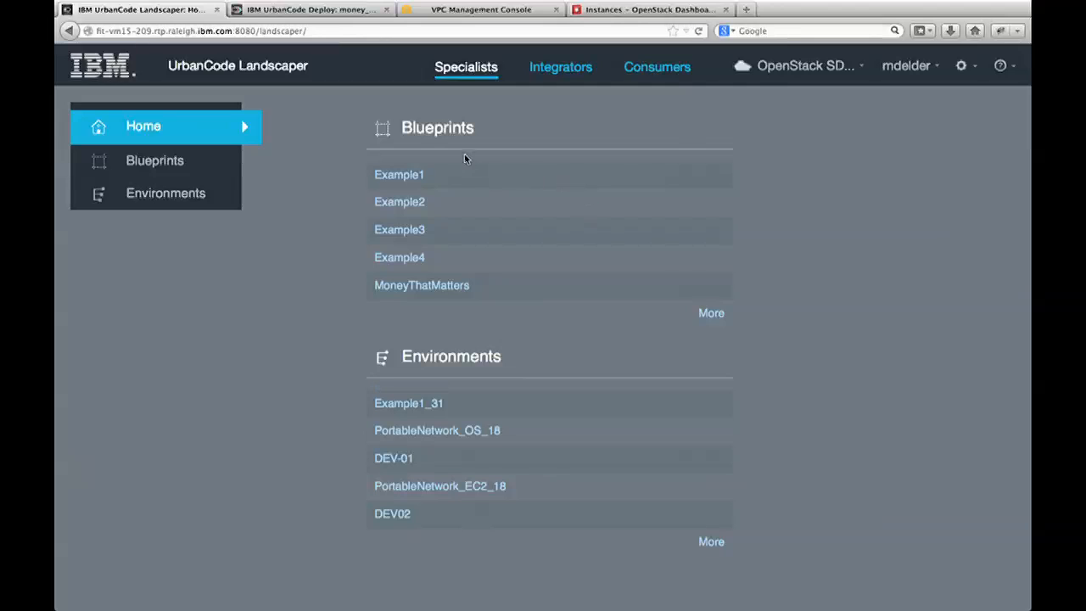
mouse_move(416, 454)
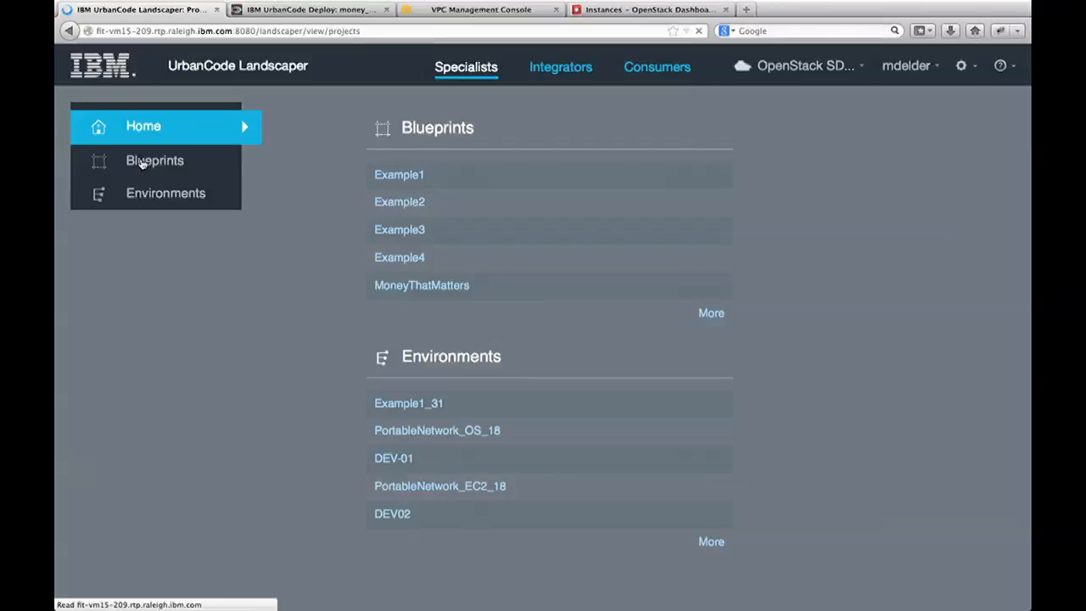
Open Example1 from the Blueprints list to display its ext_net and example1_server diagram.
left_click(155, 160)
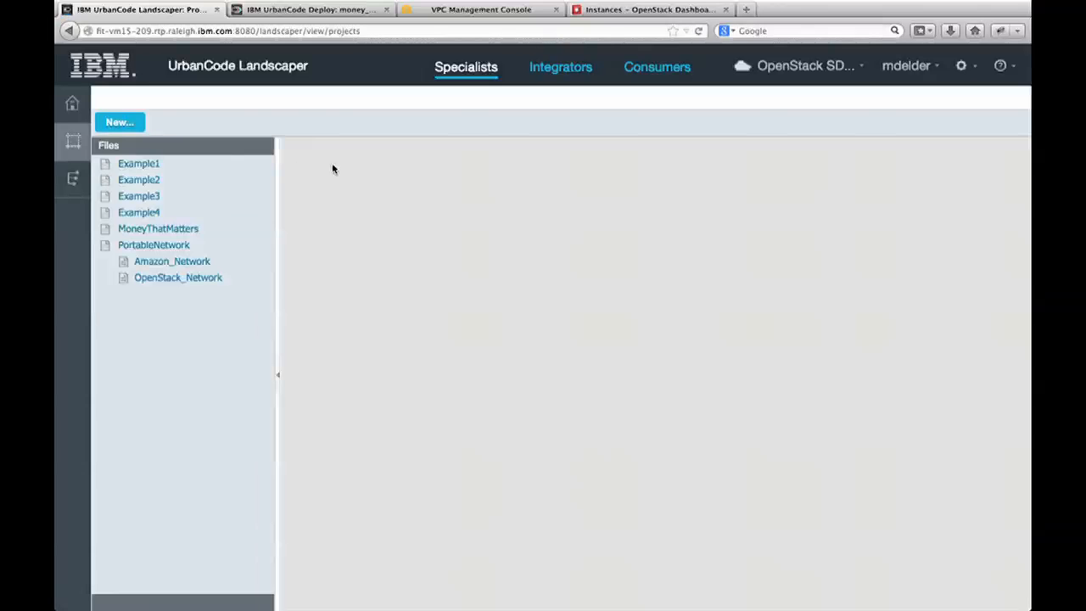
left_click(141, 163)
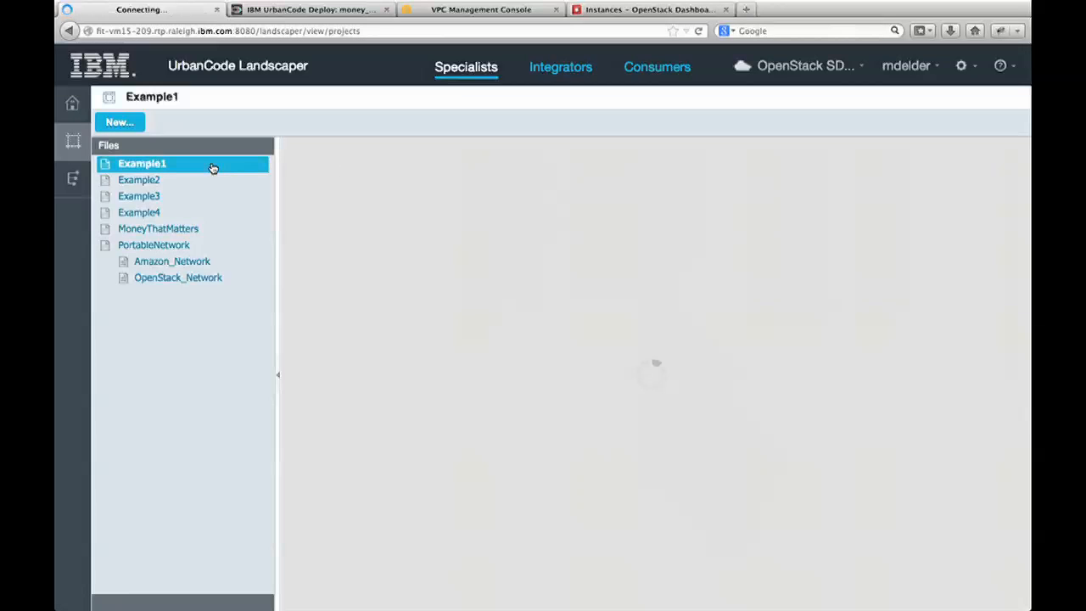
left_click(142, 163)
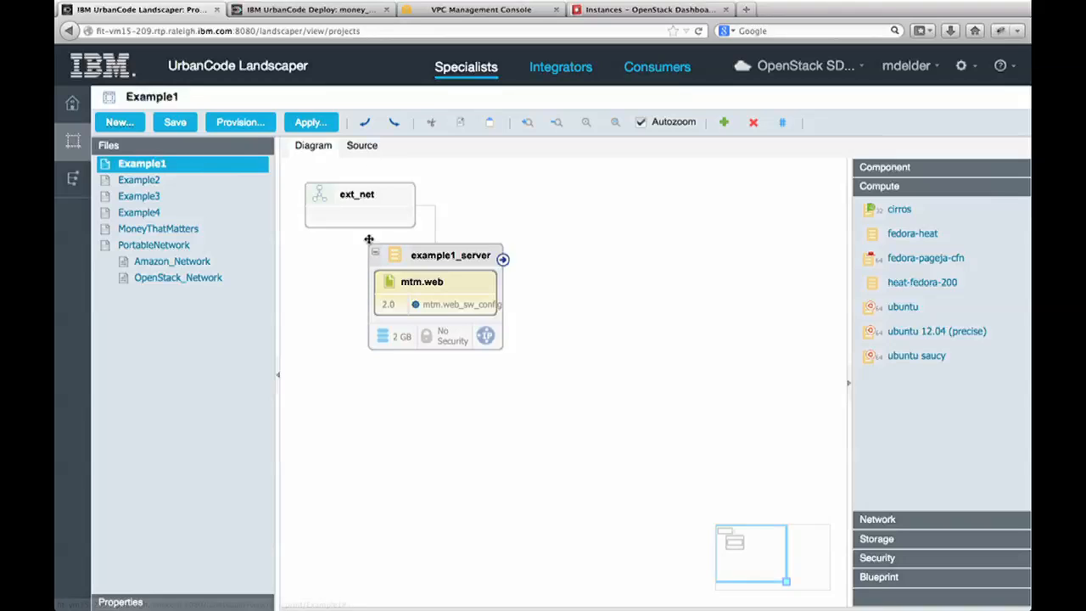
Inspect example1_server's mtm.web properties (timeout 720, version 2.0) and view the blueprint source.
left_click(358, 203)
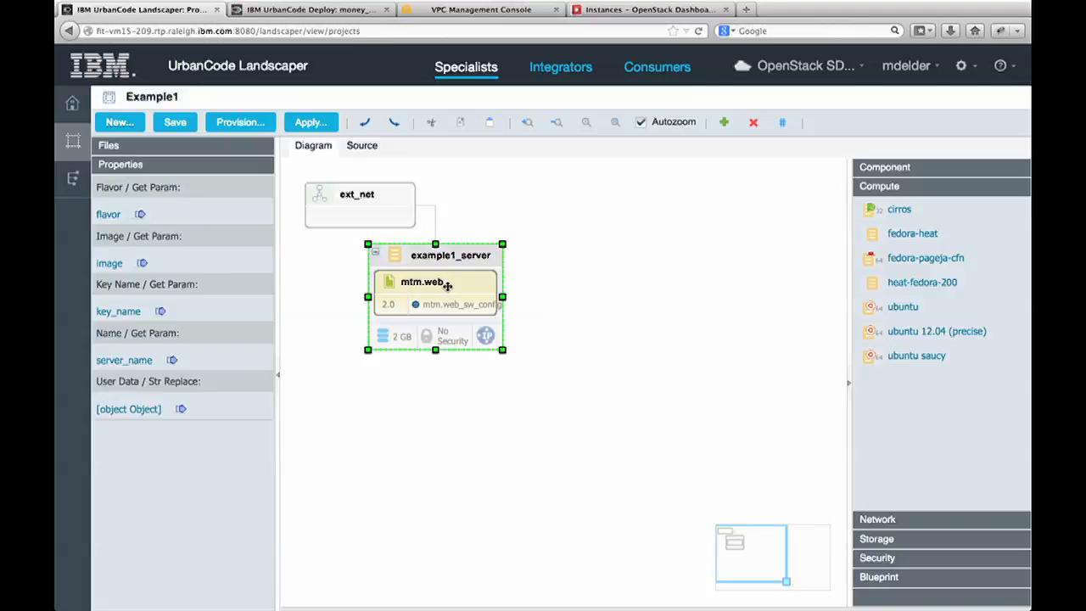
left_click(422, 282)
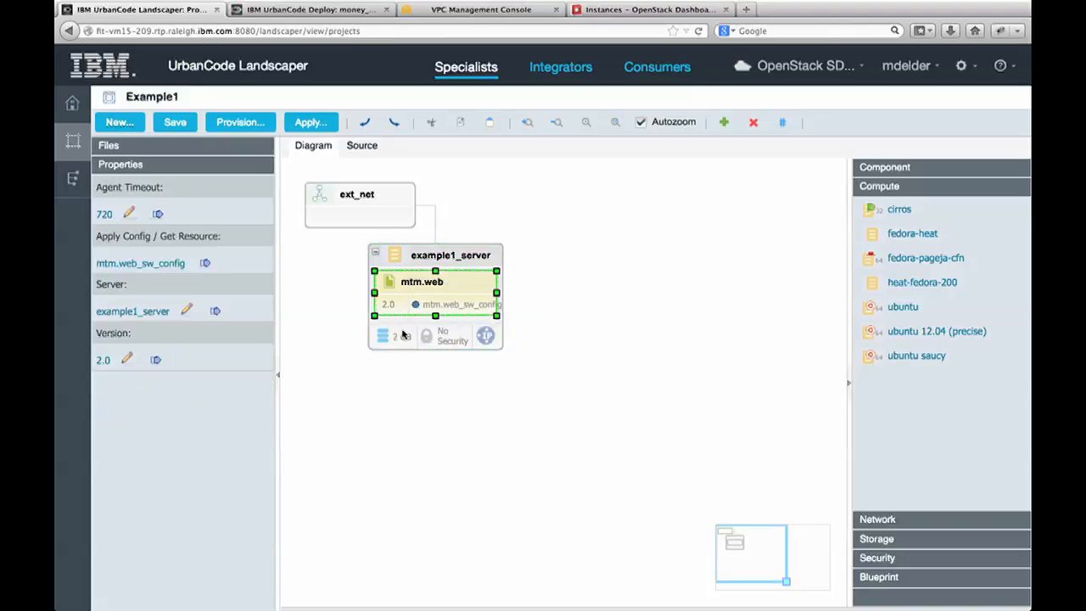
mouse_move(384, 337)
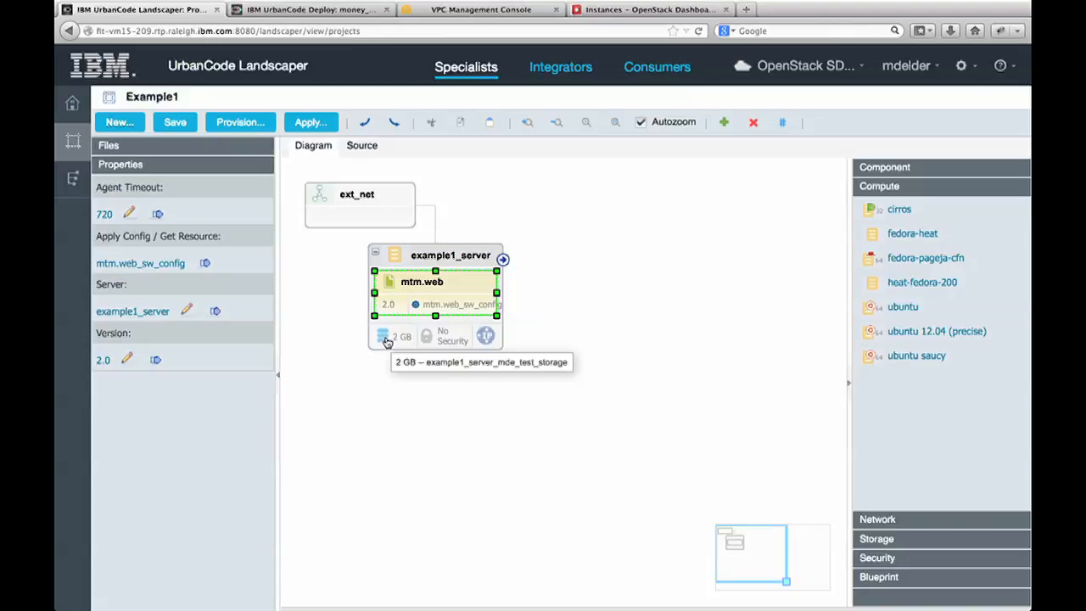
mouse_move(398, 338)
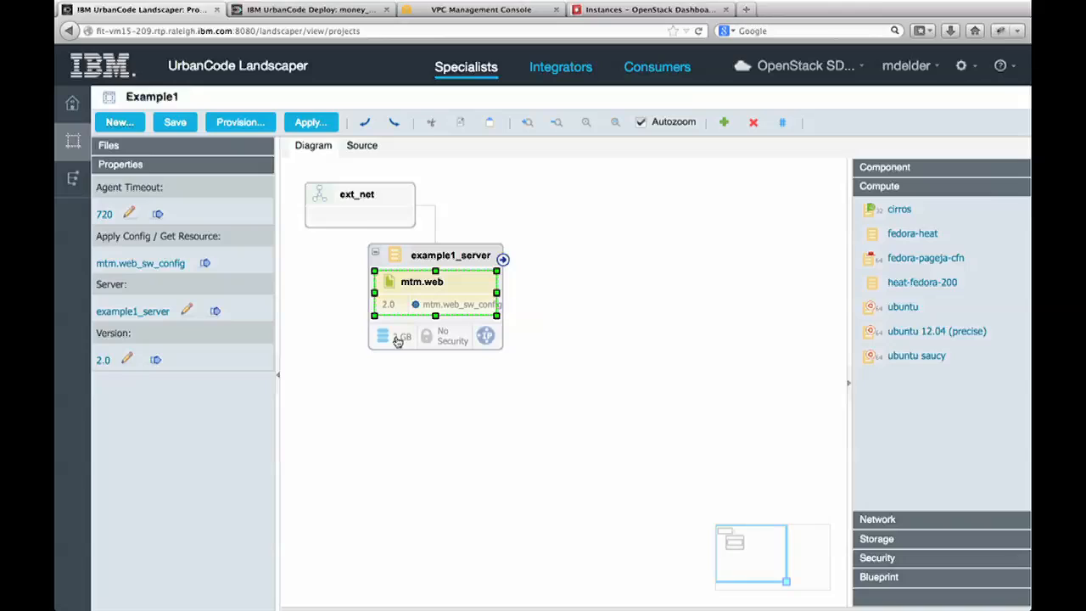
mouse_move(390, 341)
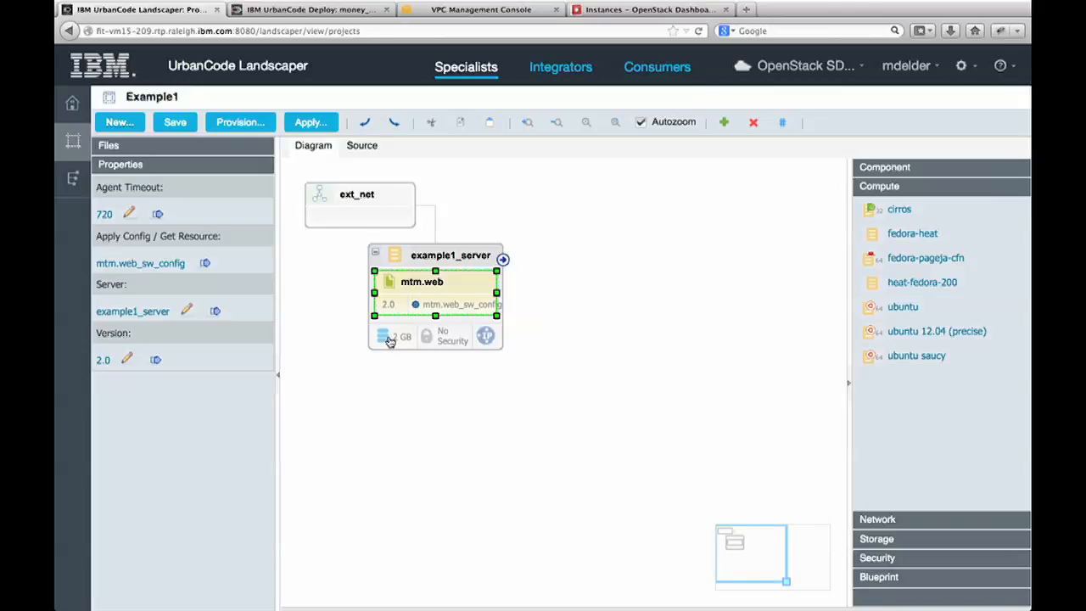
mouse_move(433, 342)
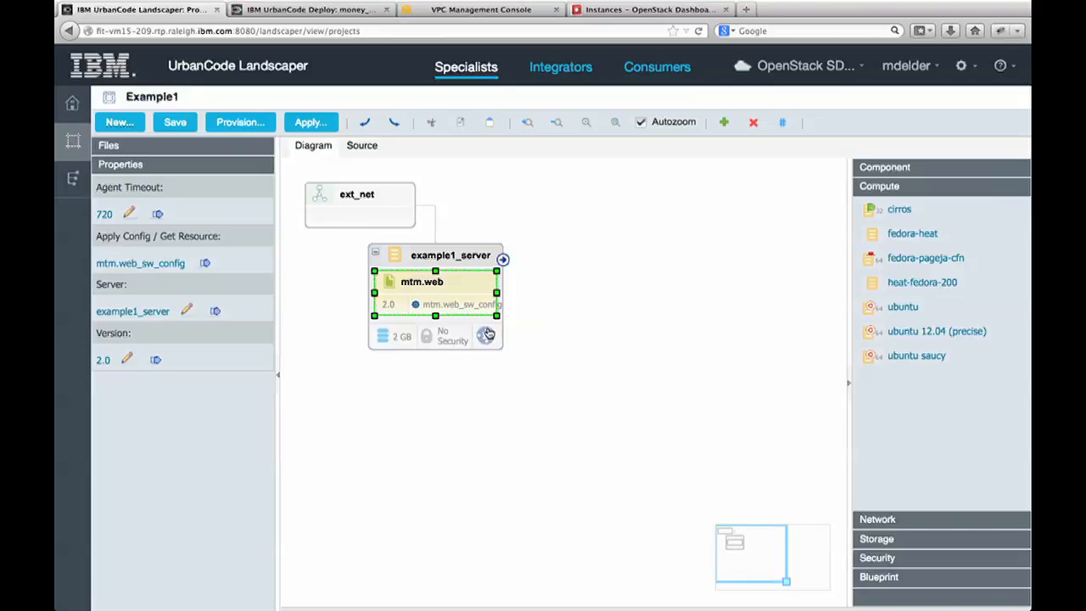
mouse_move(487, 334)
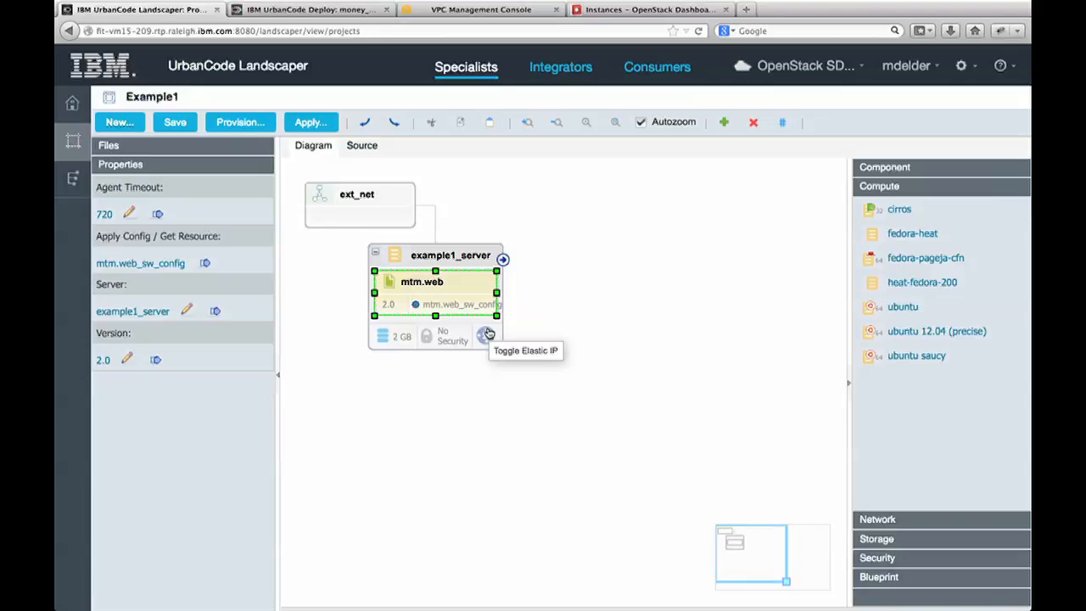
mouse_move(366, 169)
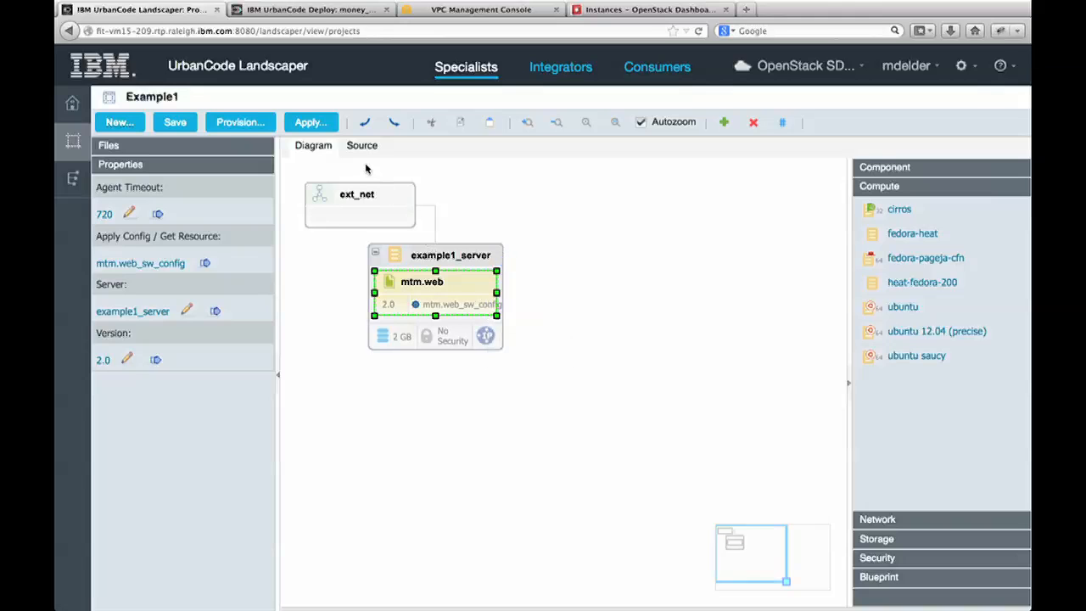
left_click(351, 145)
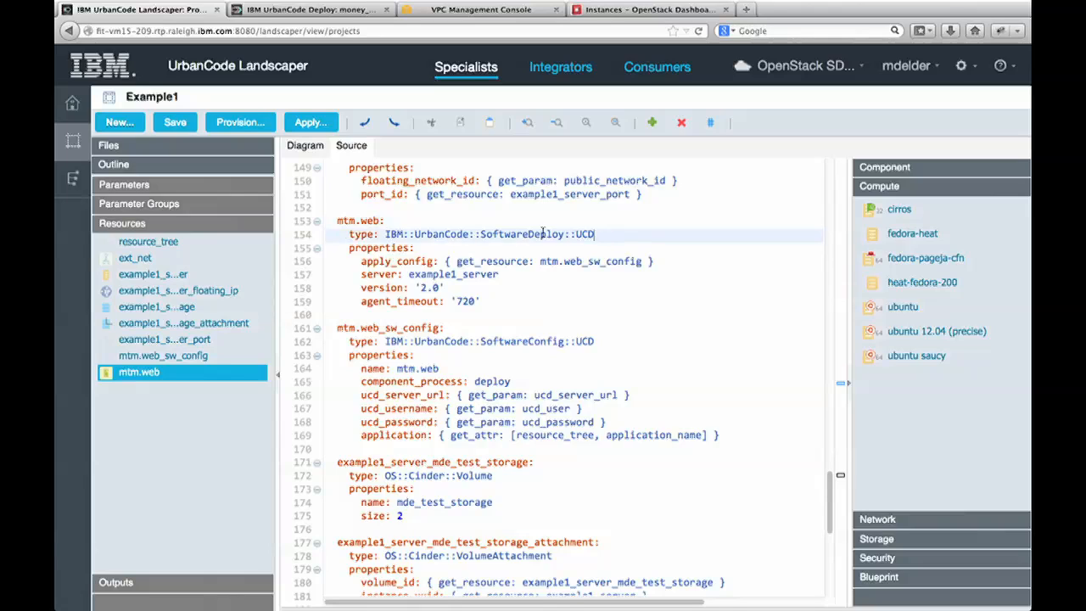
double_click(490, 234)
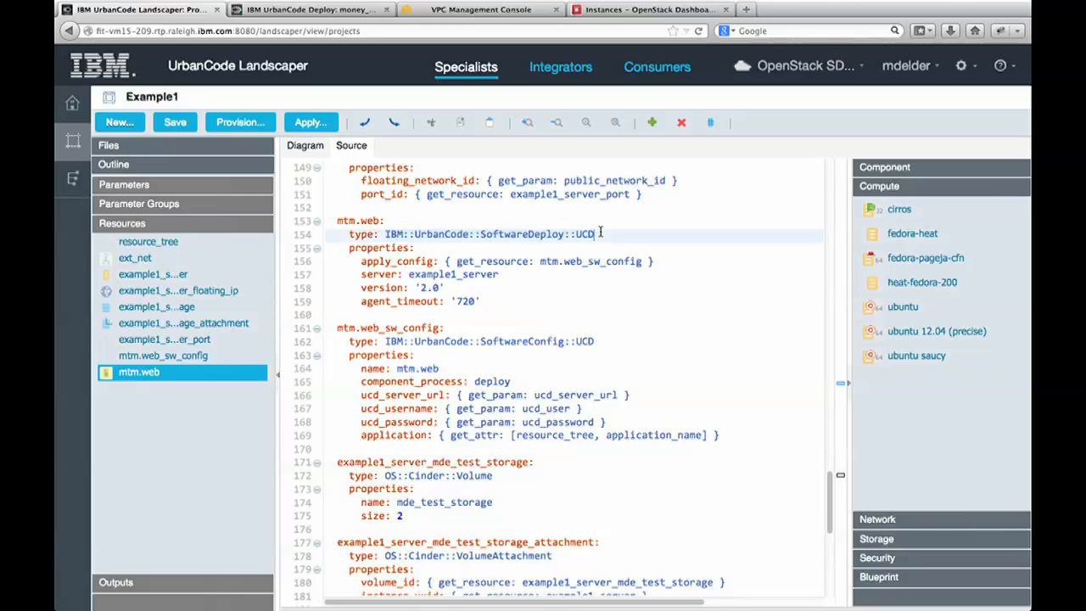
key("BackSpace")
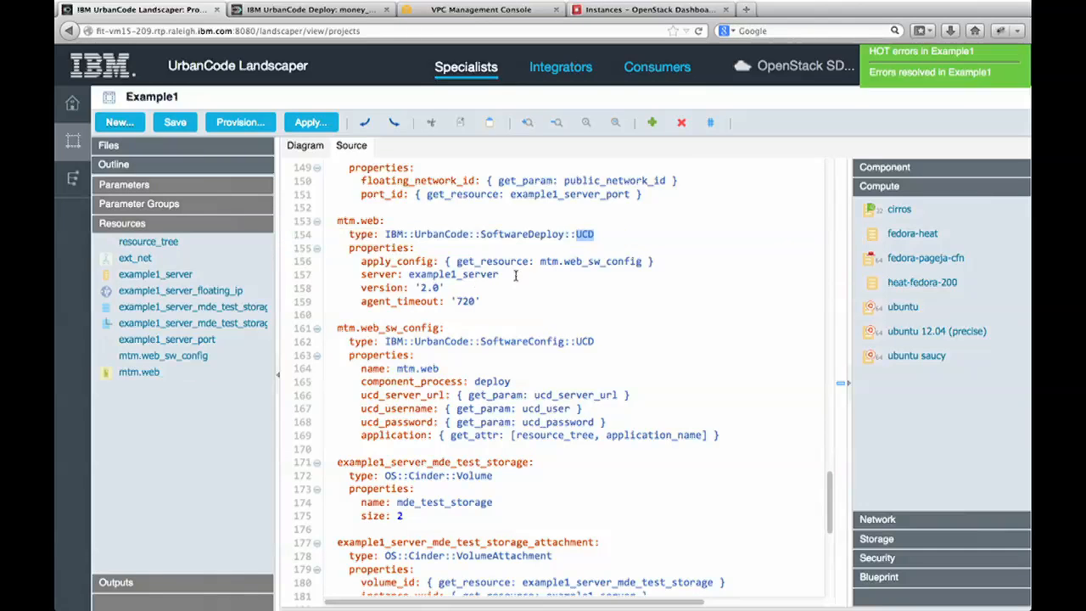
mouse_move(616, 394)
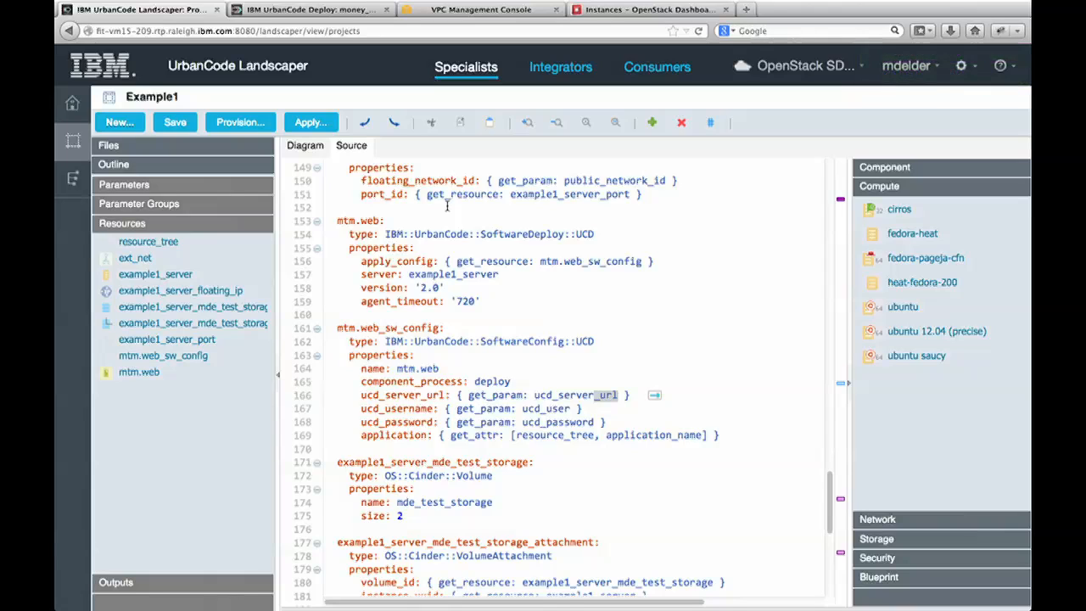
mouse_move(717, 308)
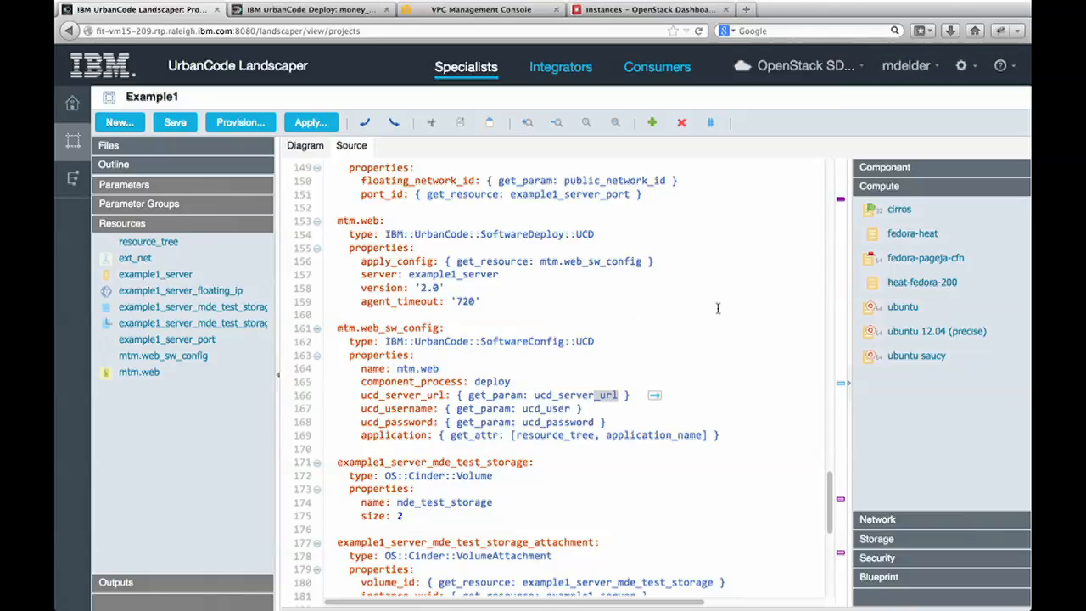
mouse_move(844, 380)
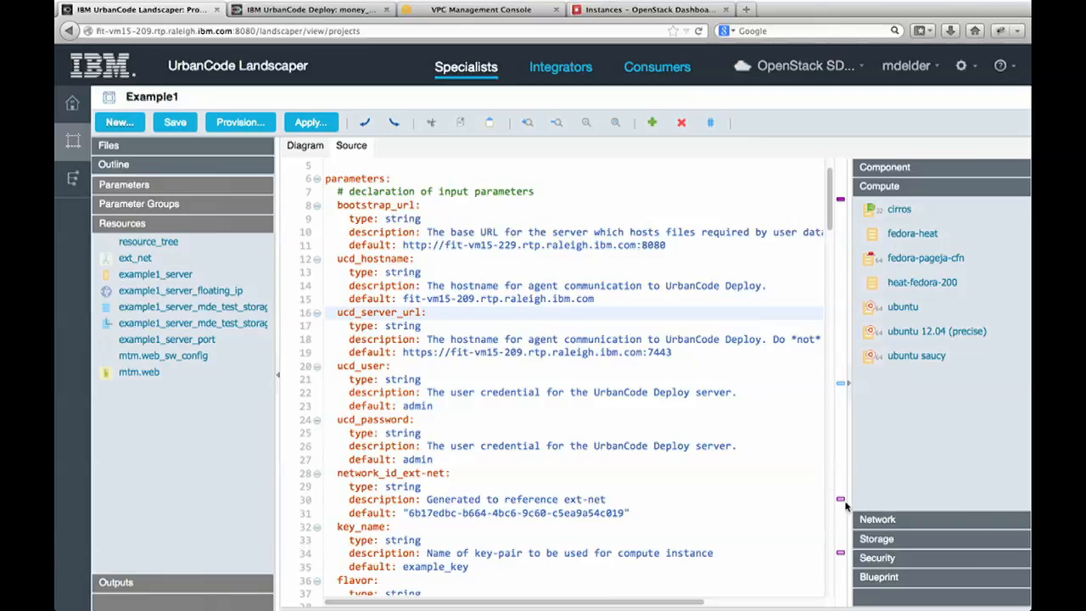
scroll("down", 3)
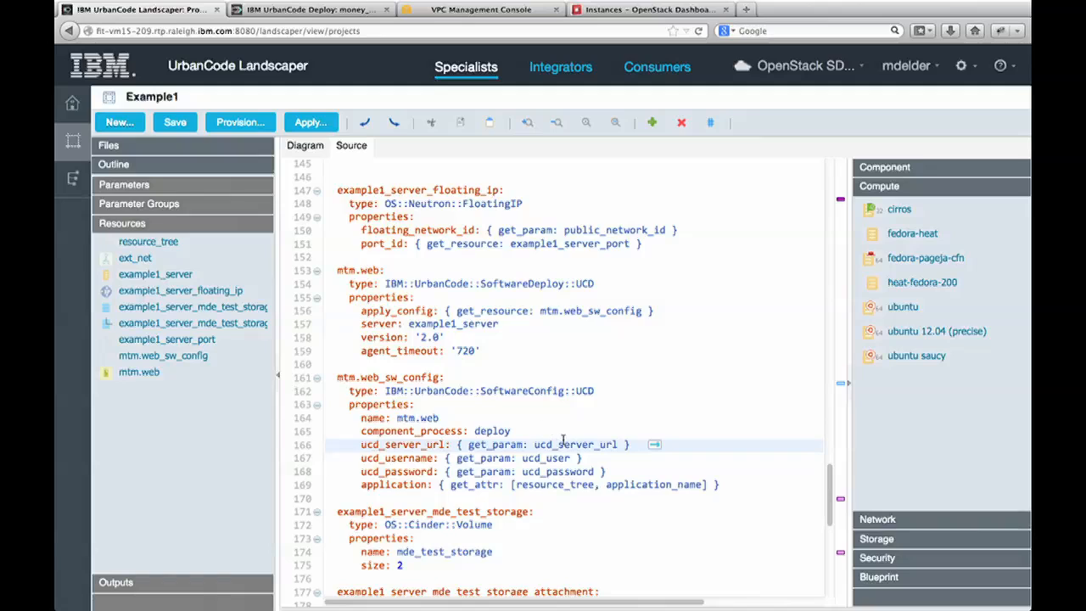
left_click(163, 355)
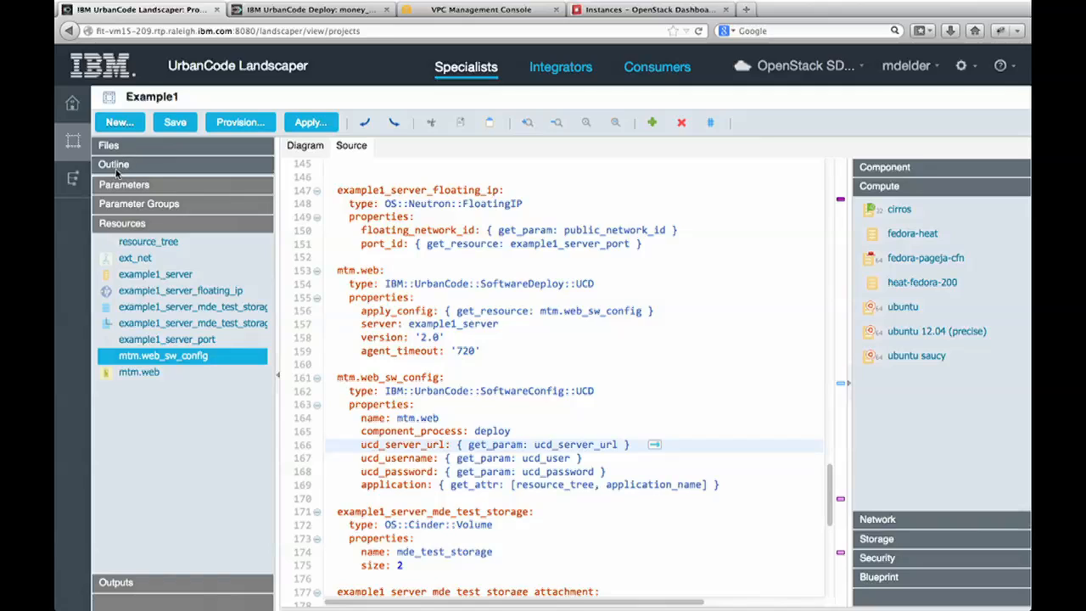
Jump to the example1_server and floating IP definitions, then show the blueprint Files list.
left_click(107, 145)
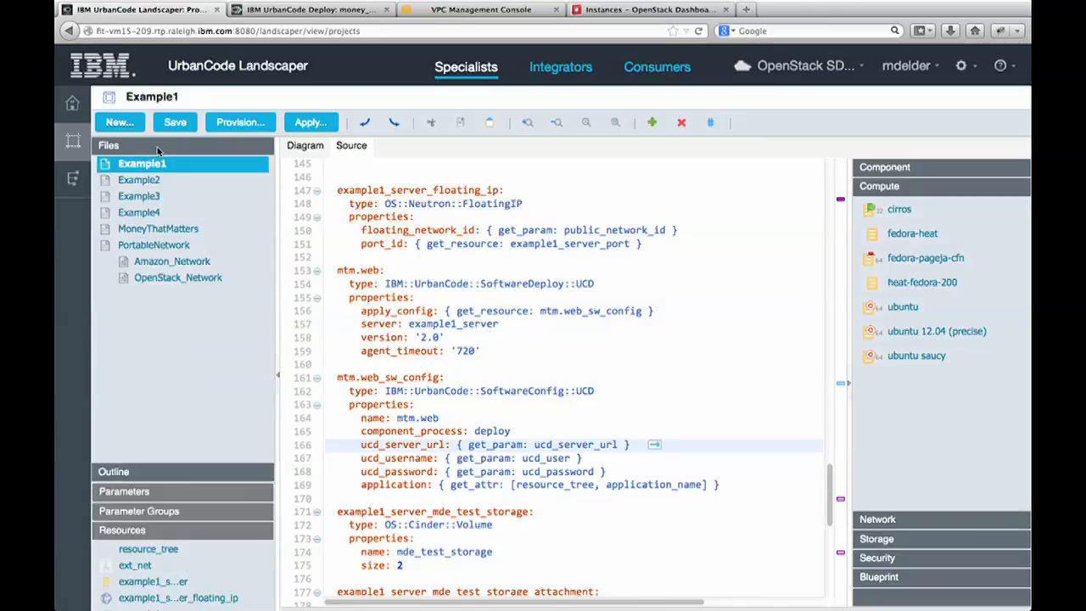
left_click(108, 145)
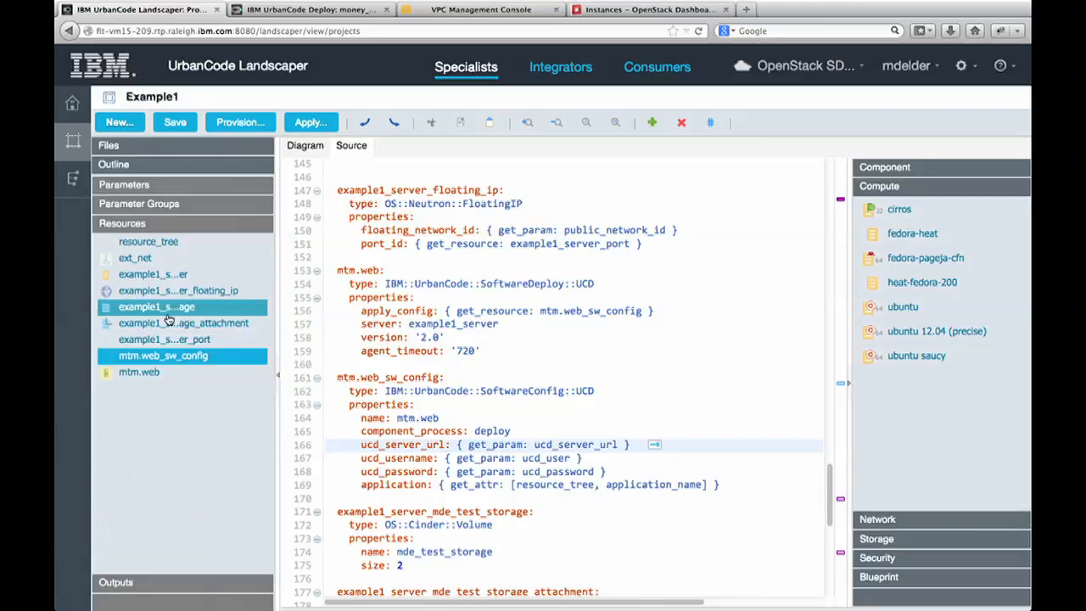
left_click(153, 273)
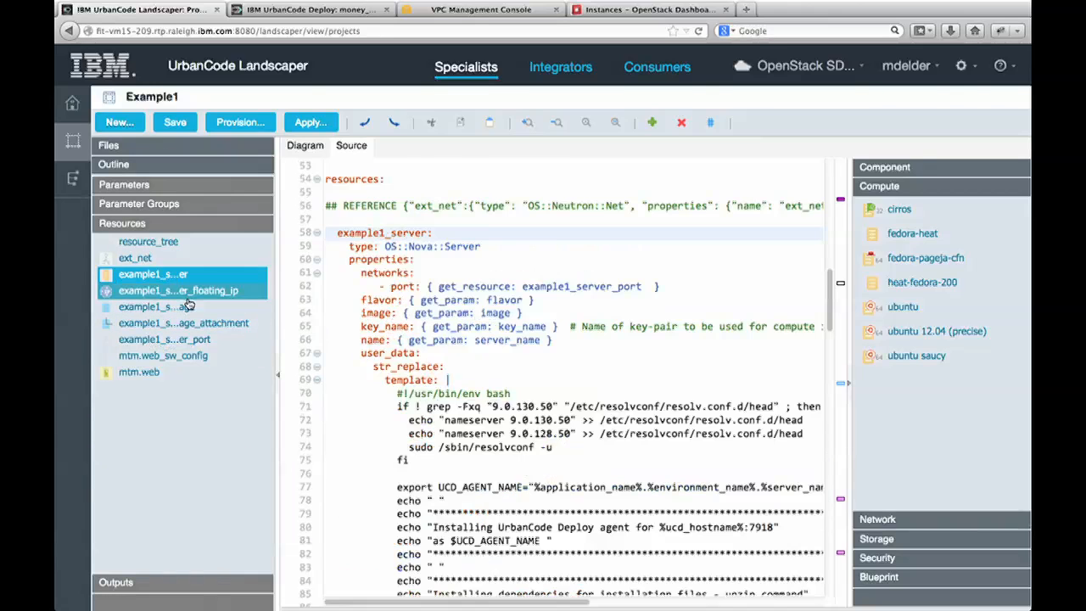
left_click(178, 290)
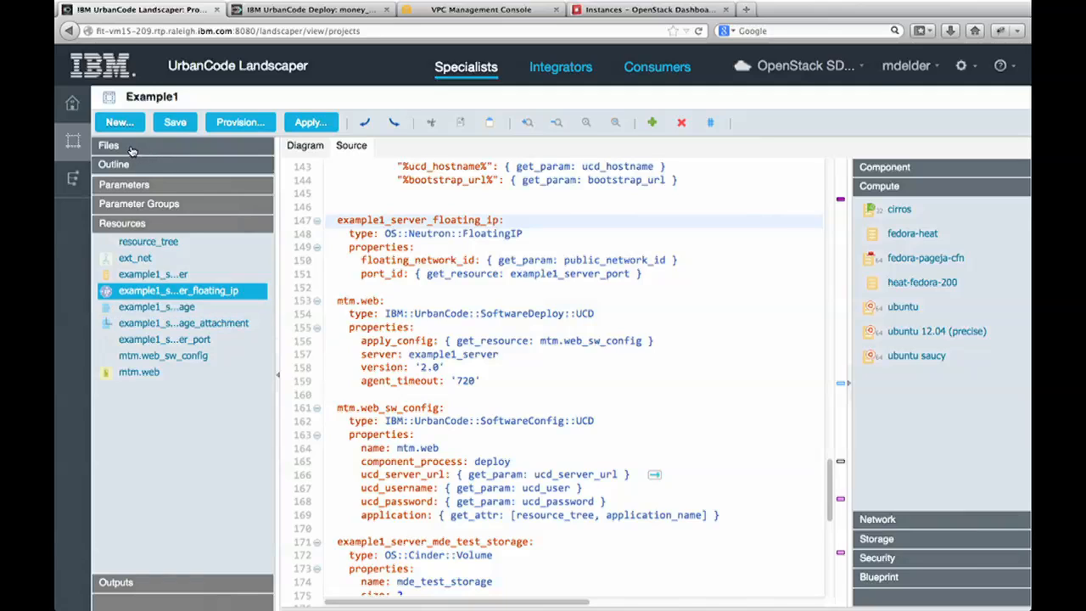
left_click(109, 145)
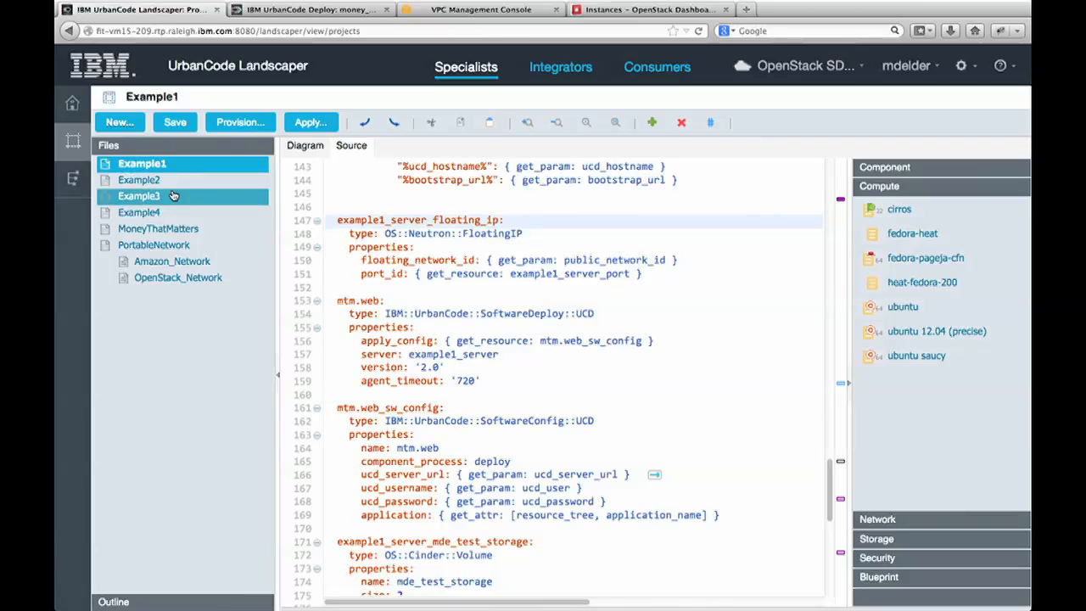
Open Example3, view its template source, and return to its diagram.
left_click(142, 212)
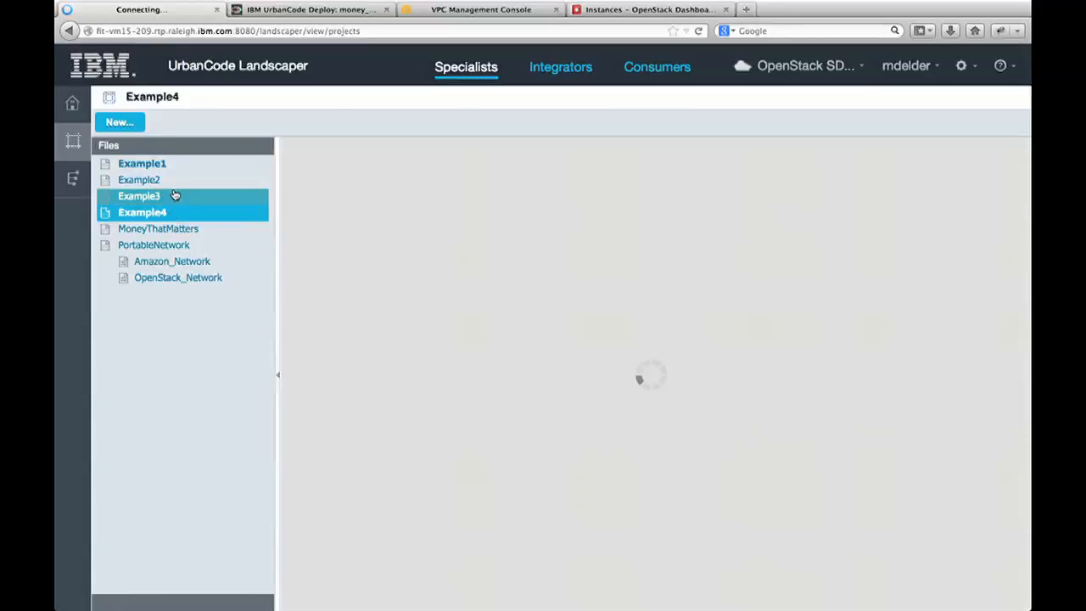
left_click(138, 196)
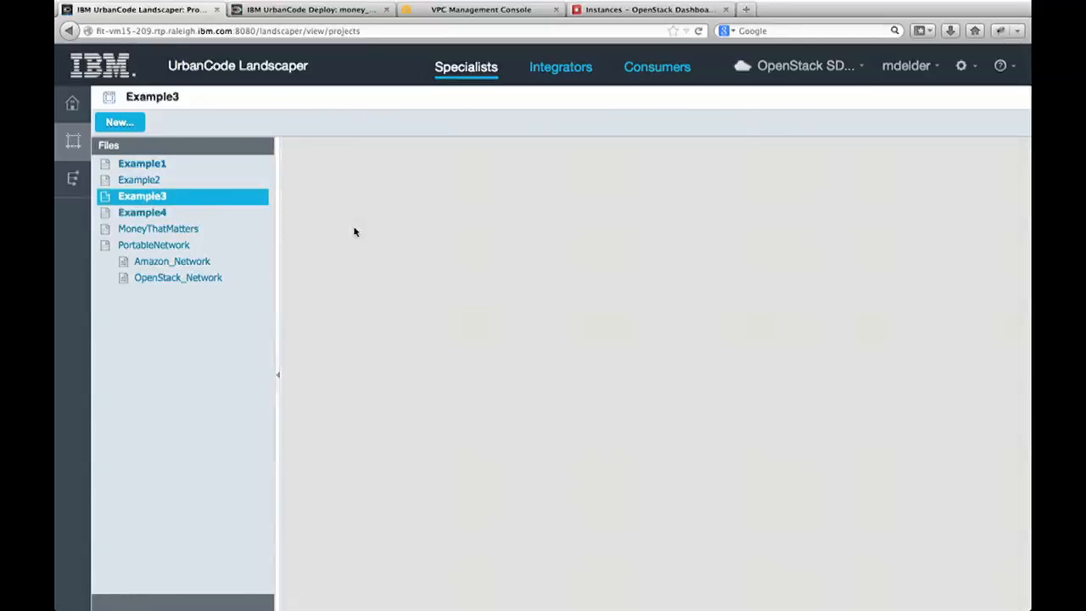
left_click(141, 195)
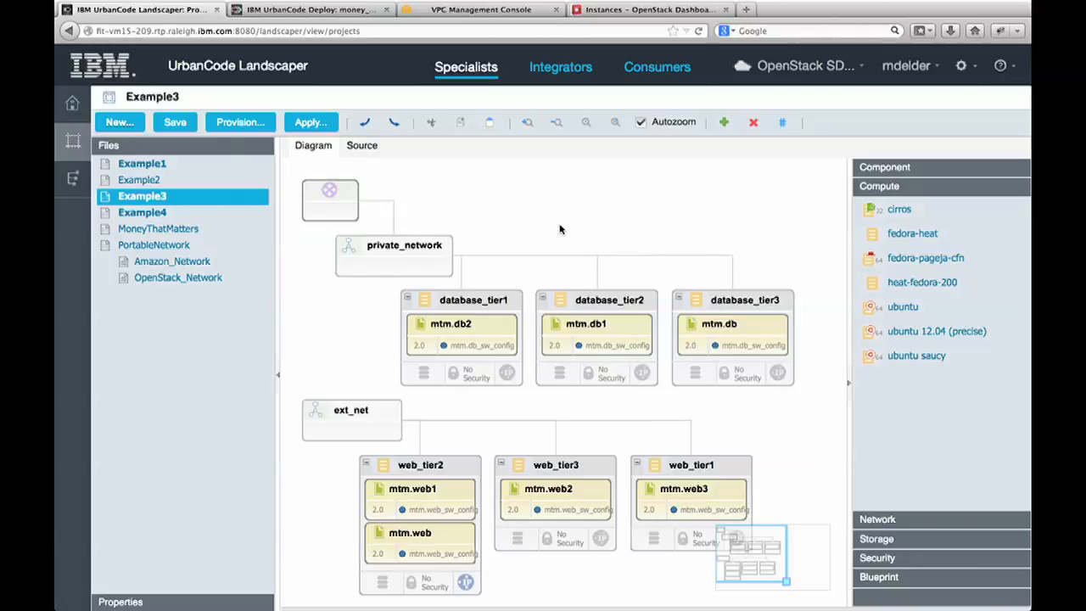
mouse_move(407, 178)
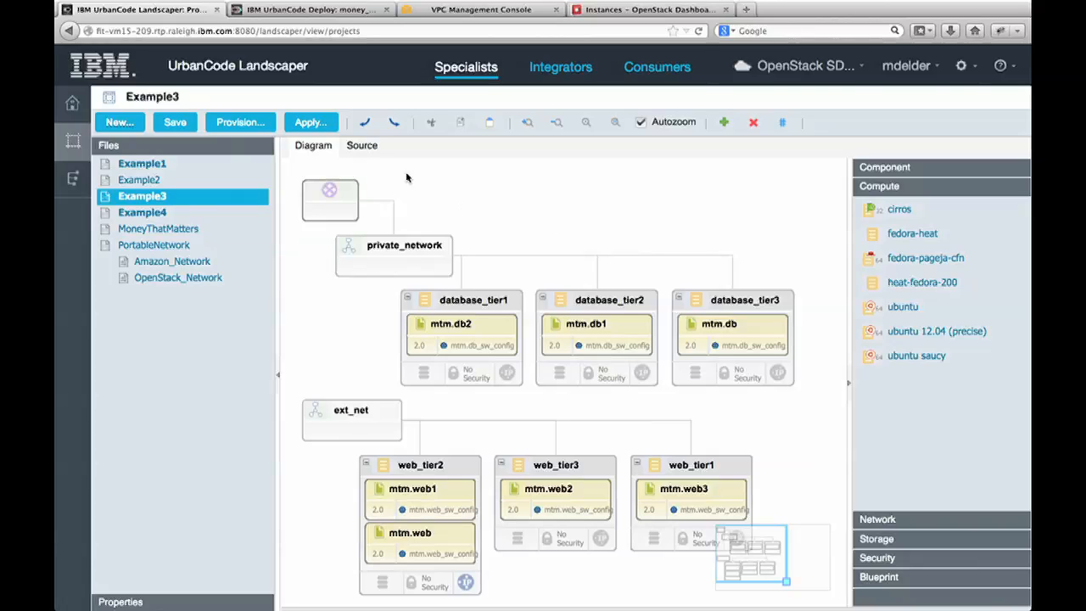
left_click(350, 145)
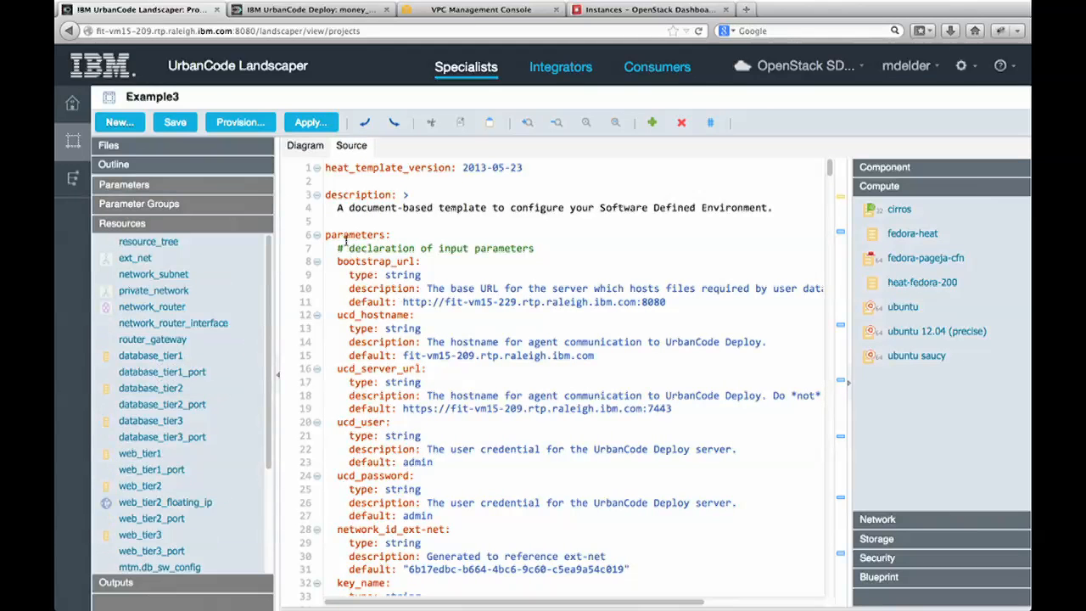
left_click(304, 145)
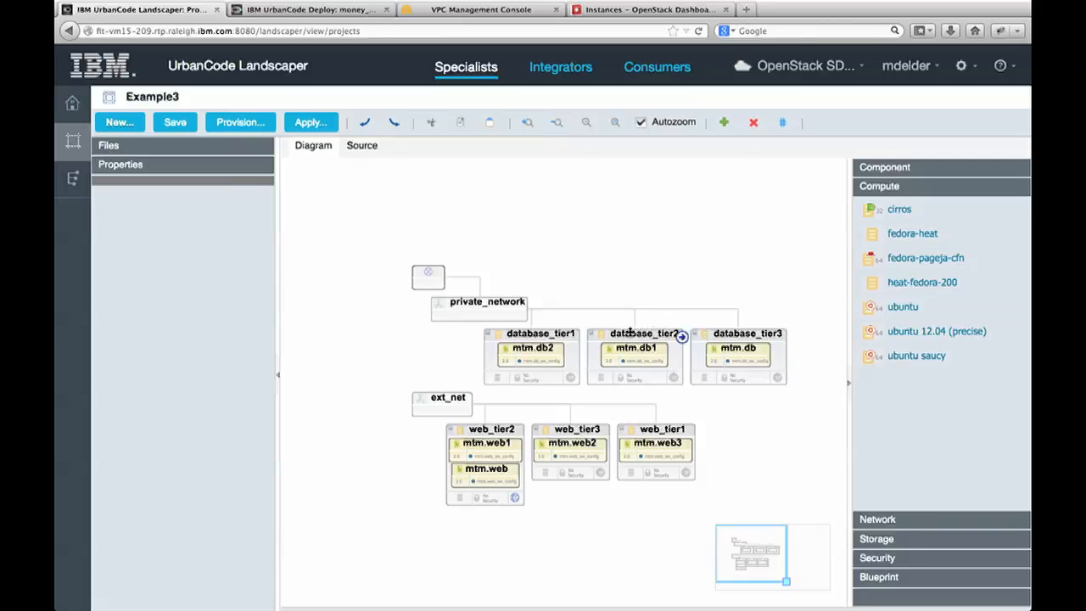
mouse_move(632, 333)
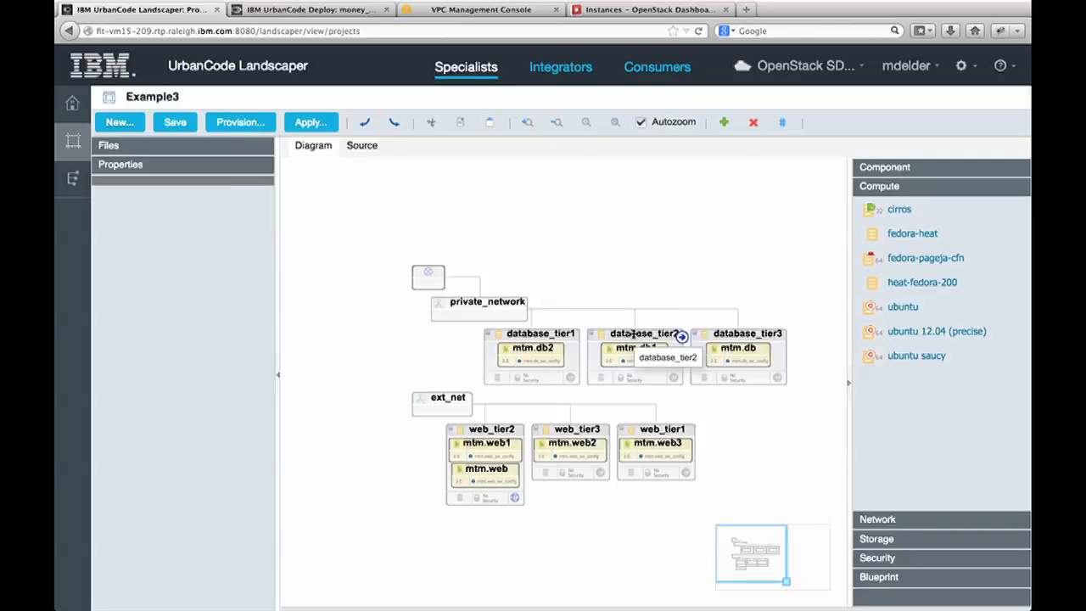
mouse_move(449, 322)
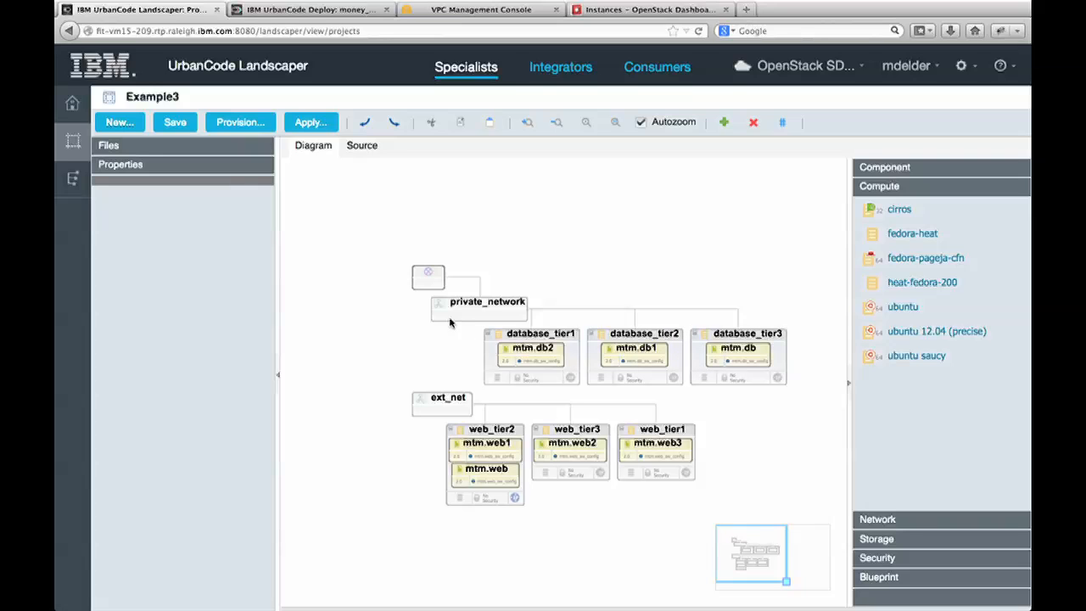
left_click(350, 145)
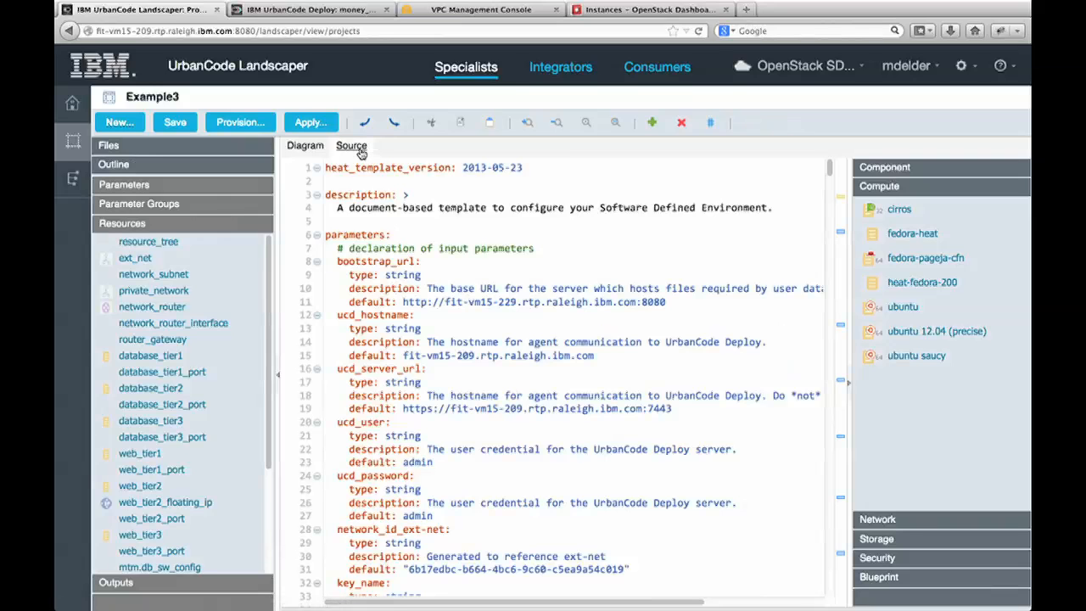
left_click(556, 122)
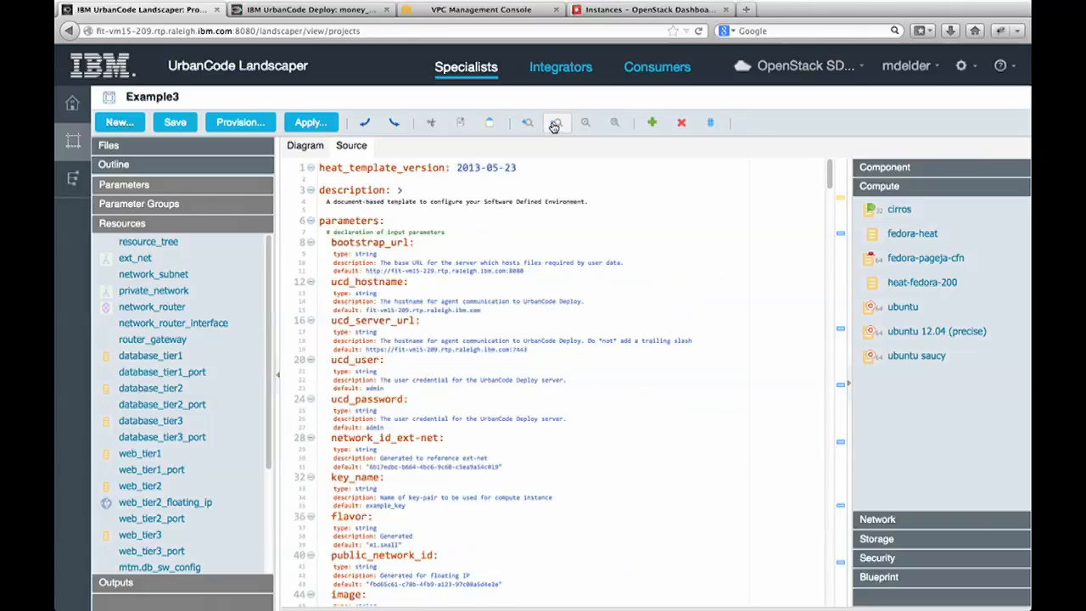
left_click(710, 122)
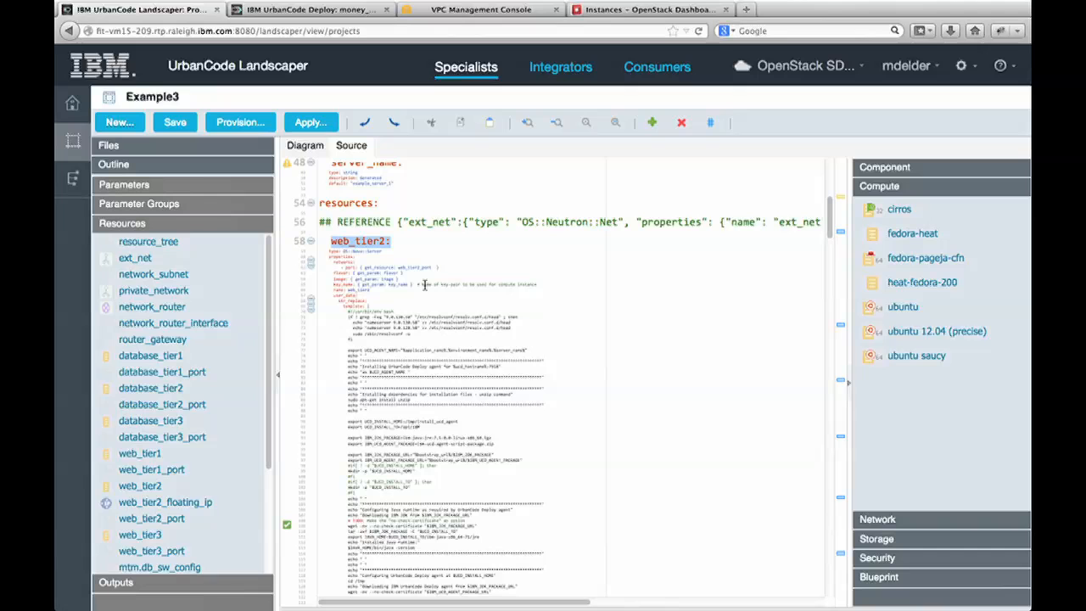
scroll("down", 3)
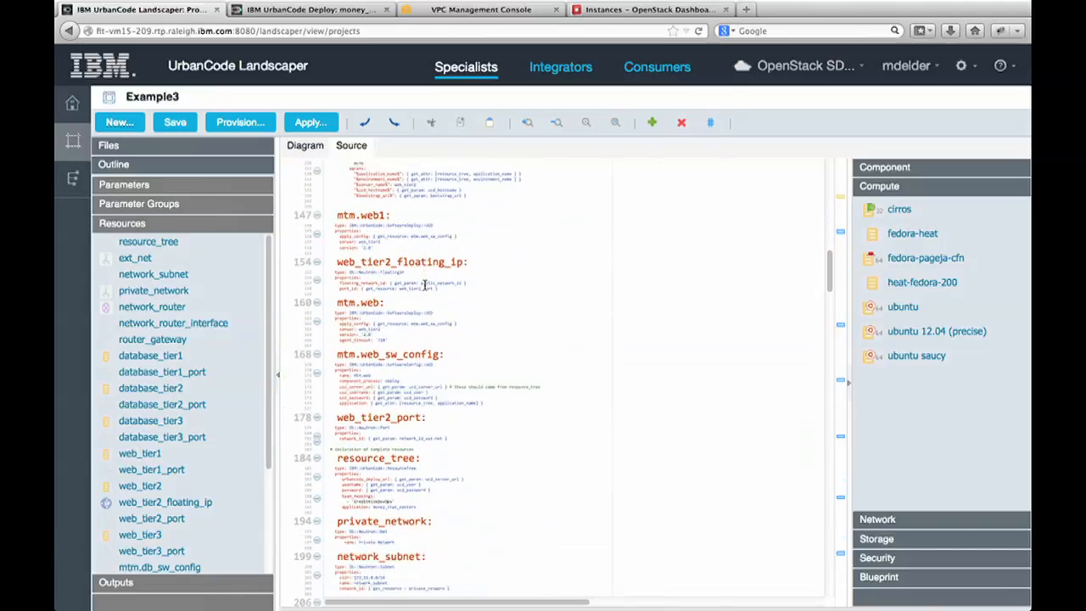
scroll("down", 3)
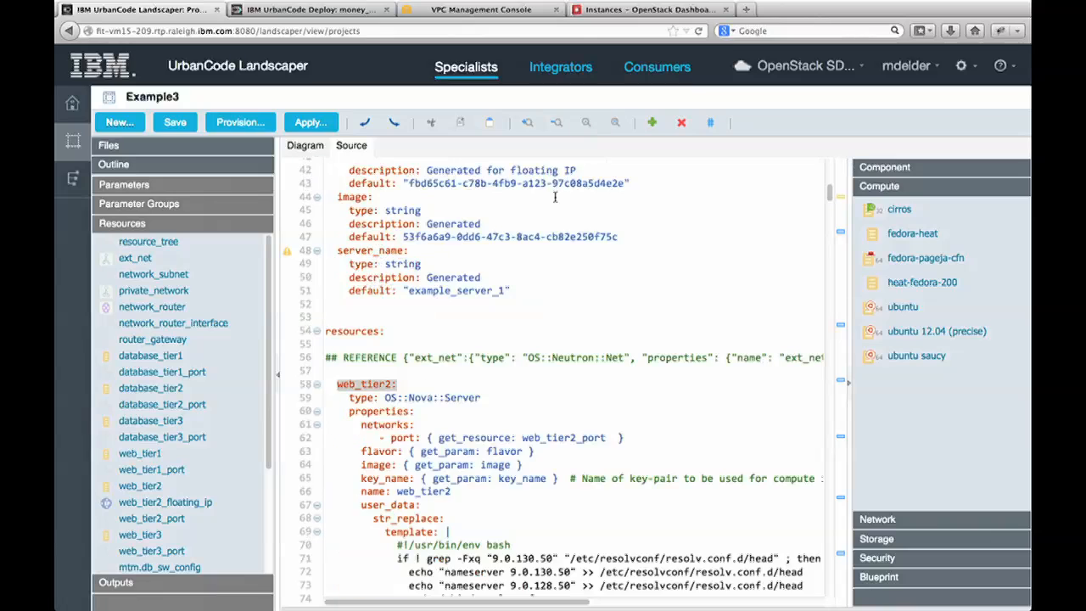
mouse_move(586, 211)
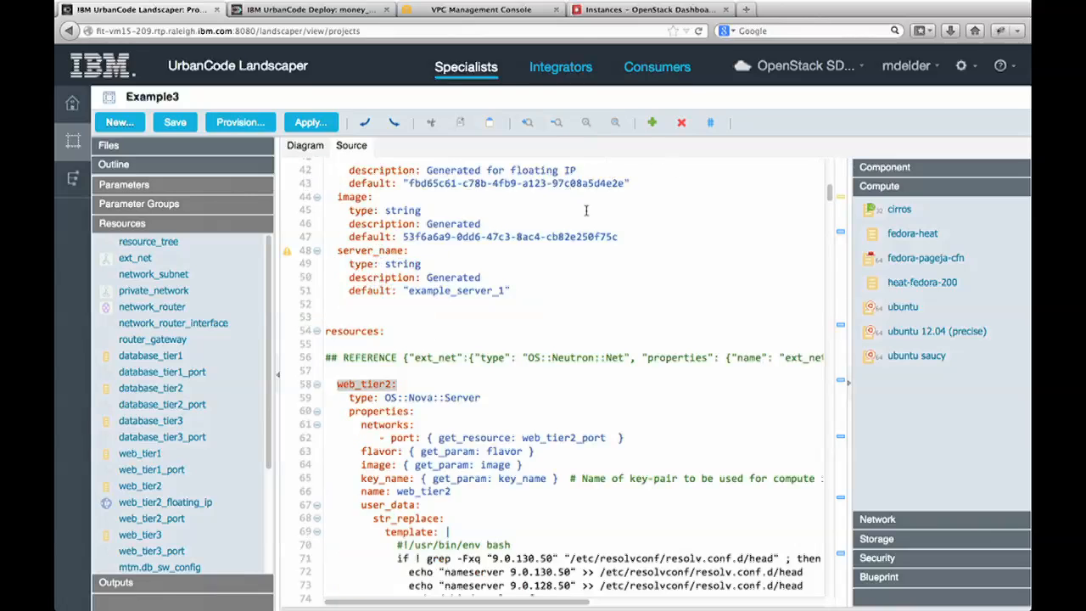
left_click(304, 145)
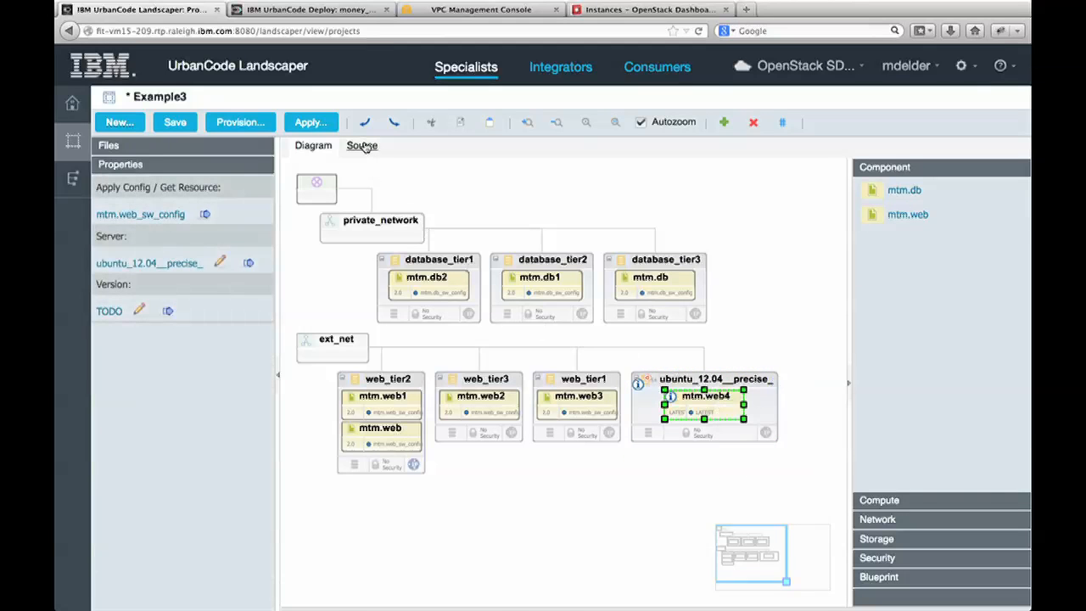
View the generated mtm.web4 and ubuntu_12.04__precise__port definitions in Example3's source.
left_click(362, 145)
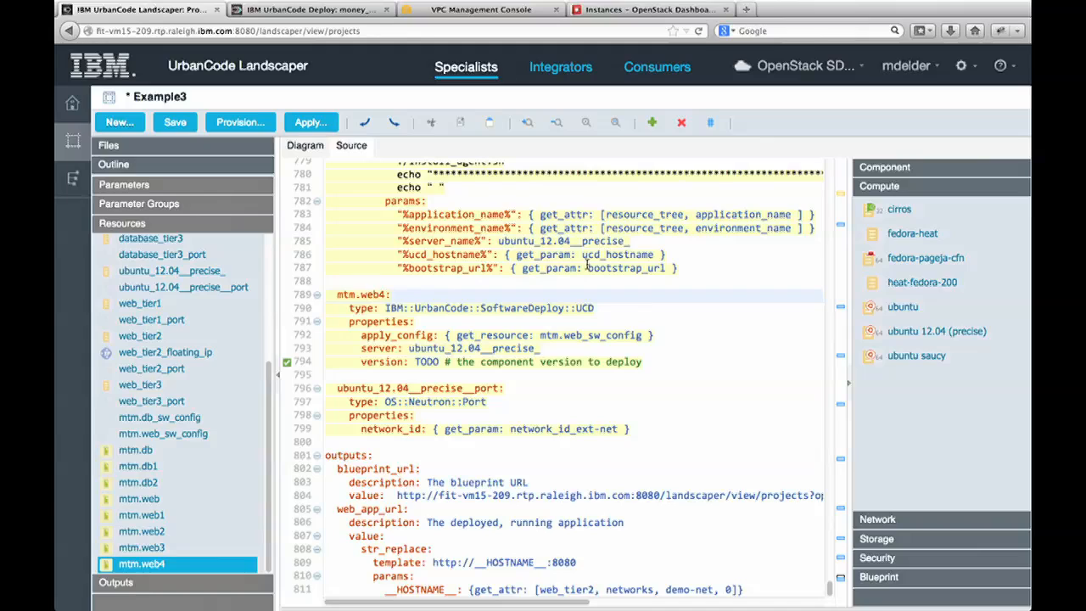
mouse_move(485, 452)
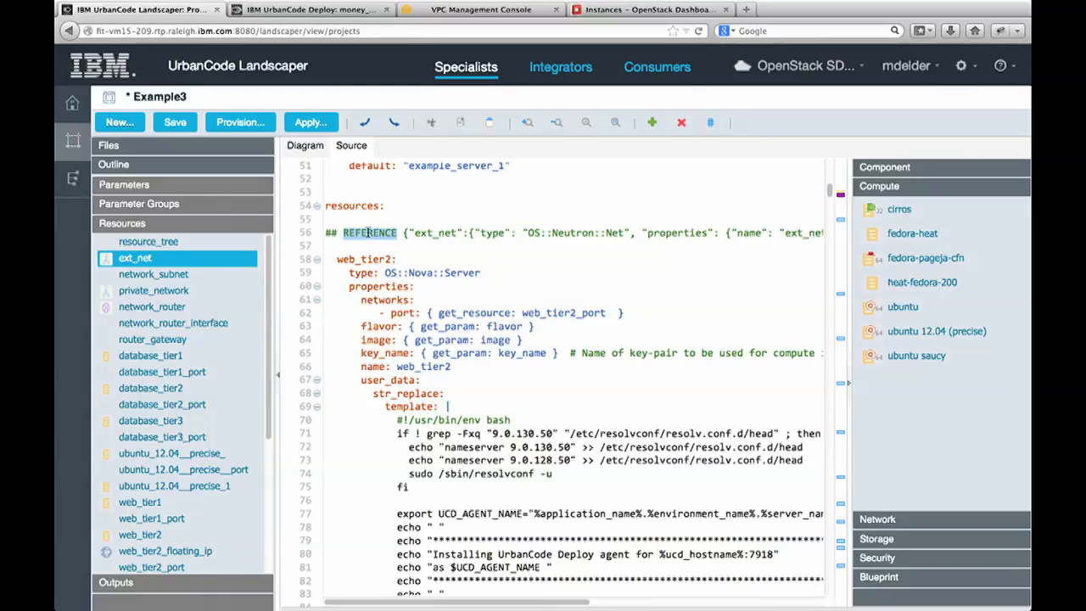
mouse_move(827, 487)
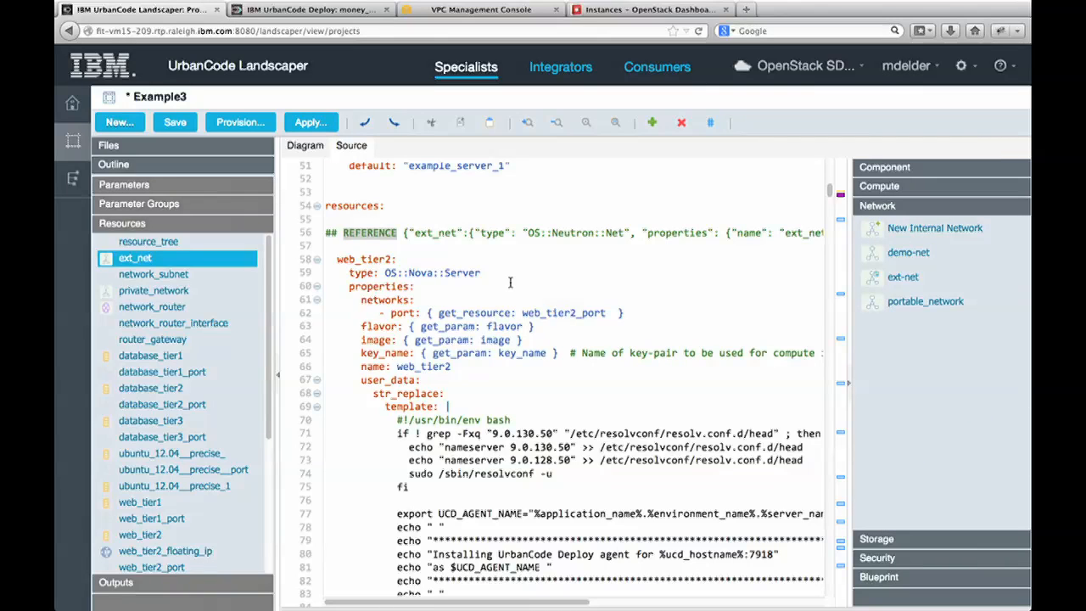
mouse_move(674, 230)
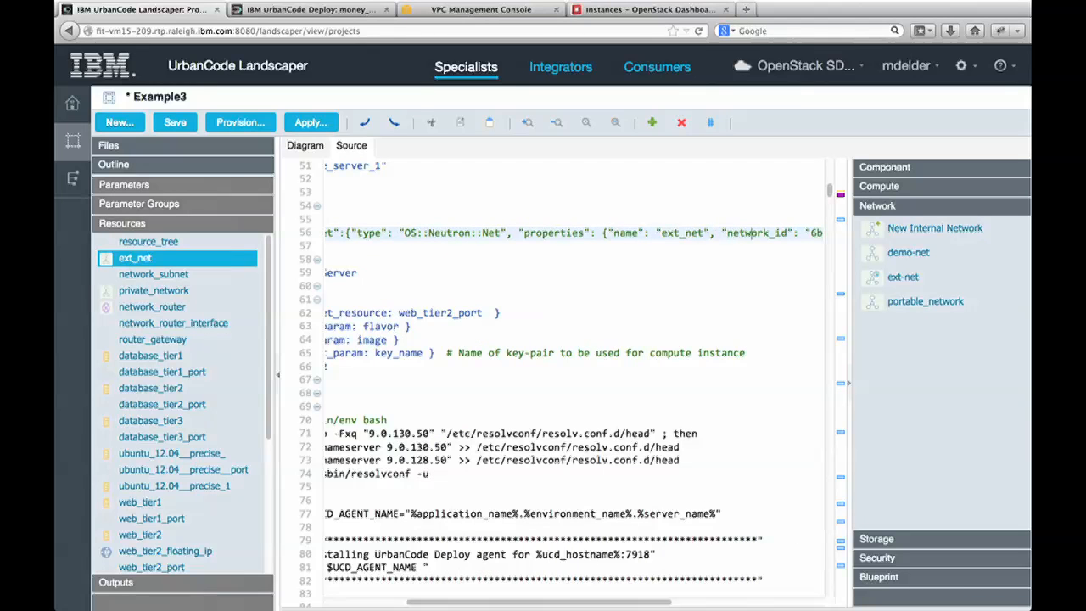
mouse_move(769, 302)
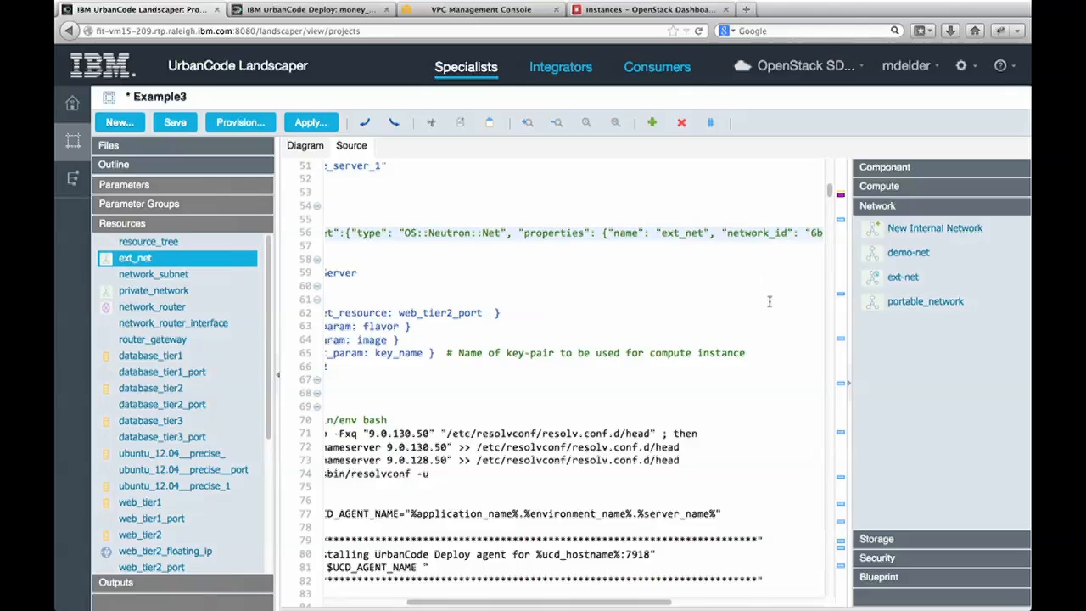
Add ubuntu_12.04__precise_2 to the source and review its ext-net port and parameters.
left_click(879, 186)
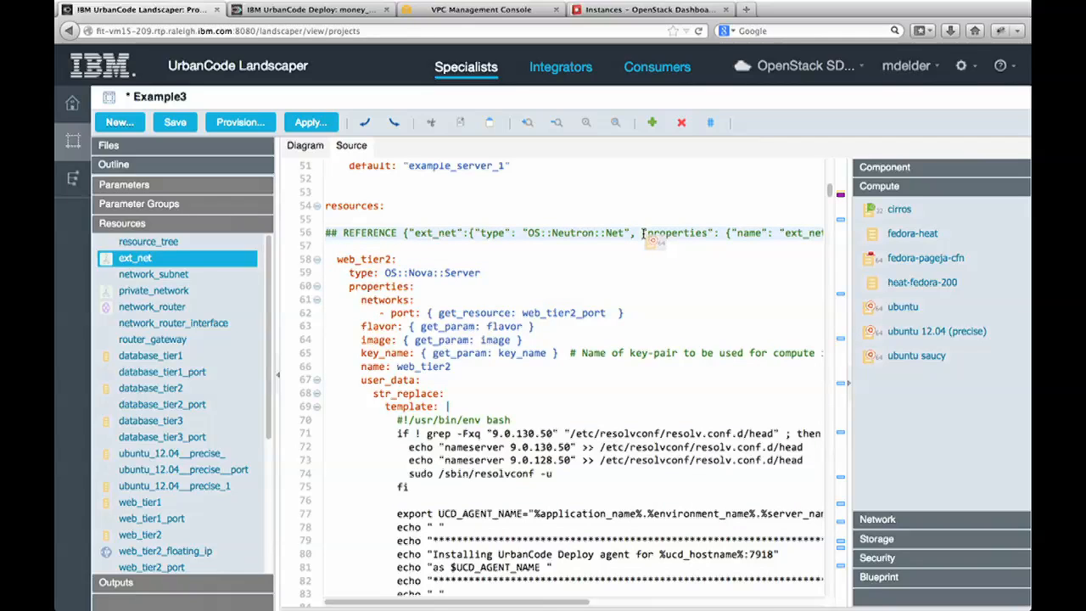
mouse_move(645, 238)
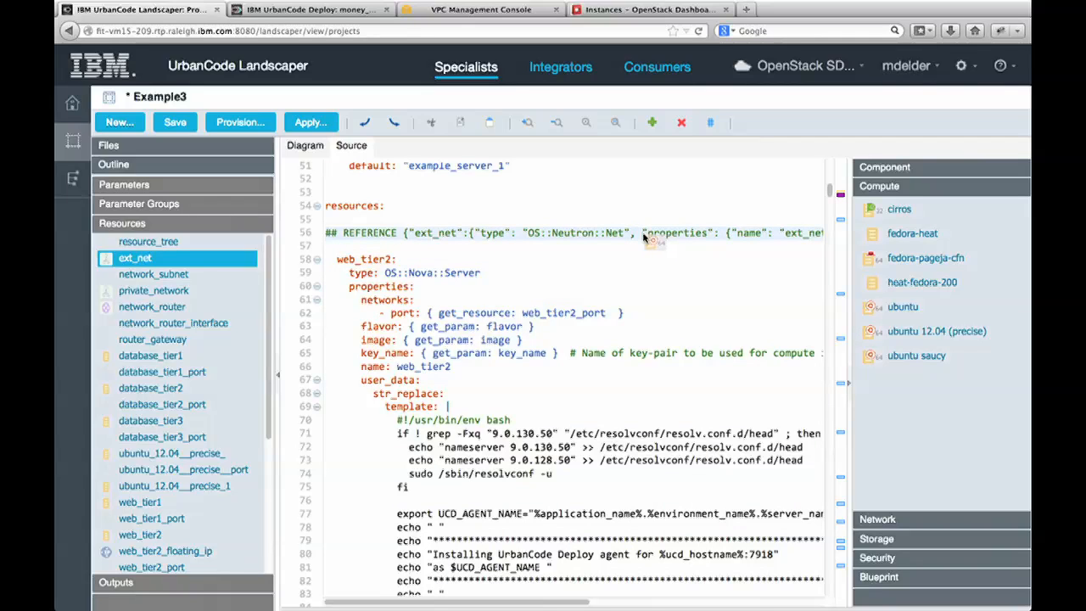
left_click(176, 323)
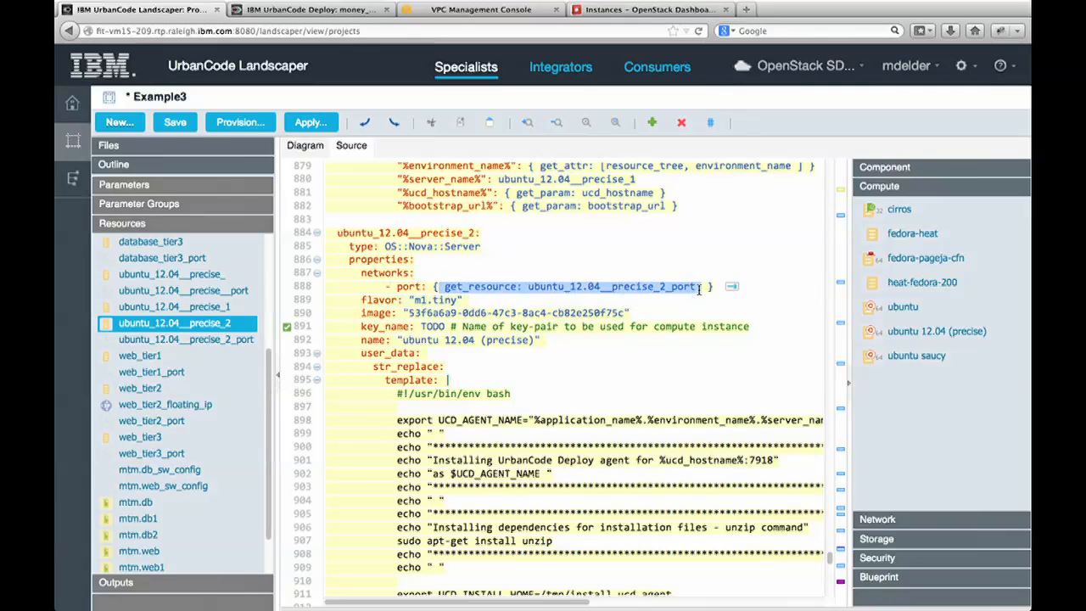
left_click(139, 388)
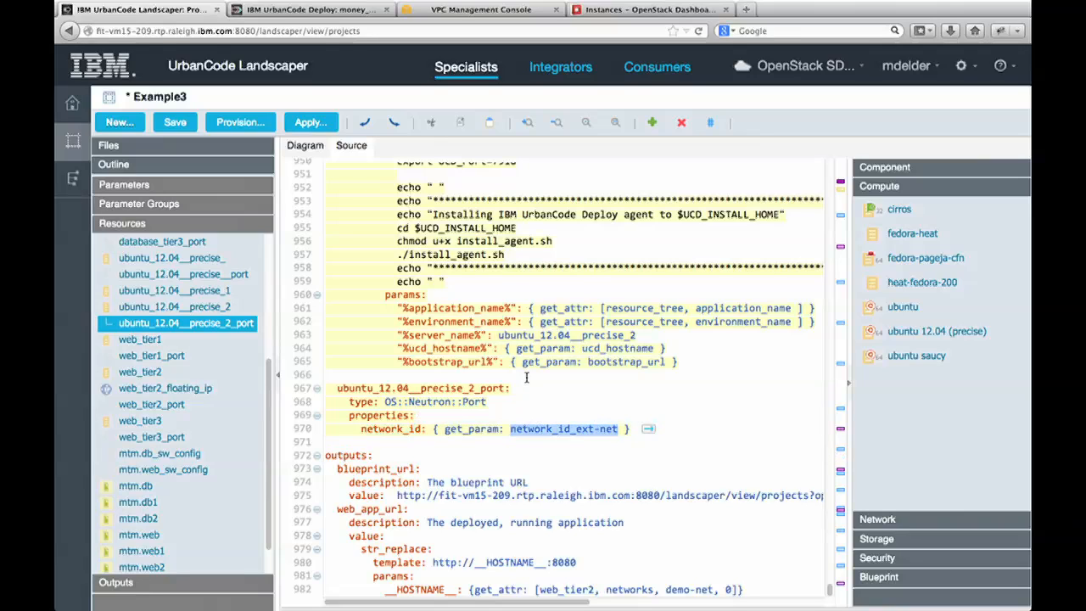
left_click(124, 184)
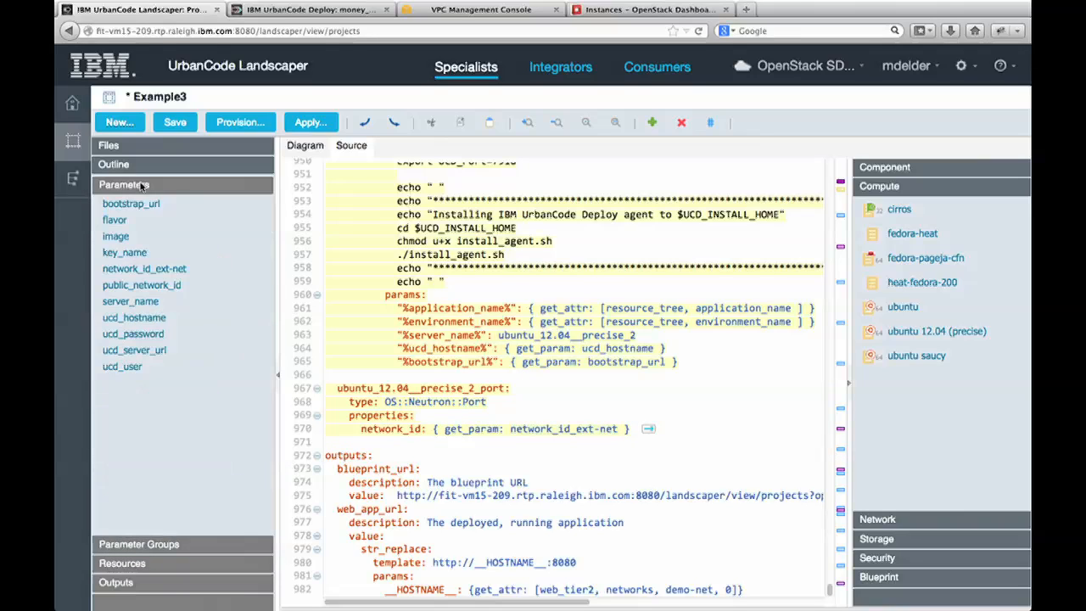
Check network_id_ext-net's default ext-net ID, then select the ubuntu_12.04__precise_ server in the diagram.
left_click(144, 268)
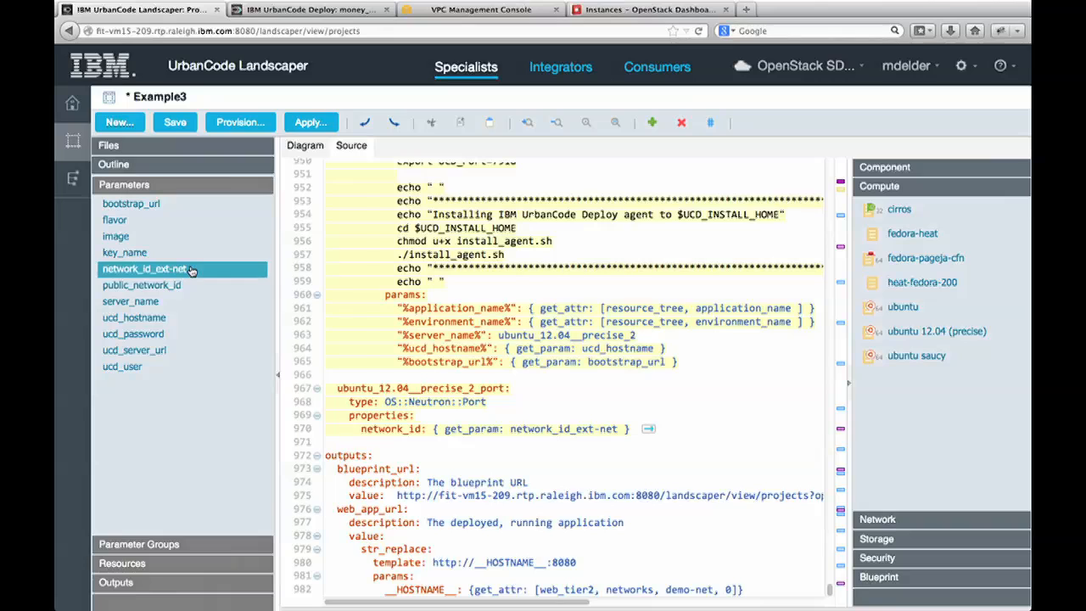
left_click(144, 268)
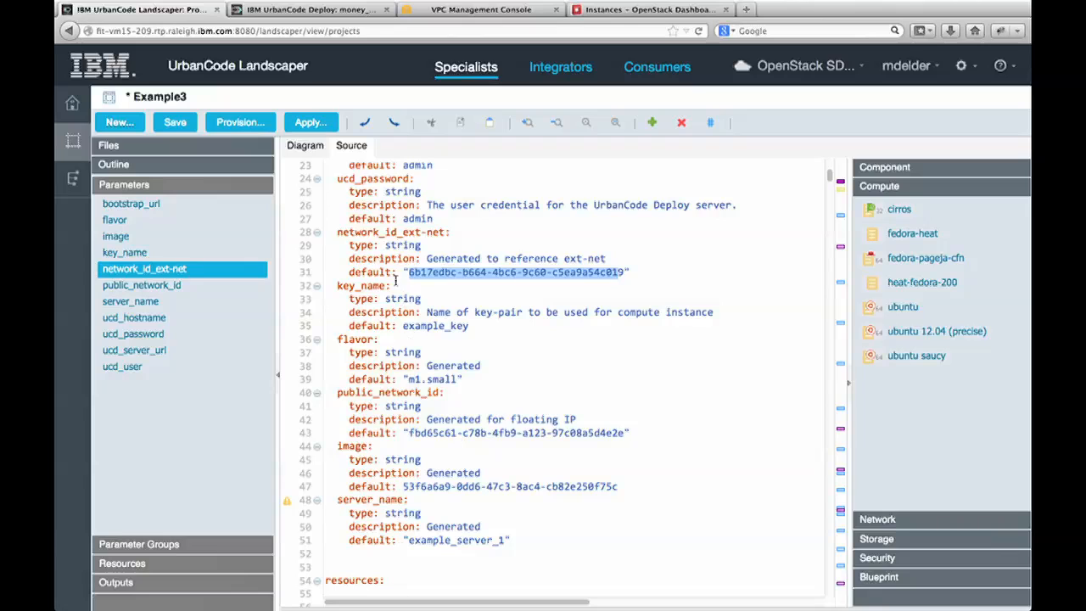
left_click(313, 145)
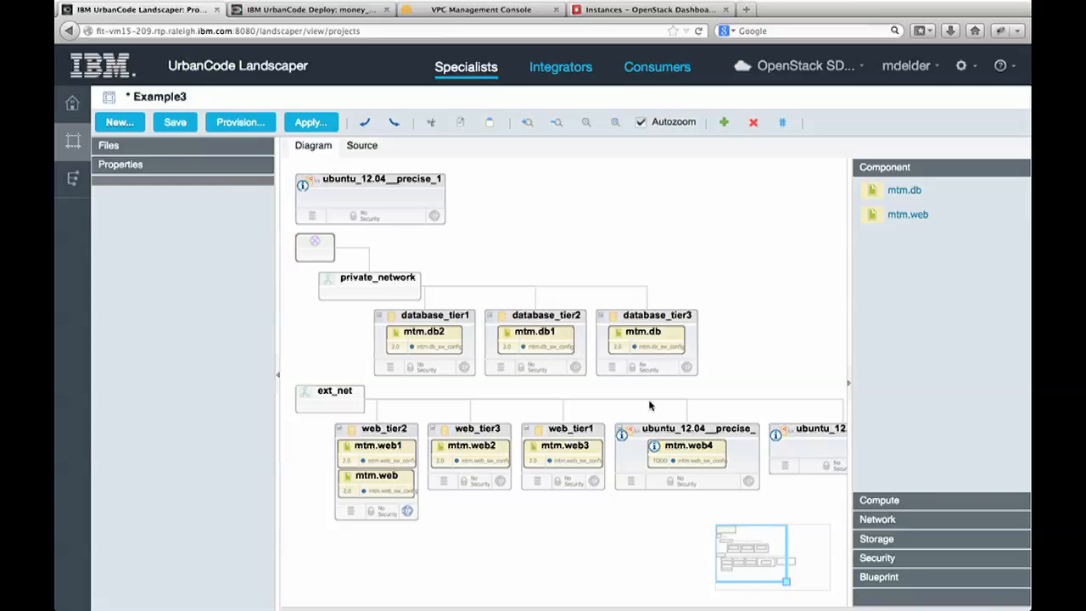
left_click(687, 428)
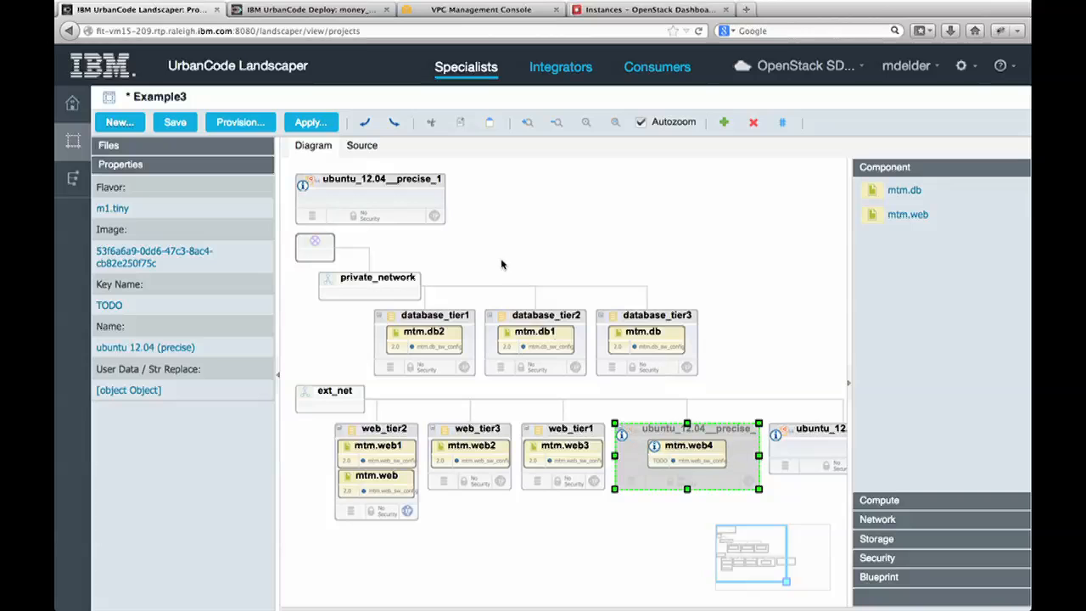
Show the ubuntu_12.04__precise_ server's commented-out START_DISABLED block in Example3's source.
left_click(351, 145)
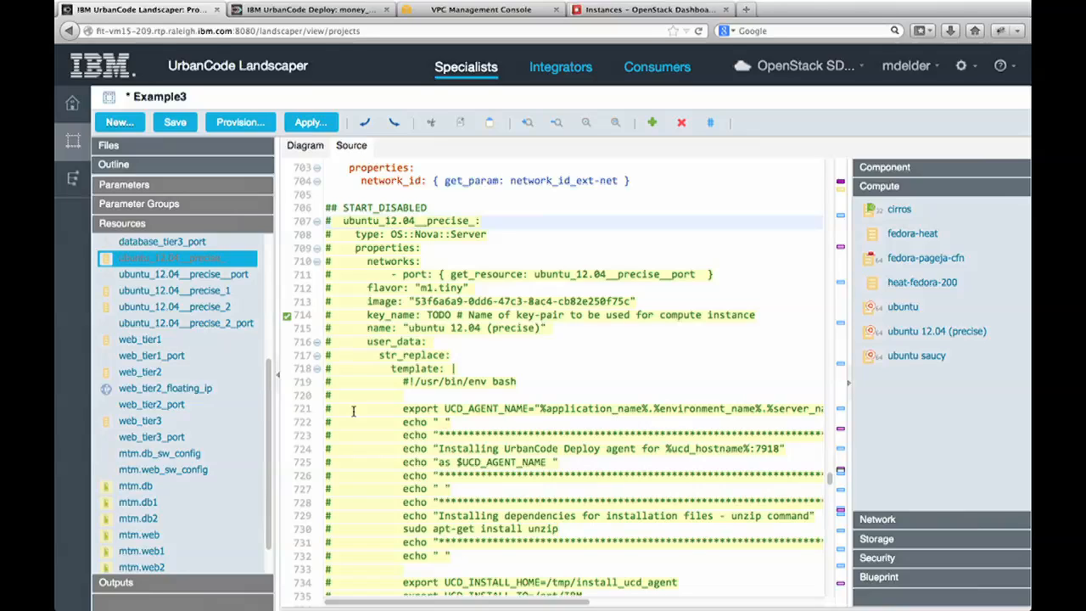
mouse_move(432, 367)
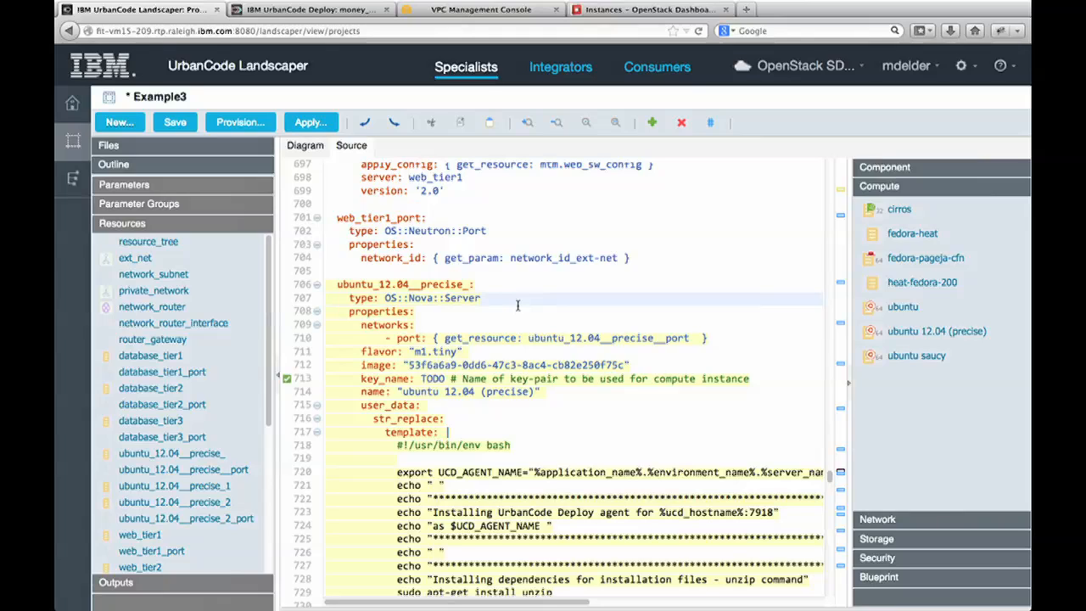
mouse_move(142, 150)
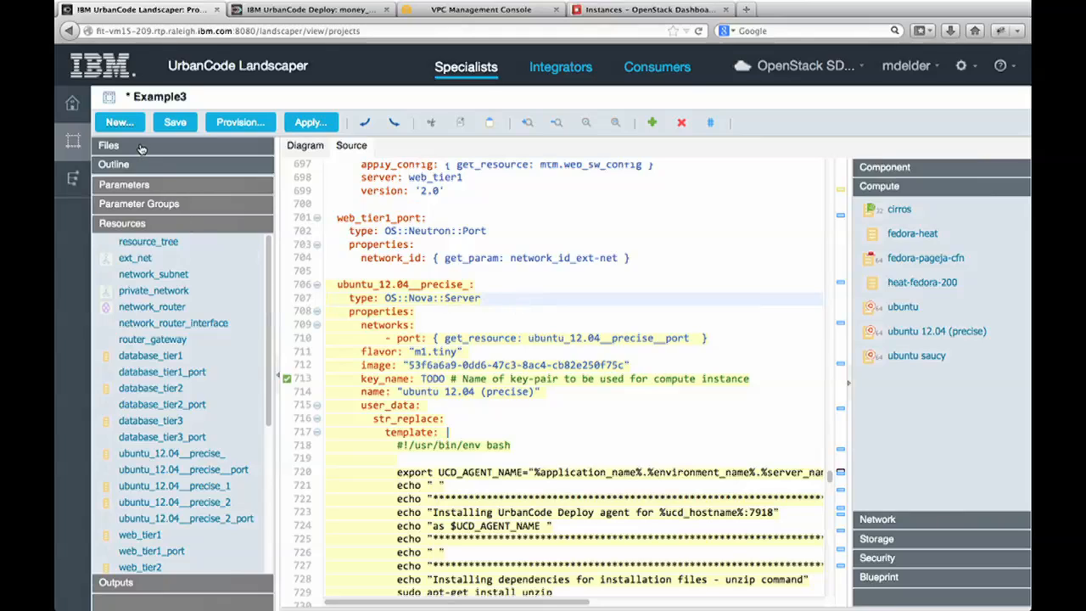
Open Example2, then go to the Environments overview, discarding unsaved changes.
left_click(141, 179)
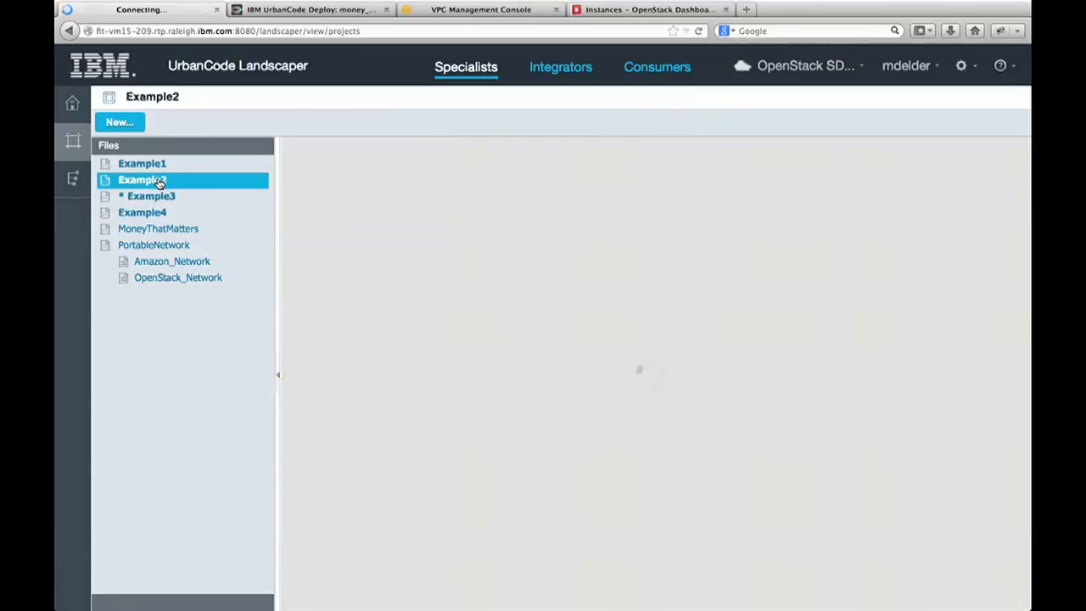
left_click(142, 179)
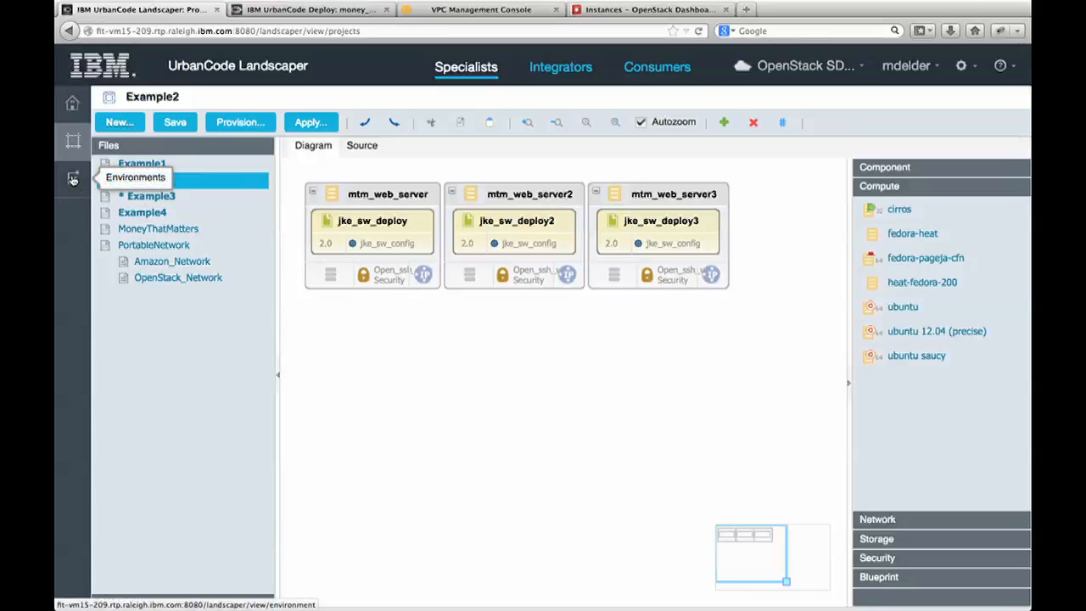
left_click(135, 176)
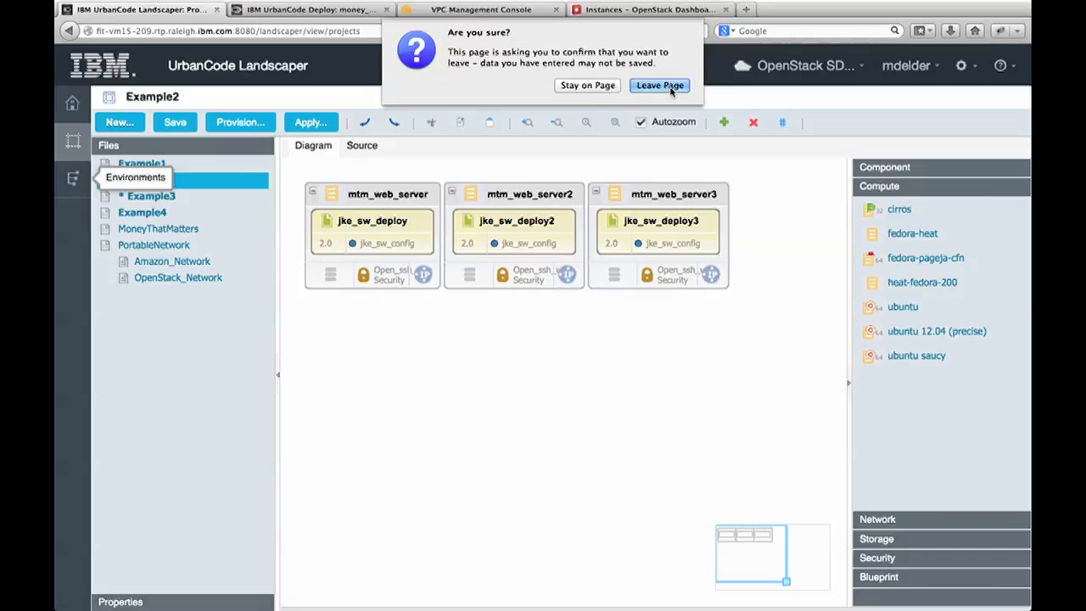
left_click(659, 85)
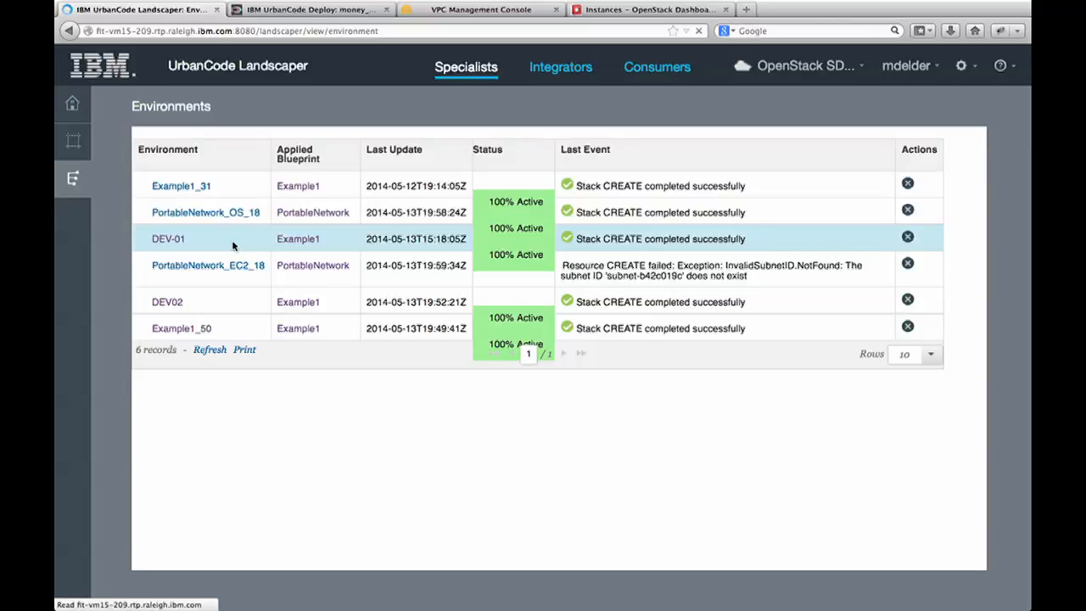
mouse_move(380, 244)
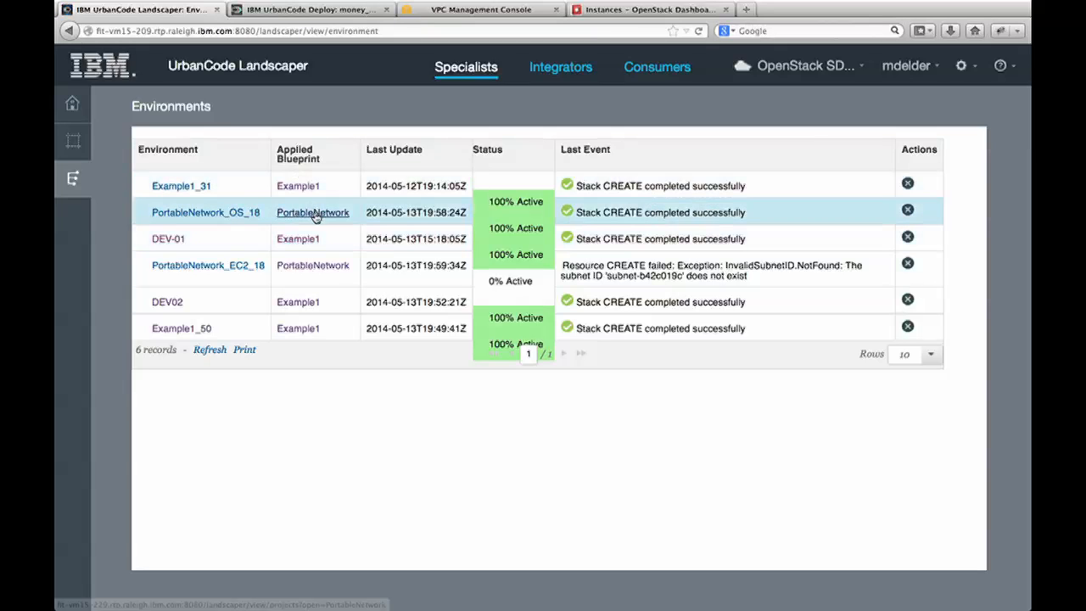
mouse_move(312, 271)
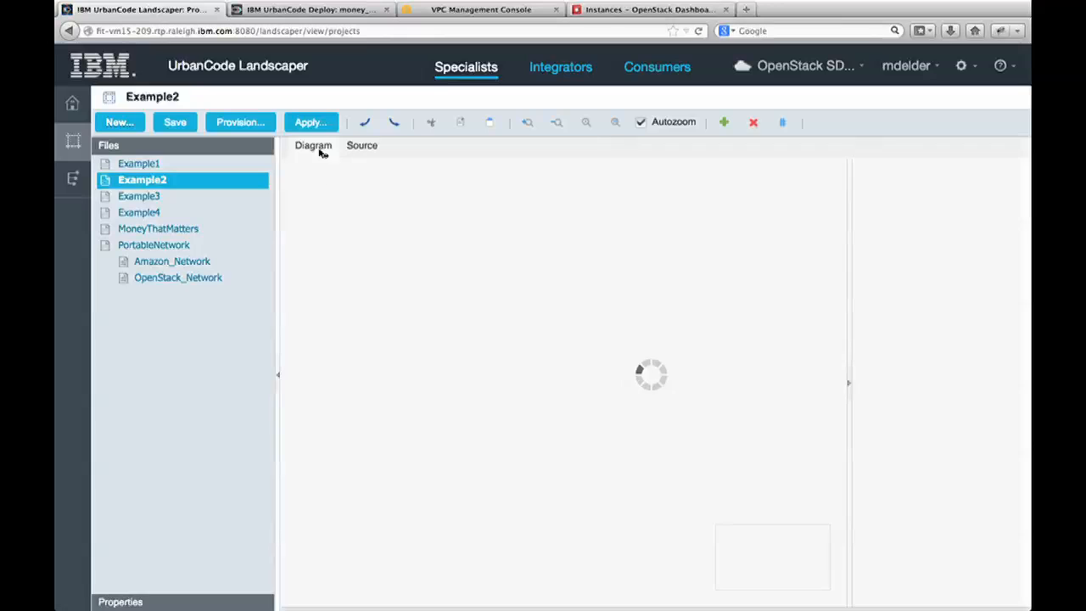
Provision Example2 as environment 'GoodExample', which fails with missing image and key-pair errors.
left_click(240, 121)
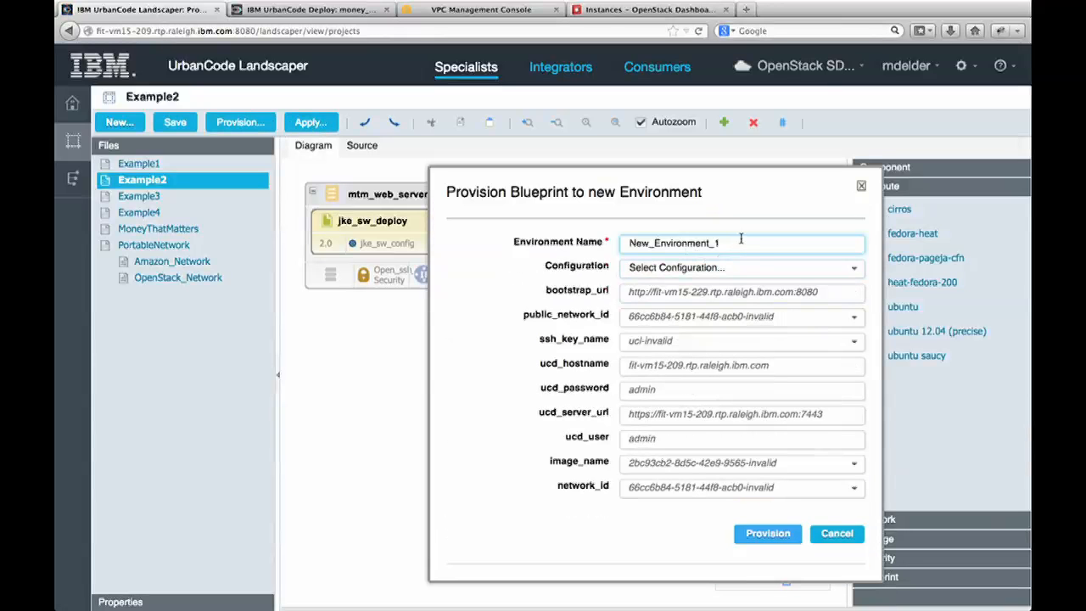
type("G")
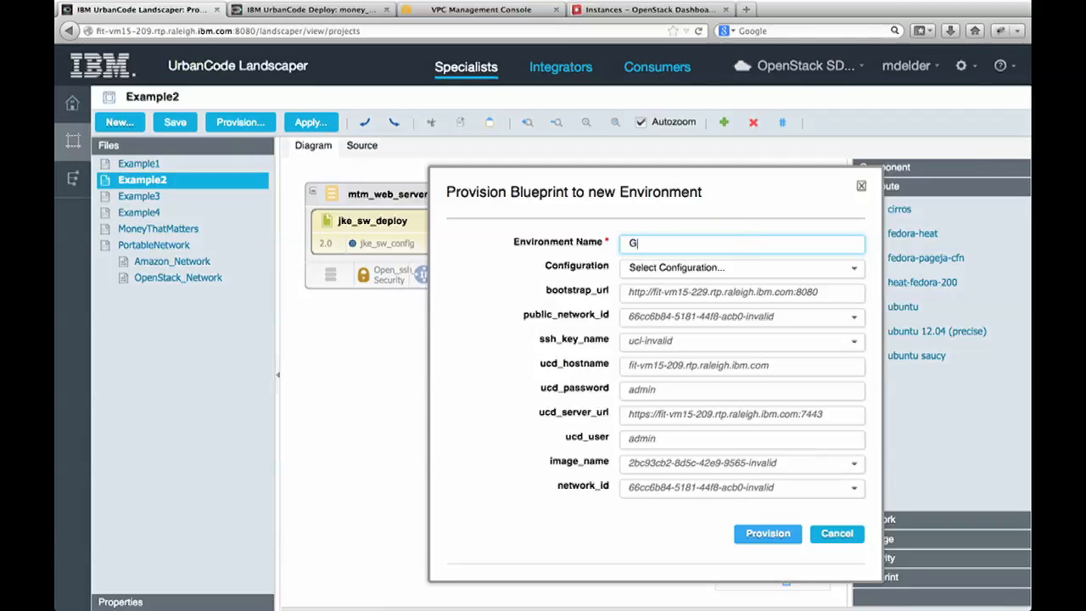
type("oodExample")
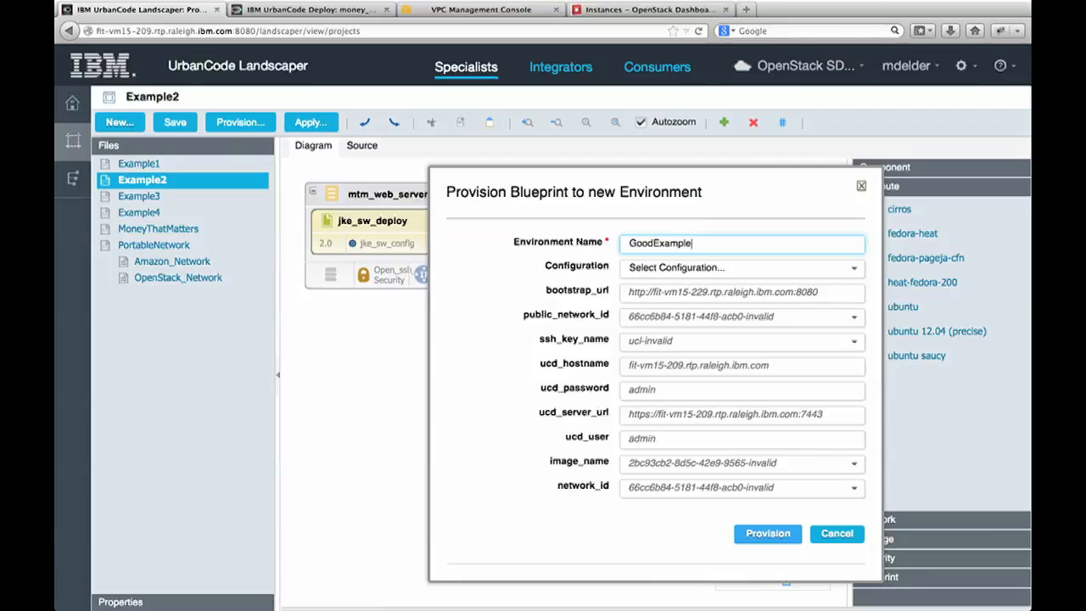
left_click(766, 532)
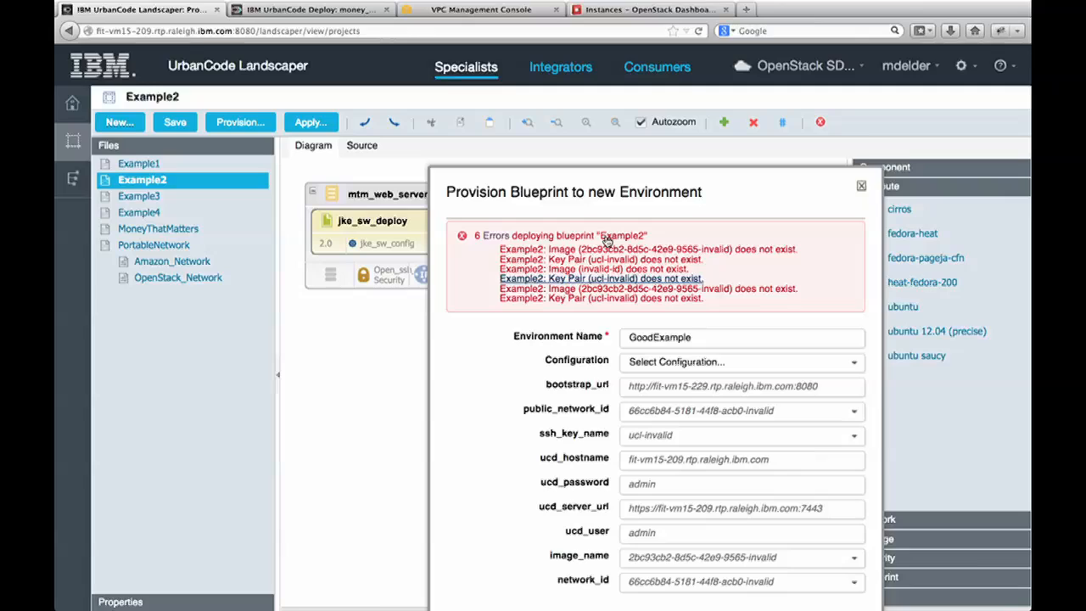
mouse_move(861, 187)
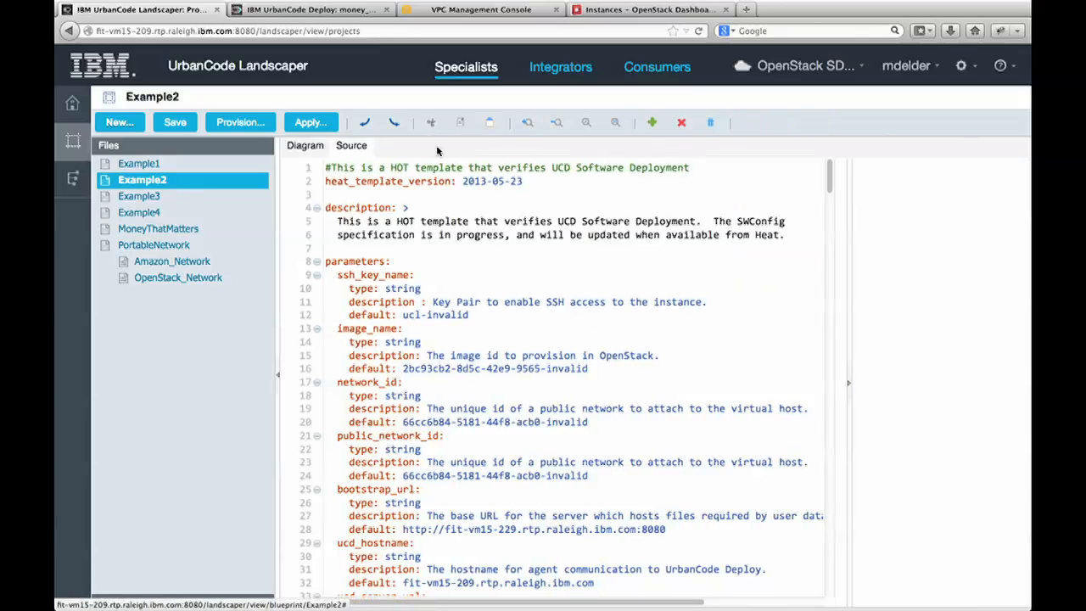
Trace Example2's errors to the invalid-id image value on line 157, then open Example1.
left_click(304, 145)
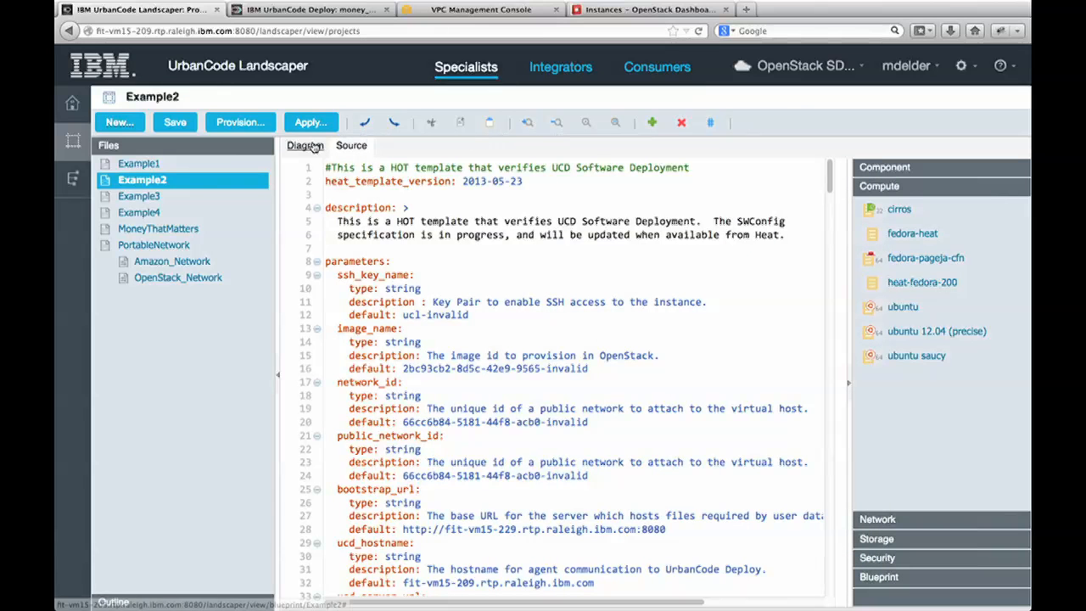
left_click(306, 145)
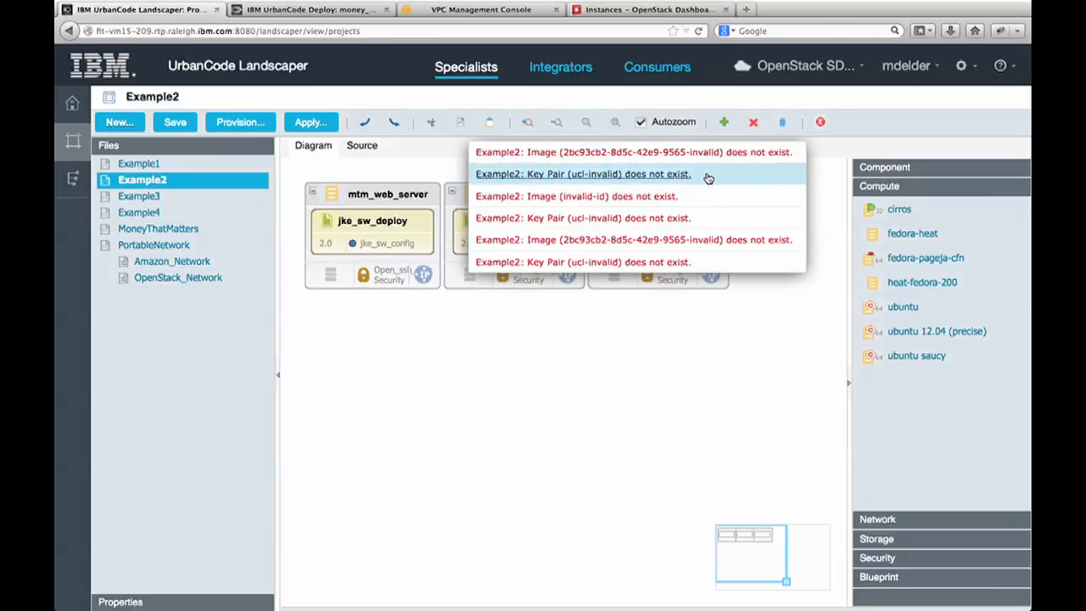
mouse_move(693, 196)
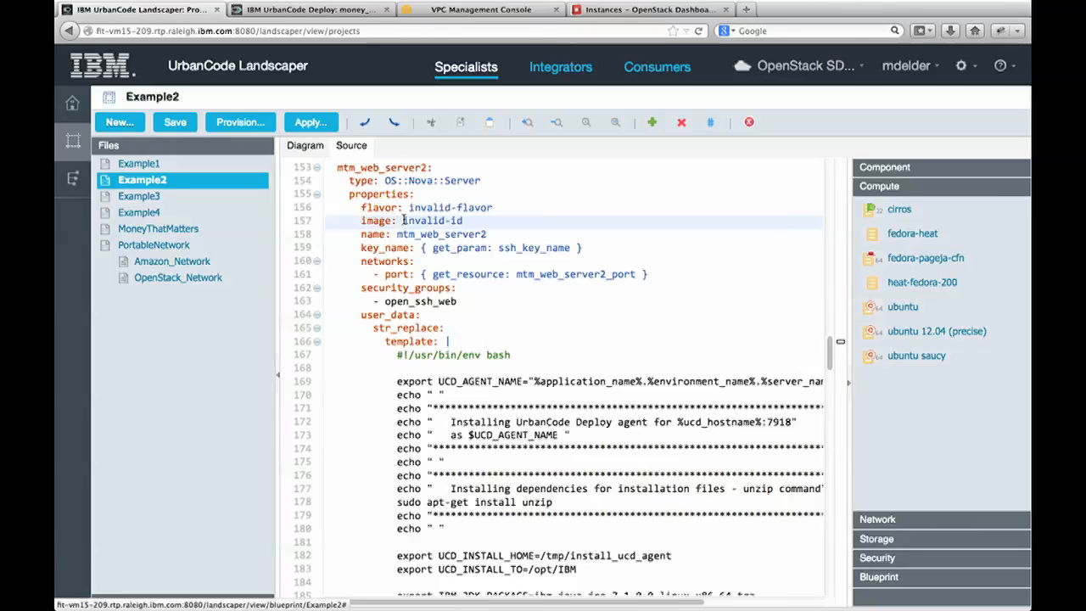
double_click(433, 220)
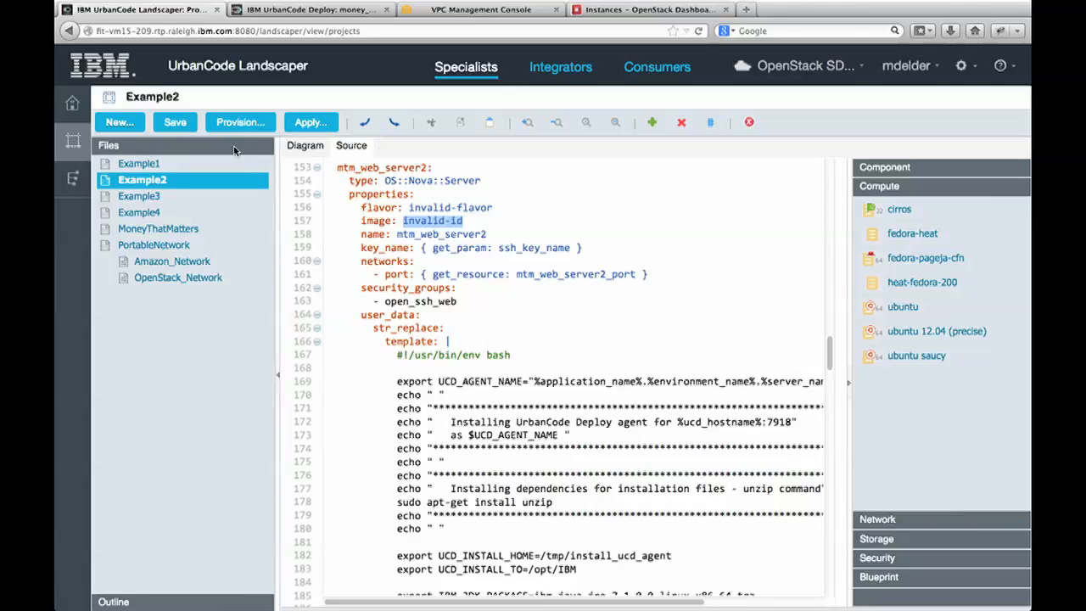
left_click(138, 163)
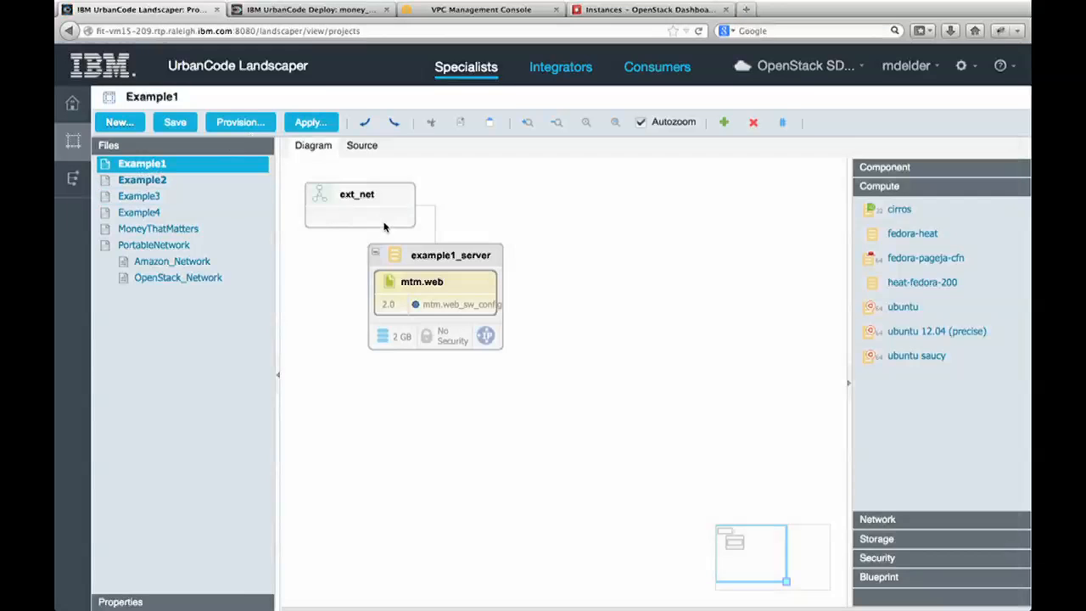
Inspect the ext_net node, then reopen Example1's provisioning form with New_Environment_1 defaults.
left_click(359, 203)
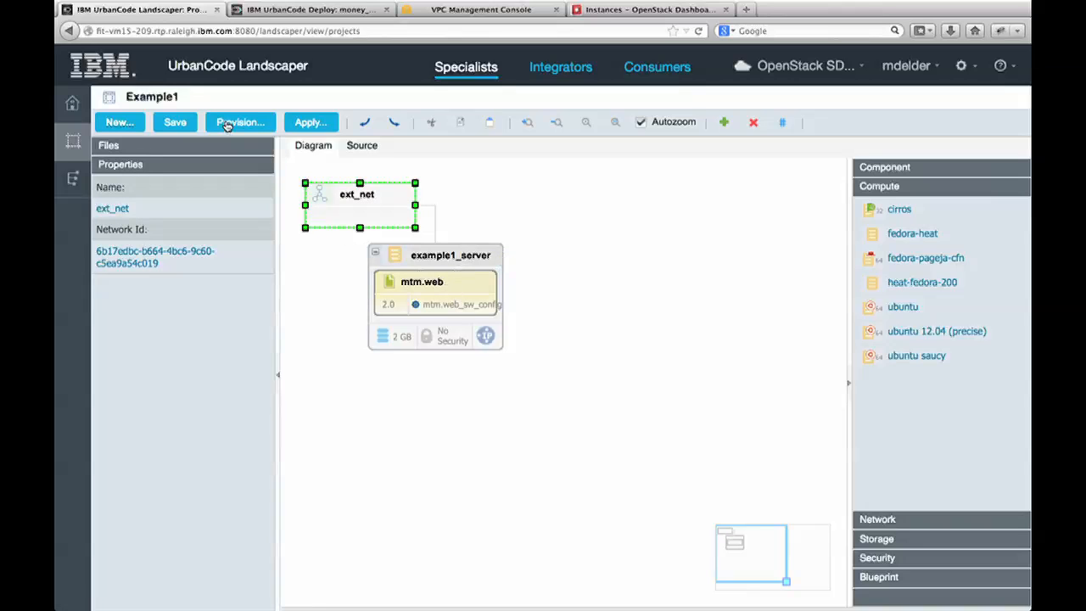
left_click(240, 122)
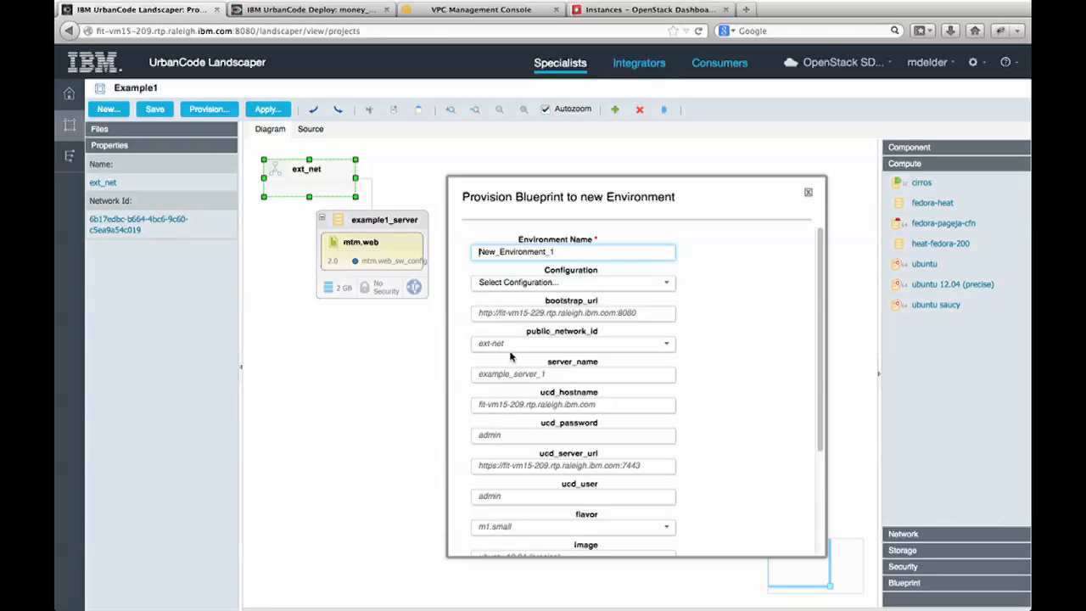
left_click(807, 191)
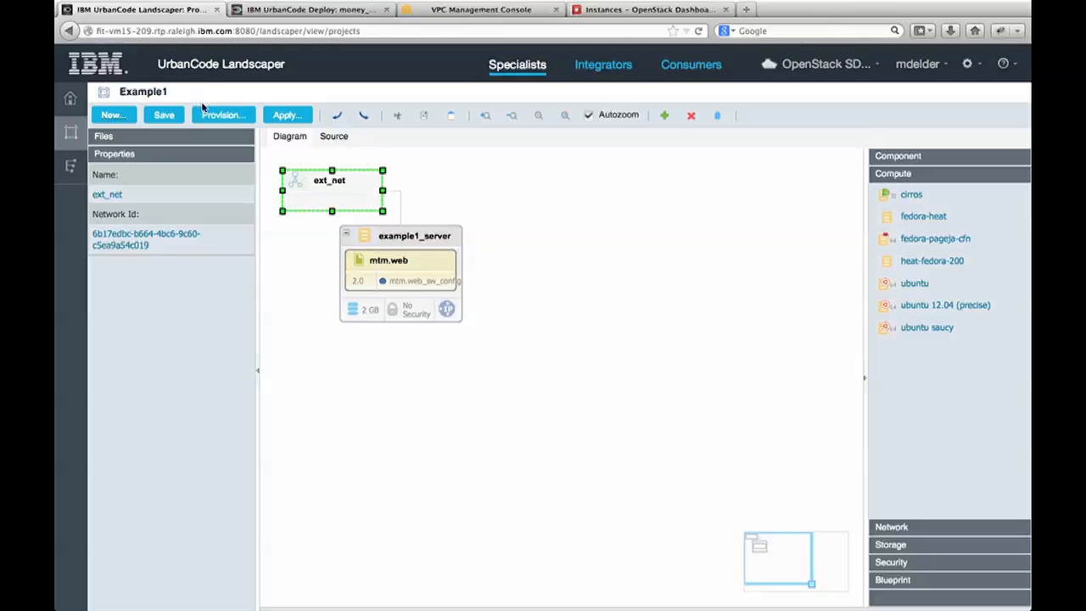
left_click(222, 114)
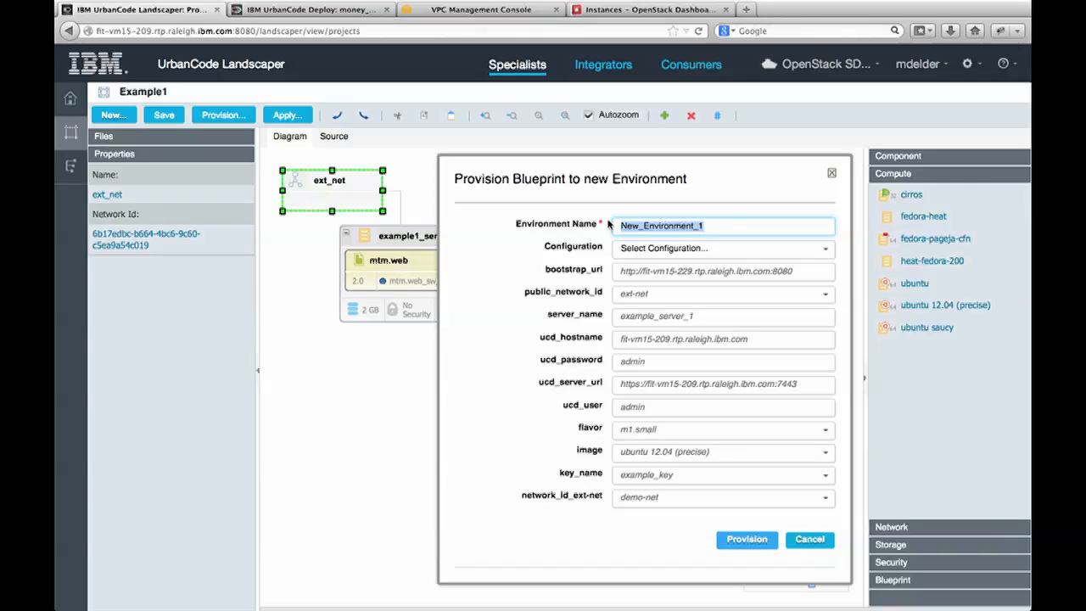
Provision Example1 as Example1_Summit with ubuntu 12.04, example_key and server Example1_Summit_Server.
type("E")
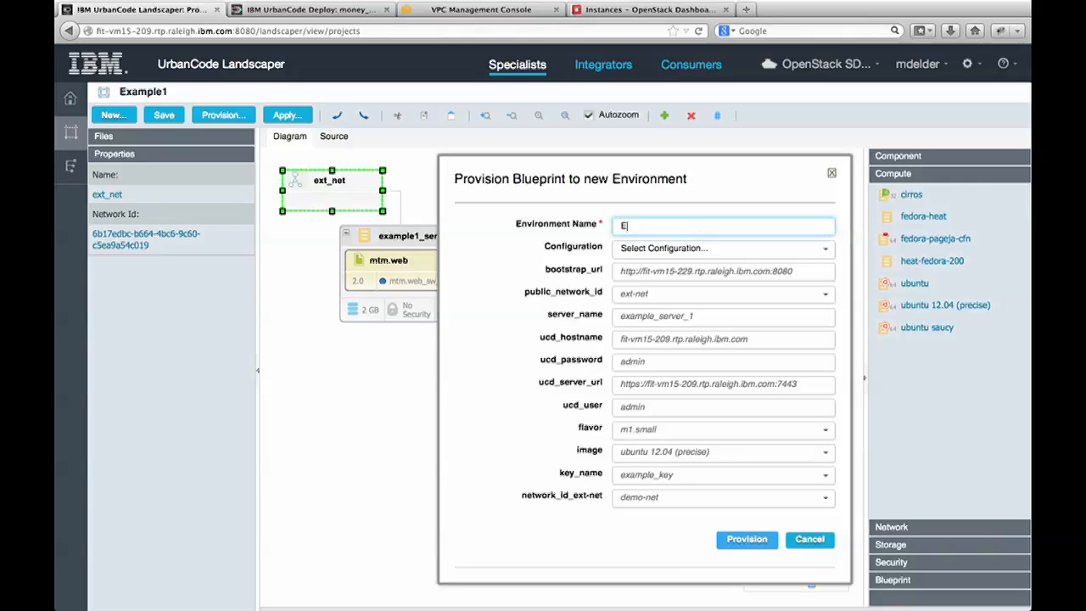
type("Example1_Summit")
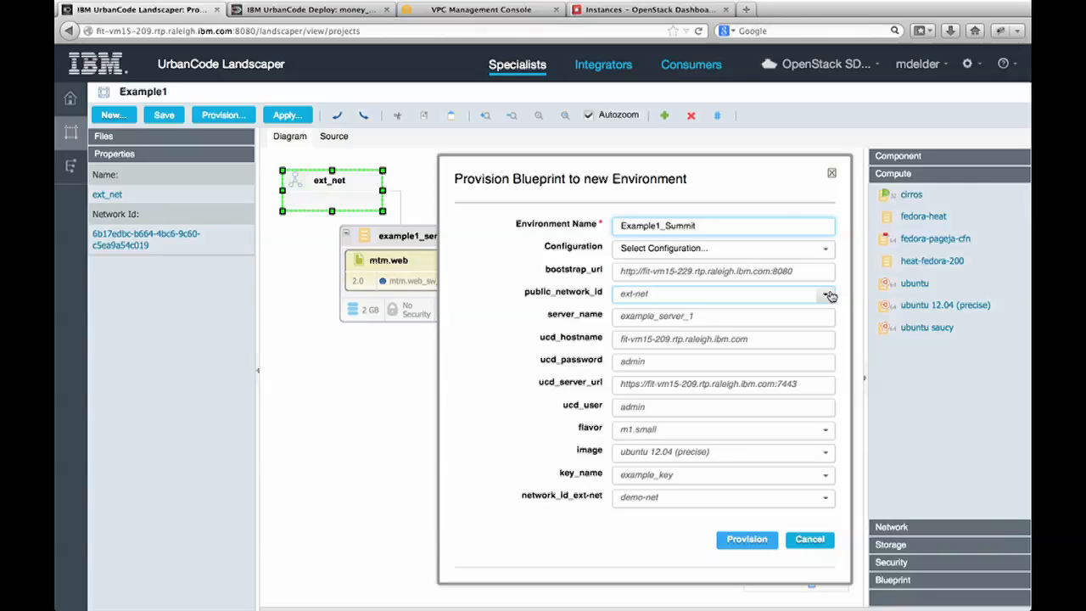
left_click(721, 225)
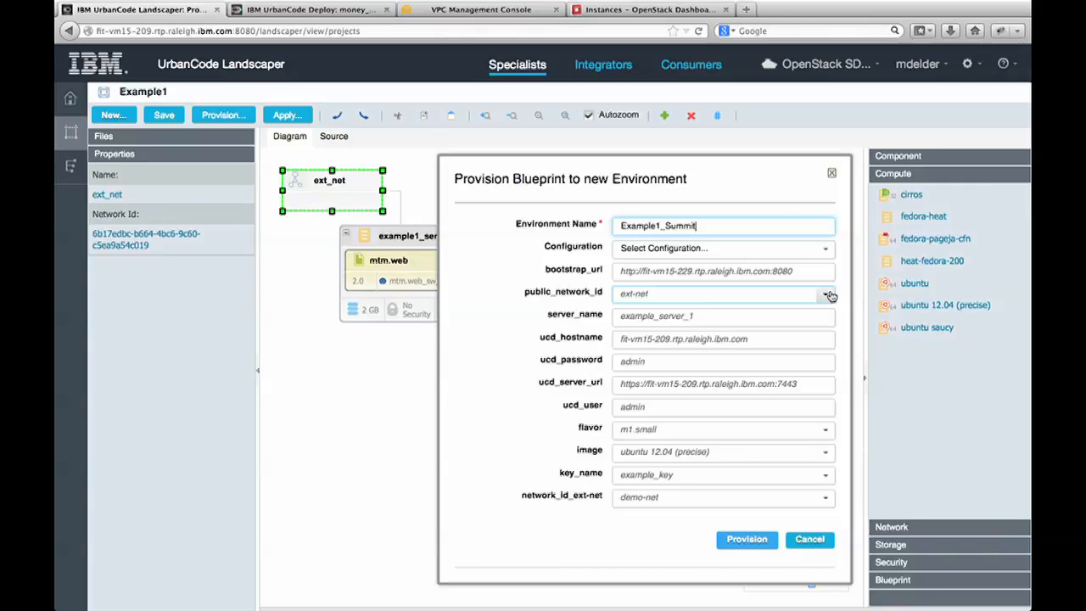
left_click(824, 473)
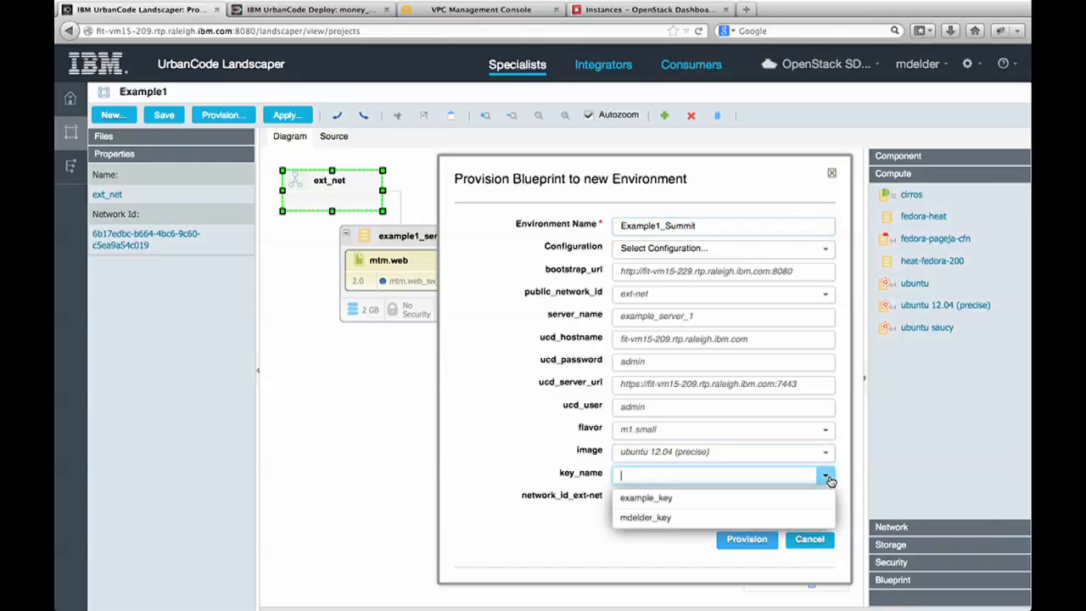
mouse_move(721, 497)
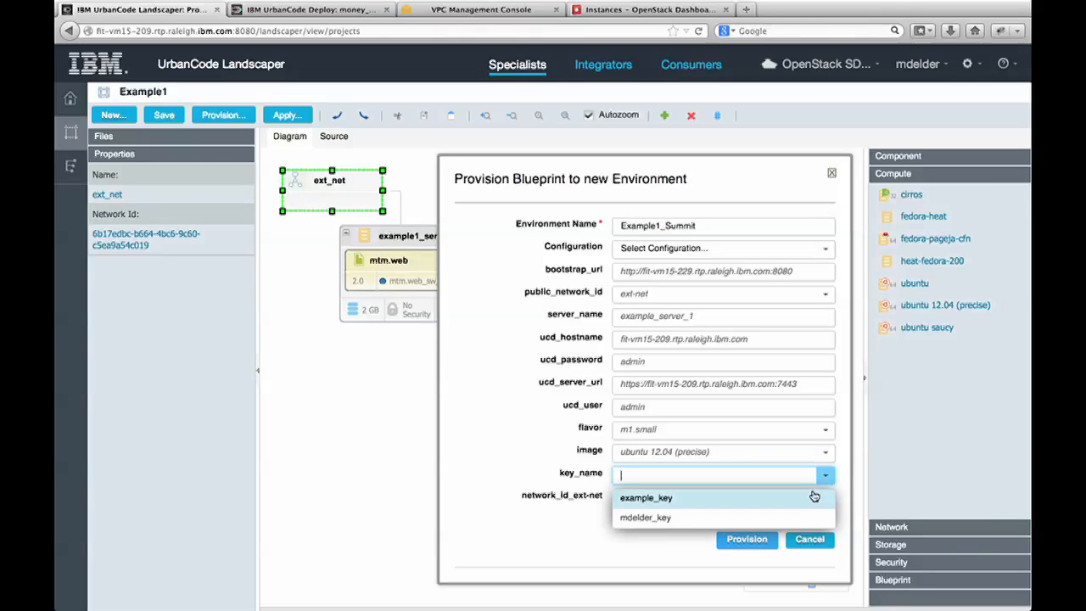
left_click(645, 497)
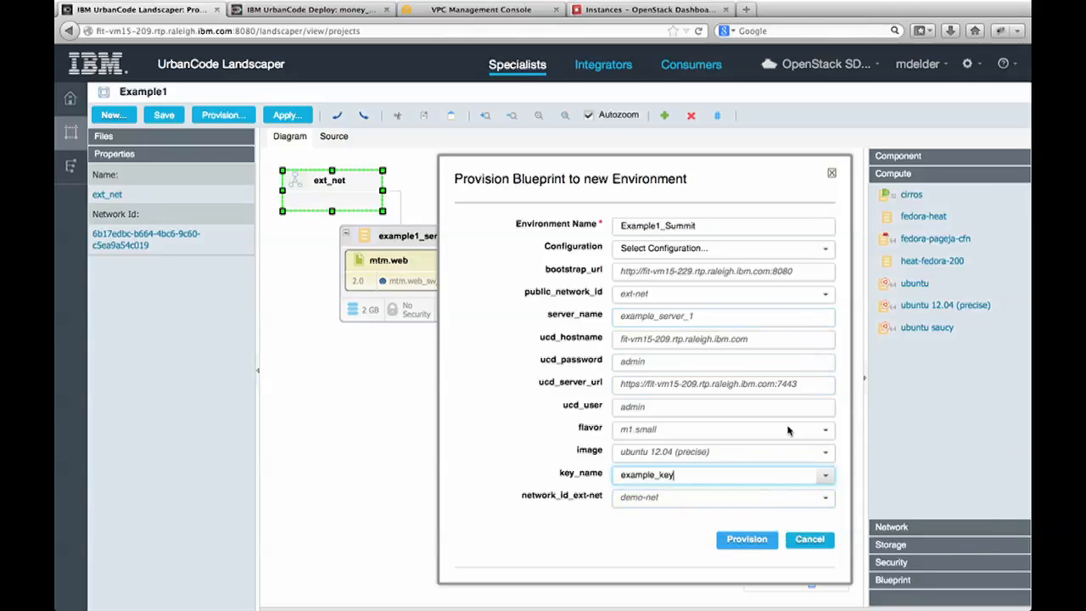
mouse_move(822, 422)
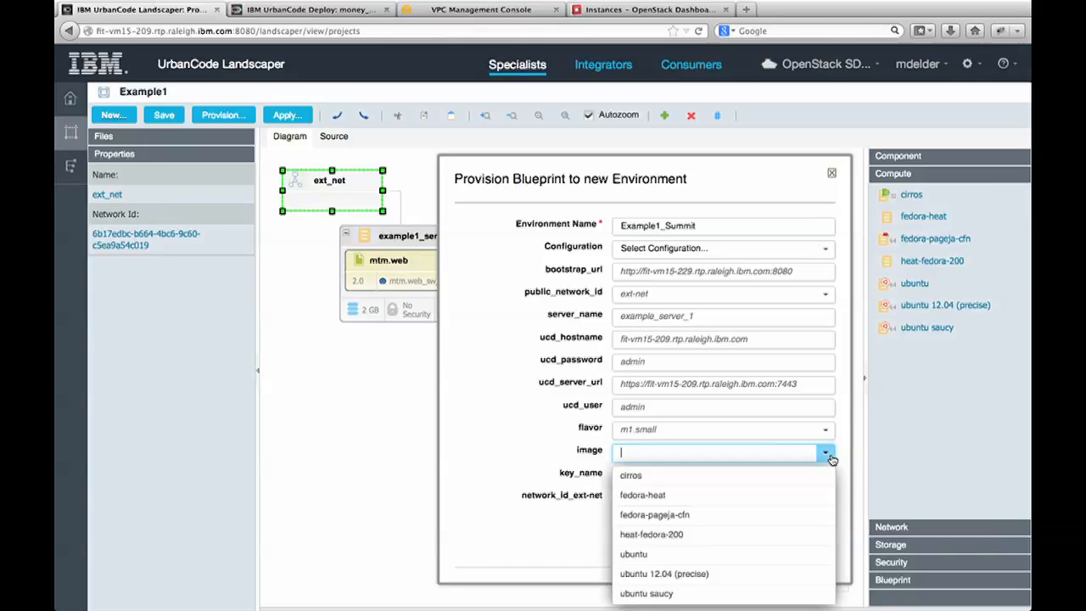
left_click(664, 573)
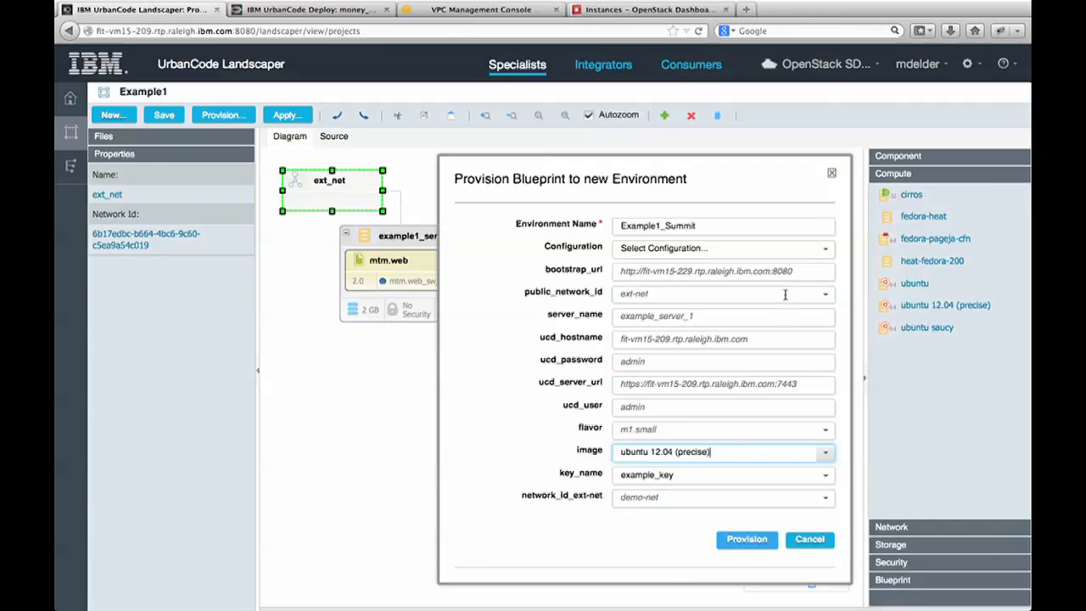
left_click(723, 225)
type("Example1_Summit_Server")
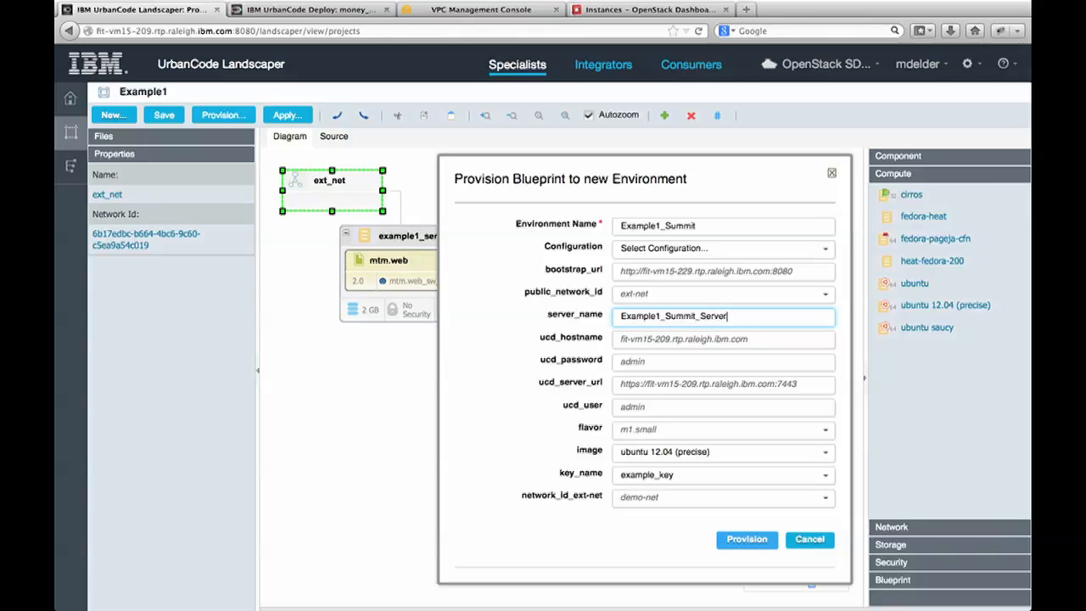
left_click(745, 539)
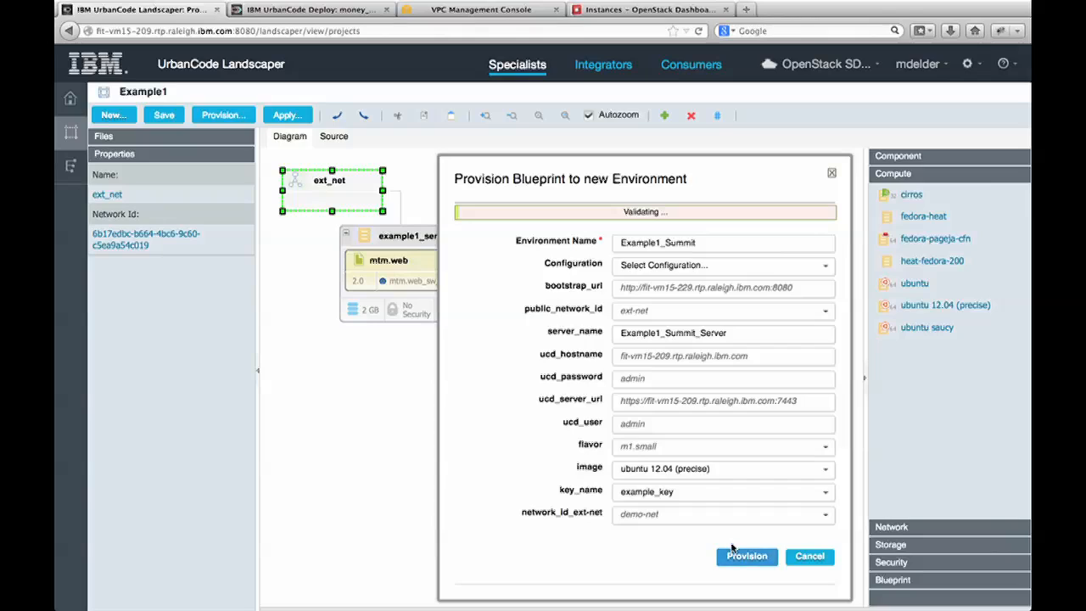
left_click(746, 556)
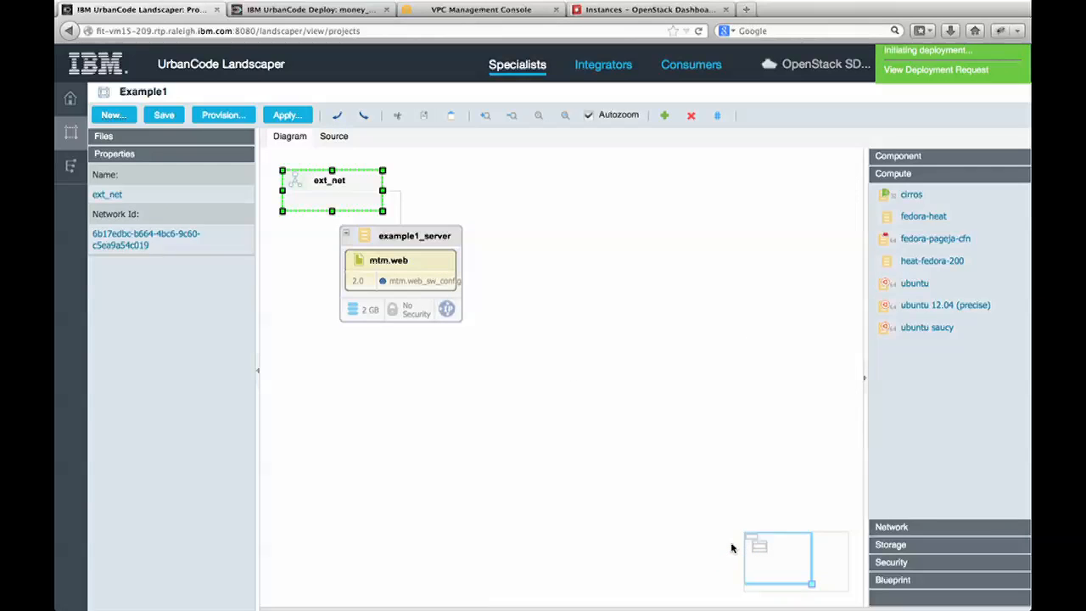
mouse_move(644, 18)
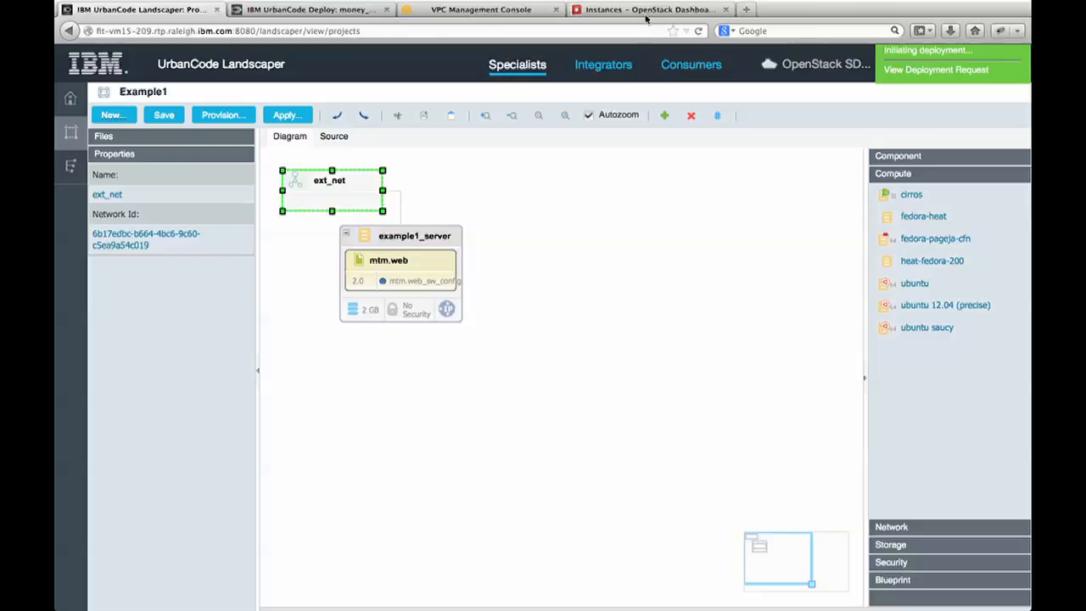
Sign in to OpenStack as mdelder and confirm Example1_Summit_Server runs in admin Instances.
left_click(649, 9)
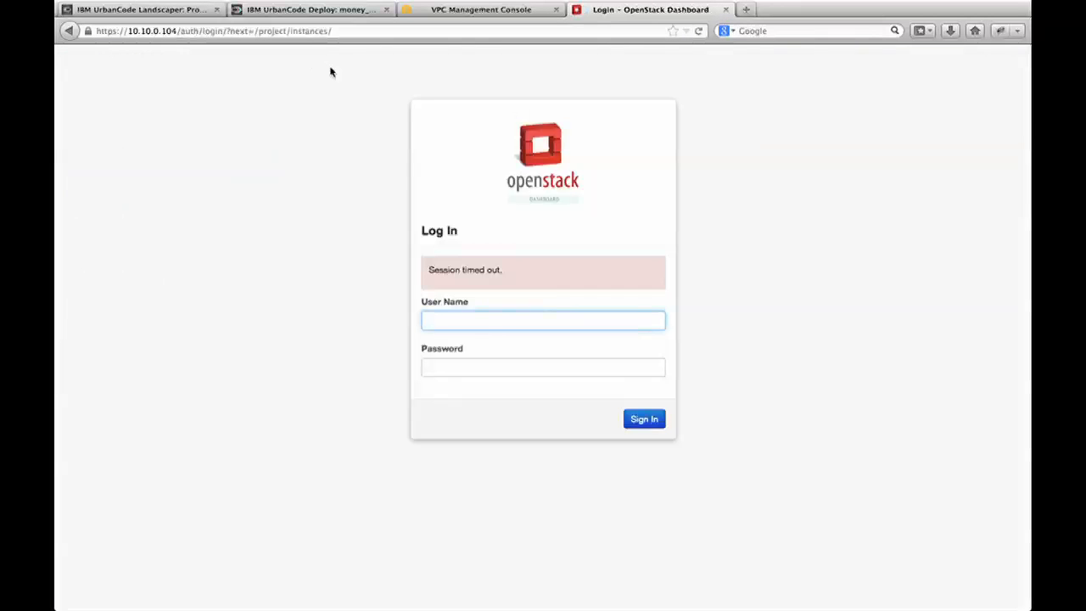
type("mdelder")
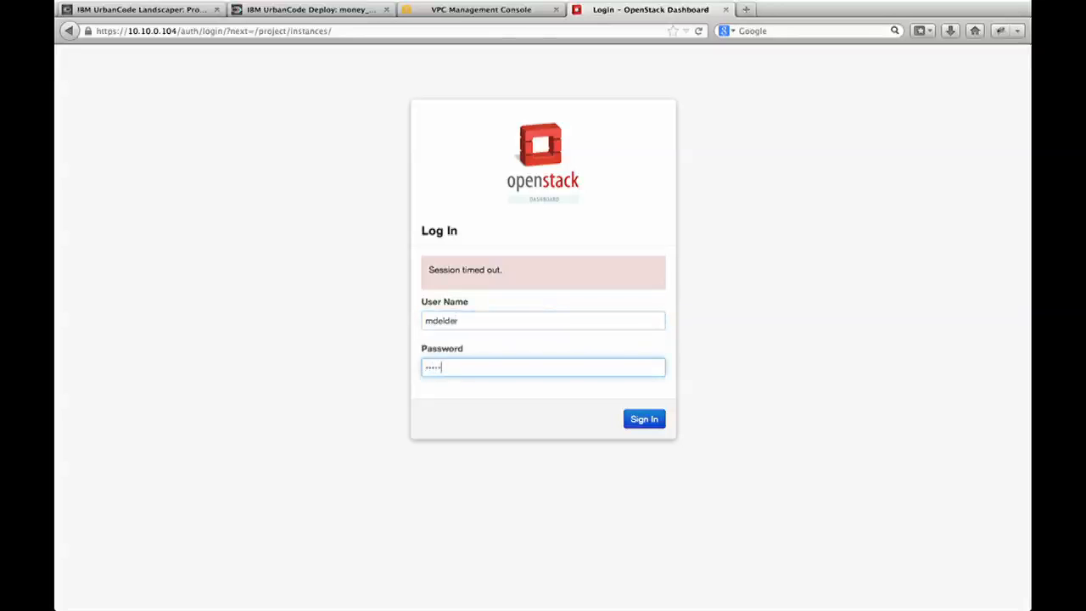
left_click(643, 418)
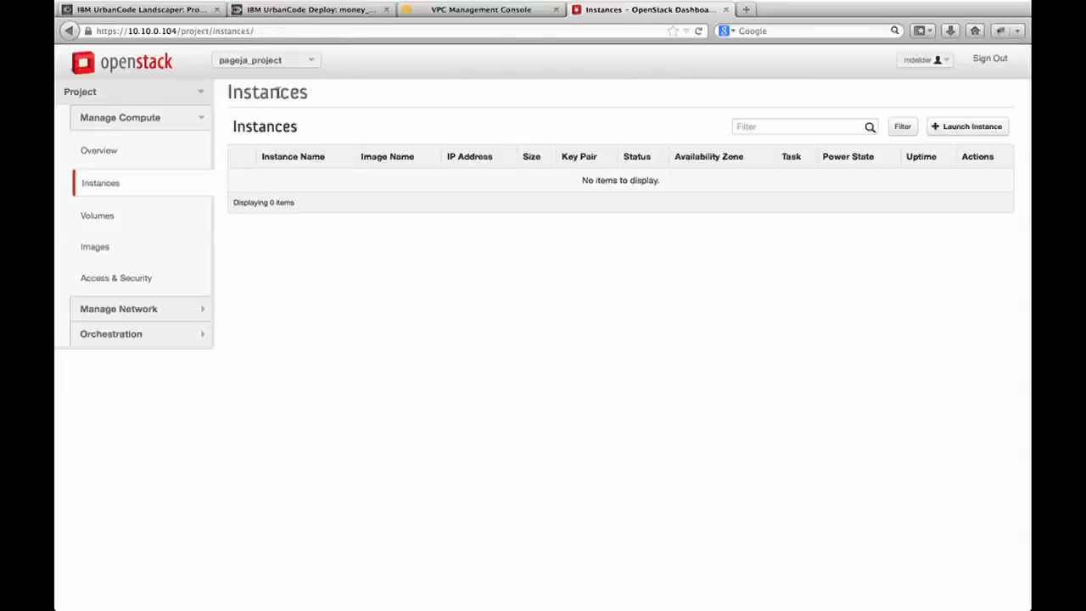
left_click(265, 59)
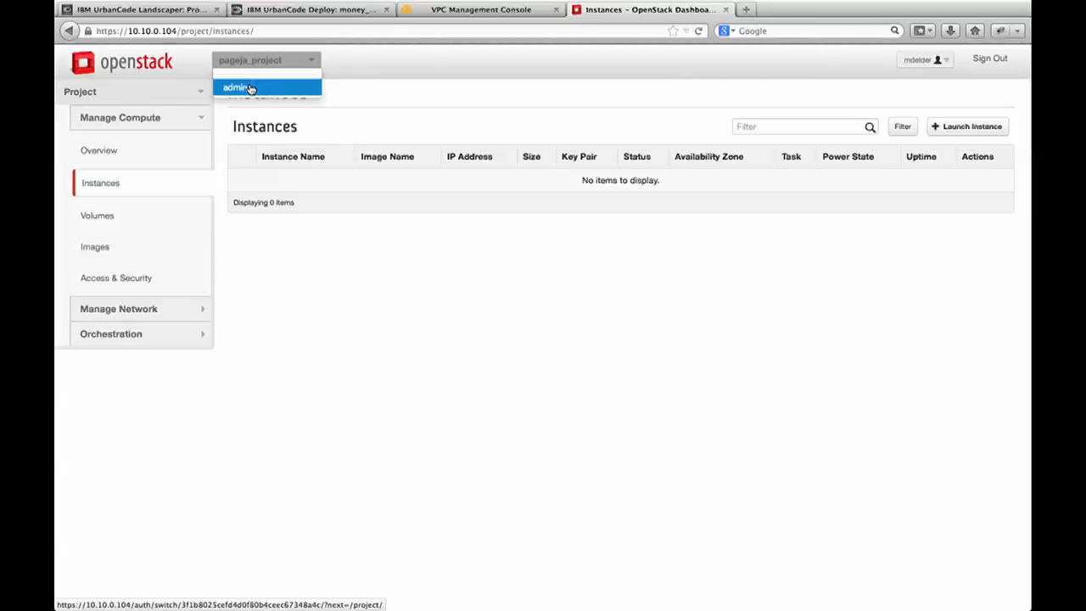
left_click(237, 87)
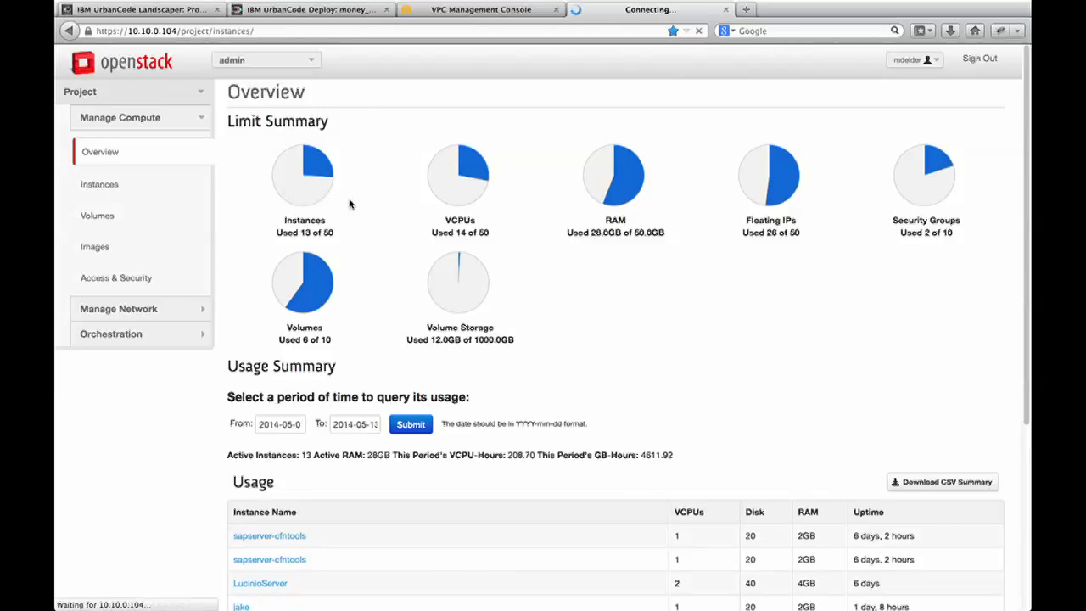
left_click(99, 184)
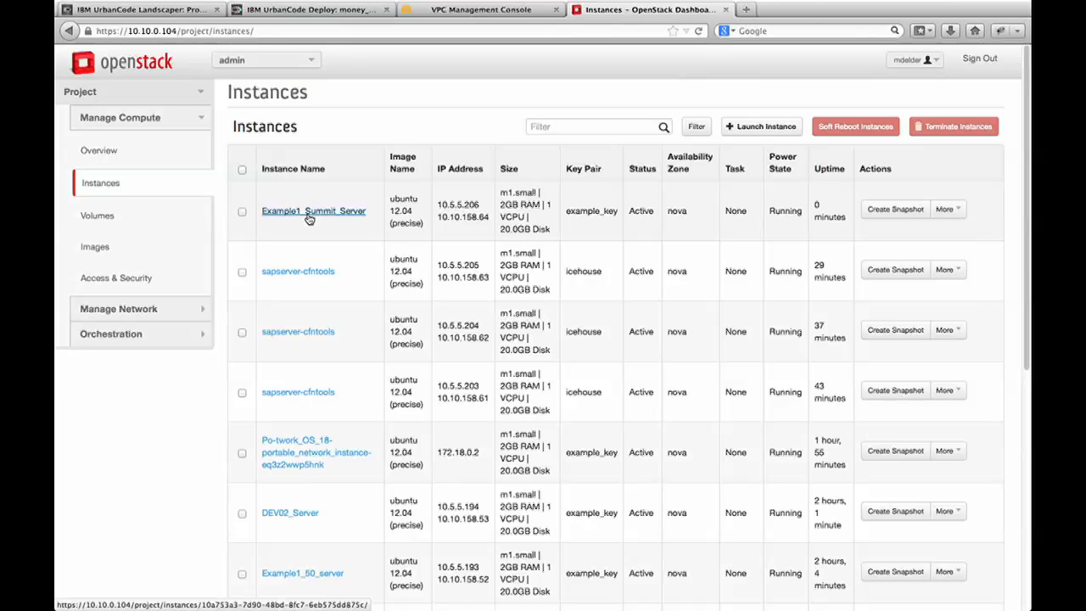
left_click(140, 9)
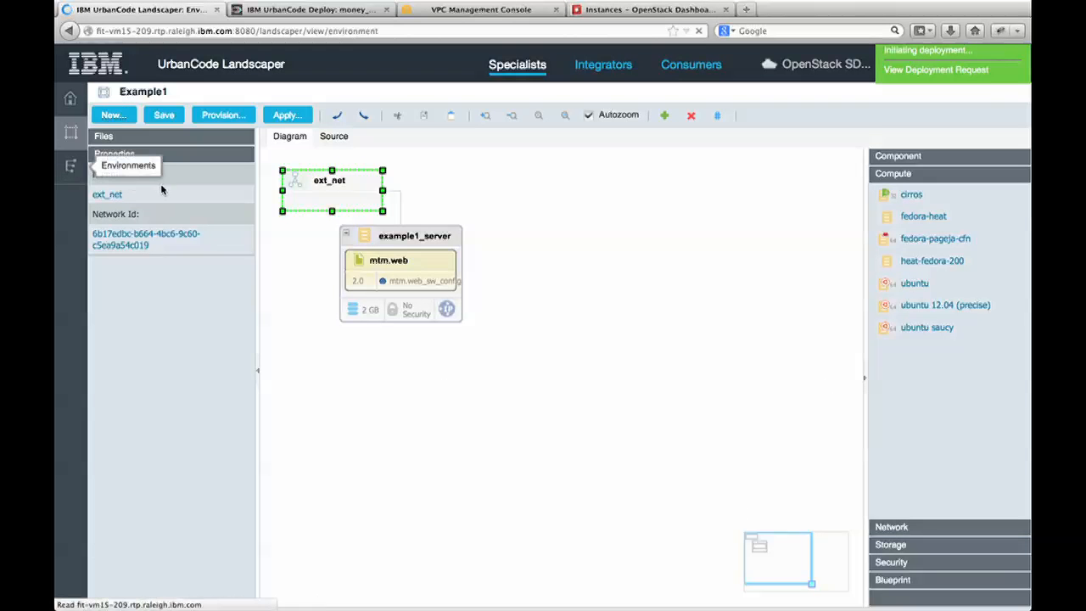
Inspect Example1_Summit's active server, mde_test_storage volume and mtm.web component.
left_click(128, 165)
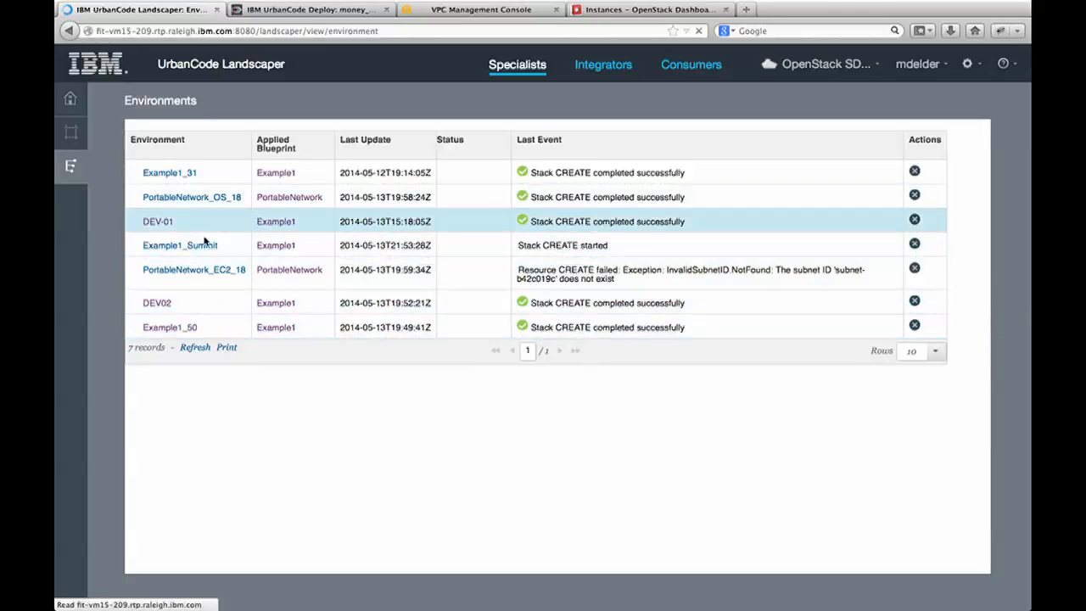
left_click(179, 245)
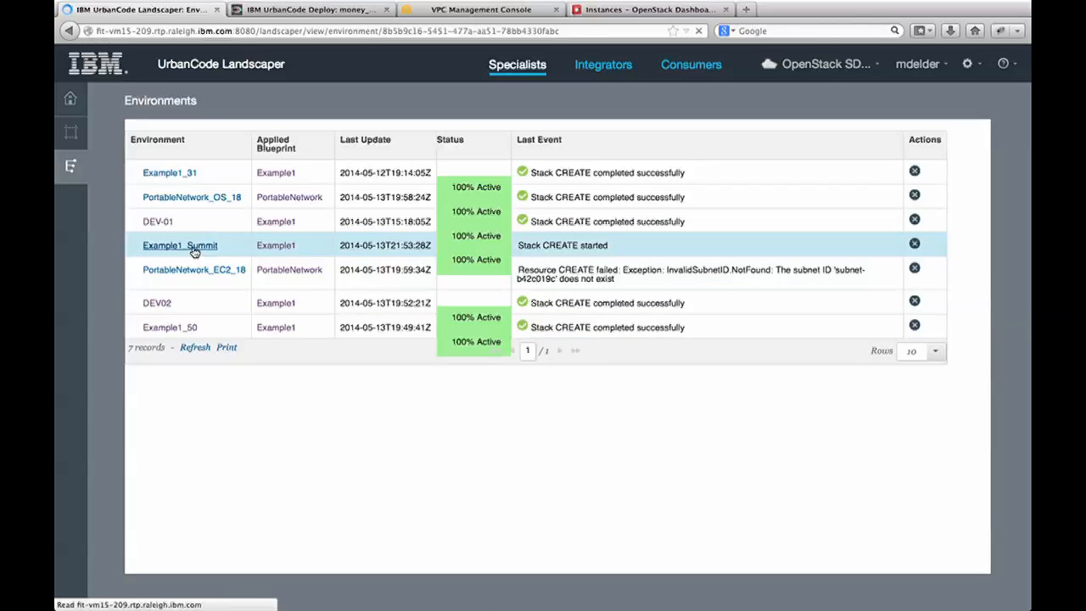
left_click(180, 245)
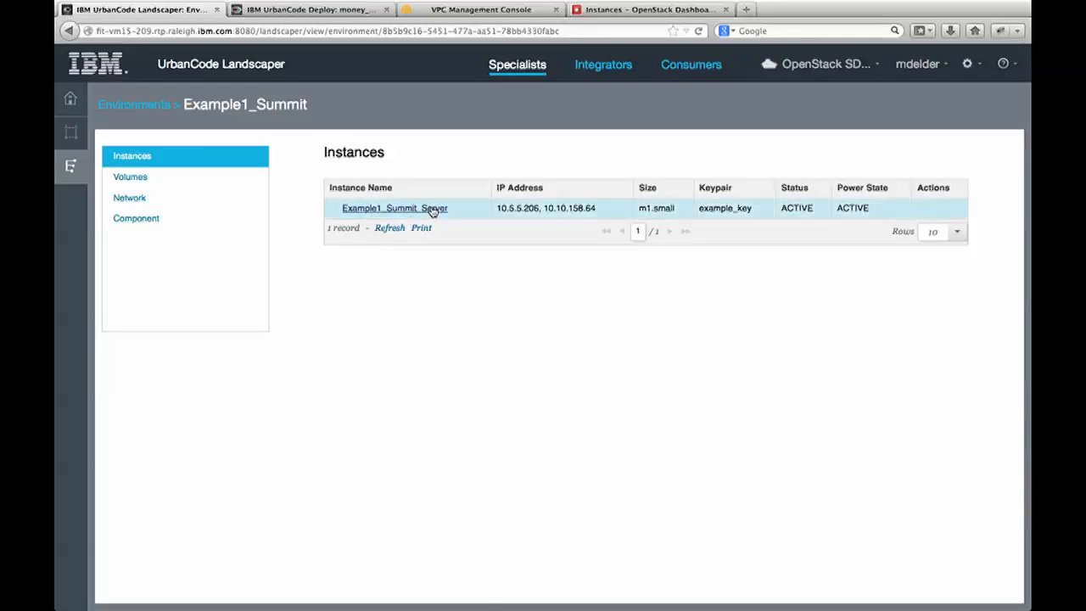
mouse_move(688, 207)
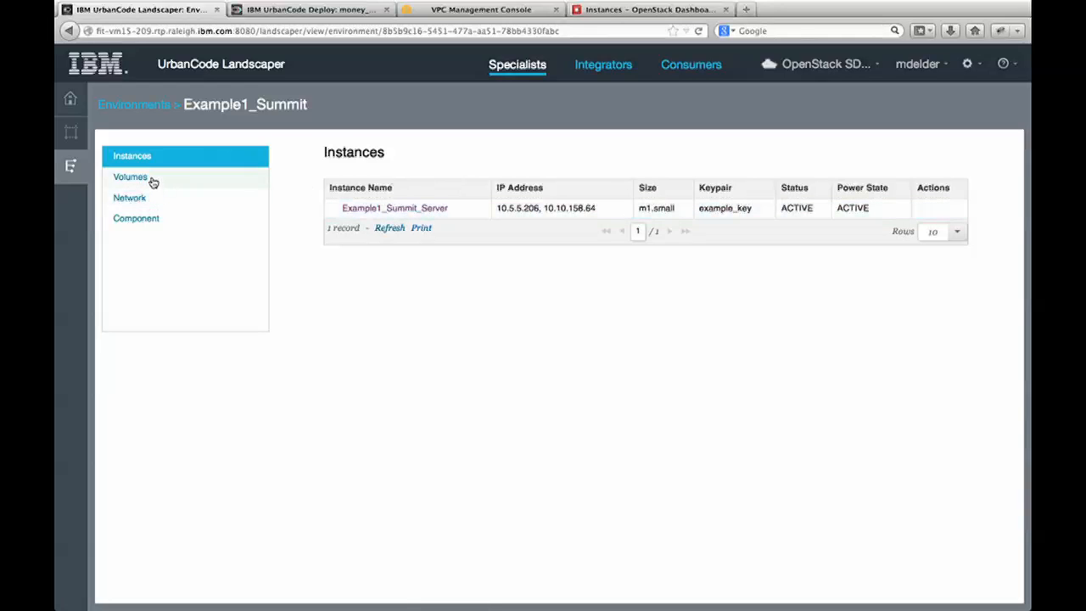
left_click(130, 177)
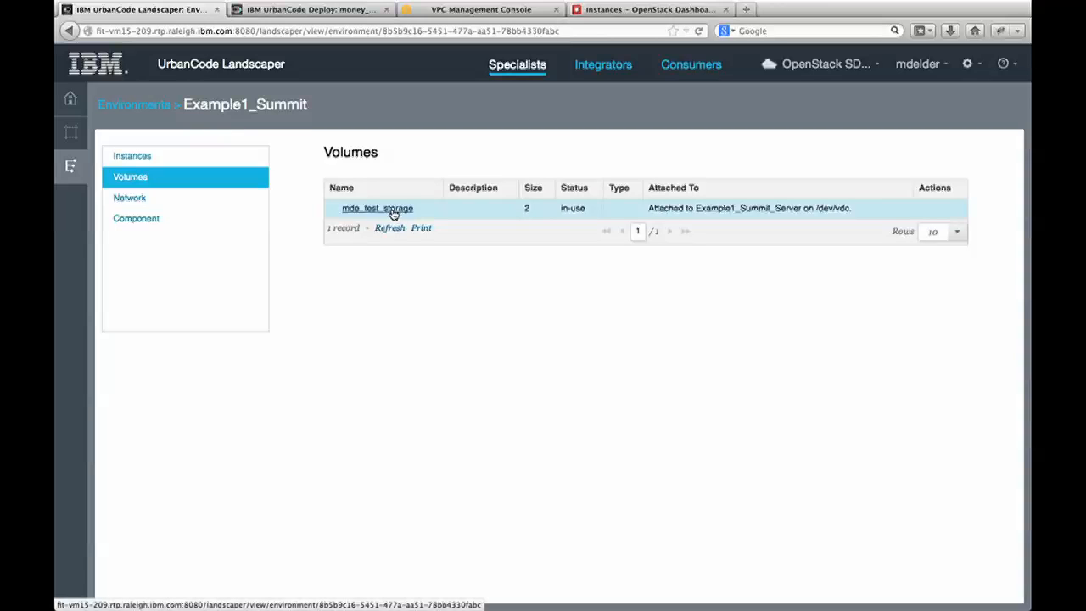
mouse_move(172, 252)
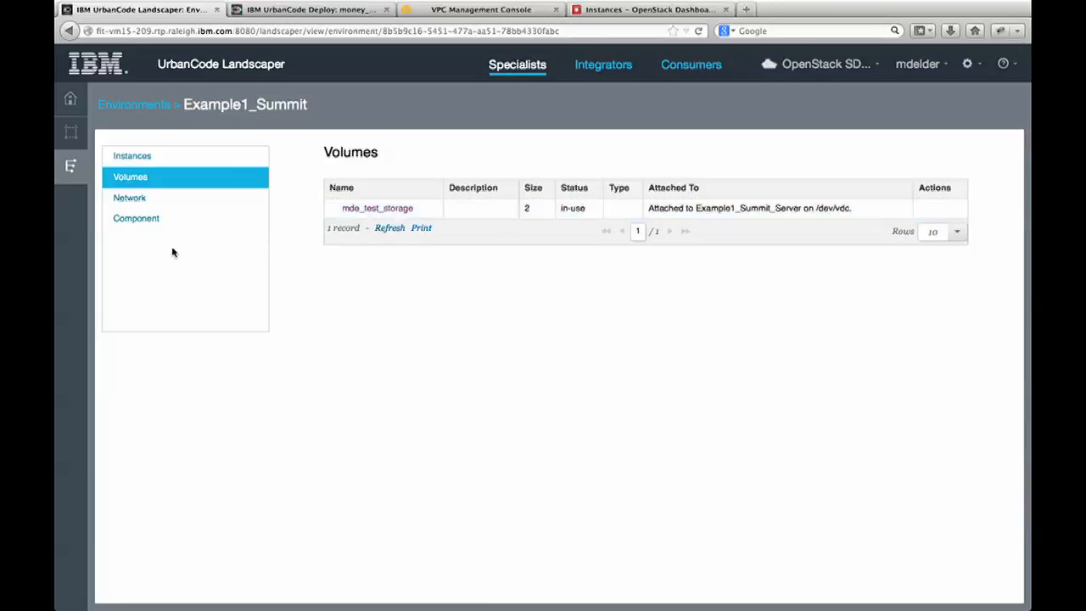
left_click(136, 218)
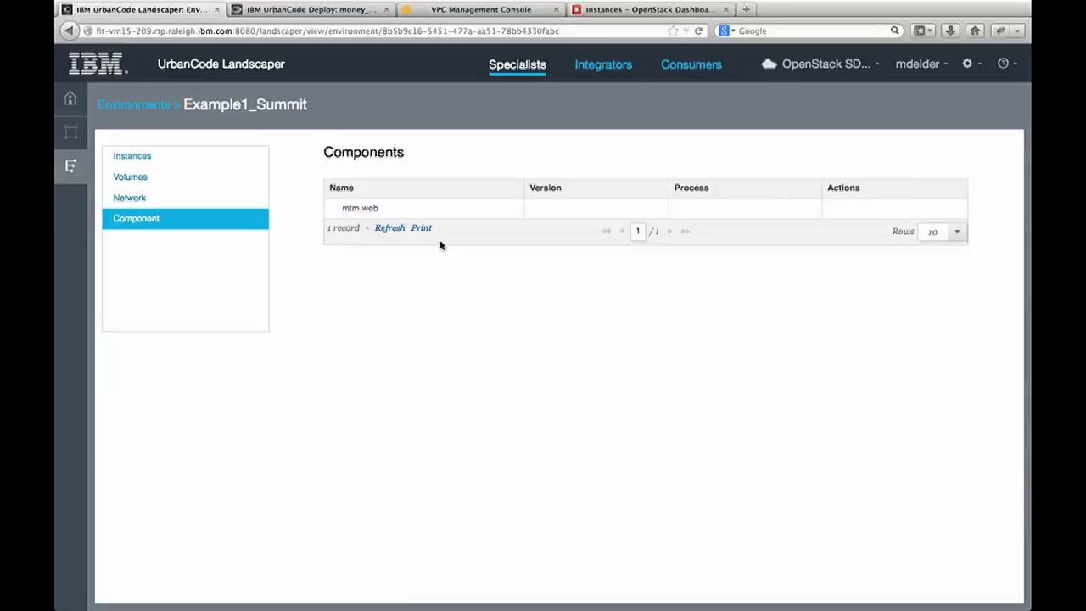
left_click(309, 9)
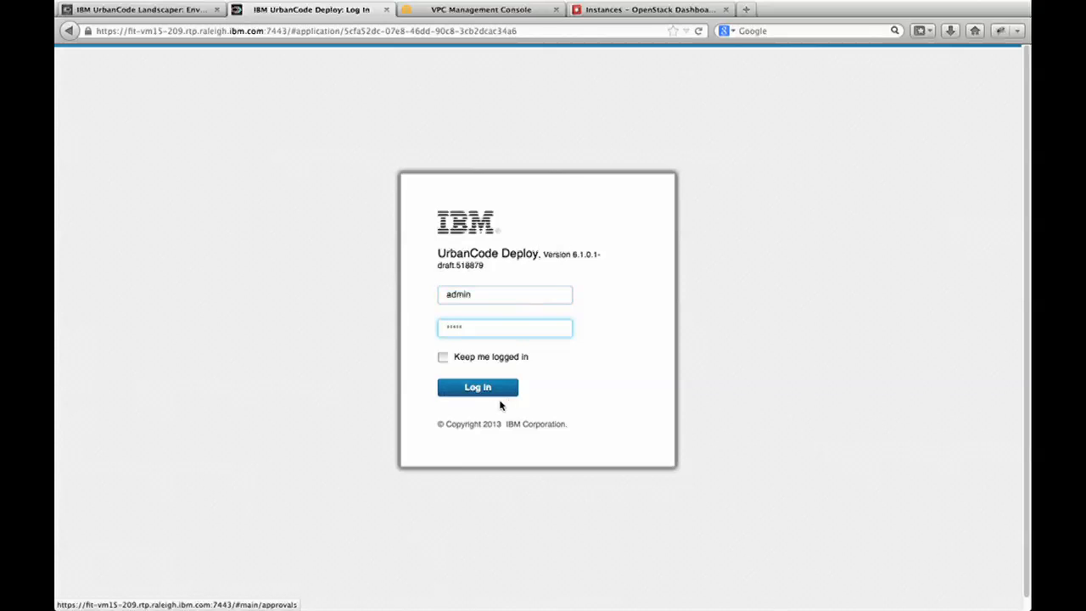
Sign in to UrbanCode Deploy and expand Example1_Summit's tree showing example1_server with mtm.web.
left_click(476, 386)
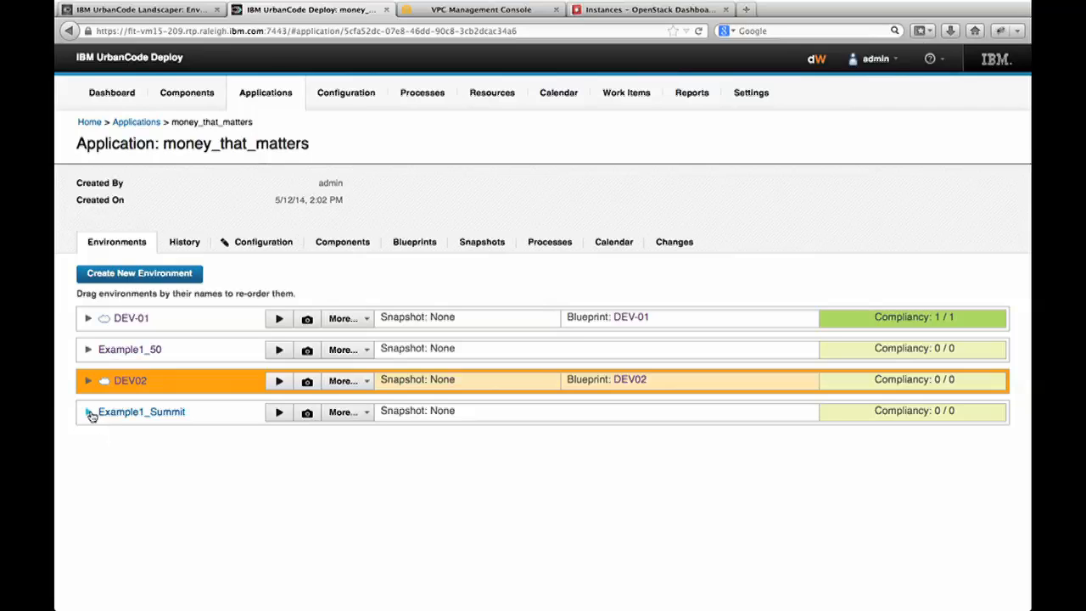
left_click(88, 411)
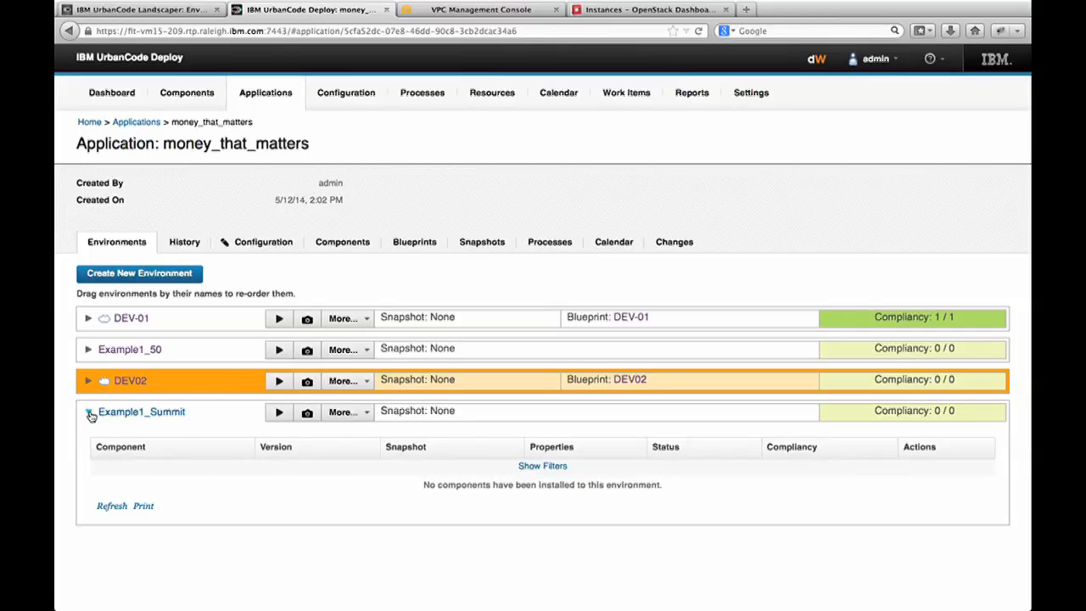
left_click(89, 411)
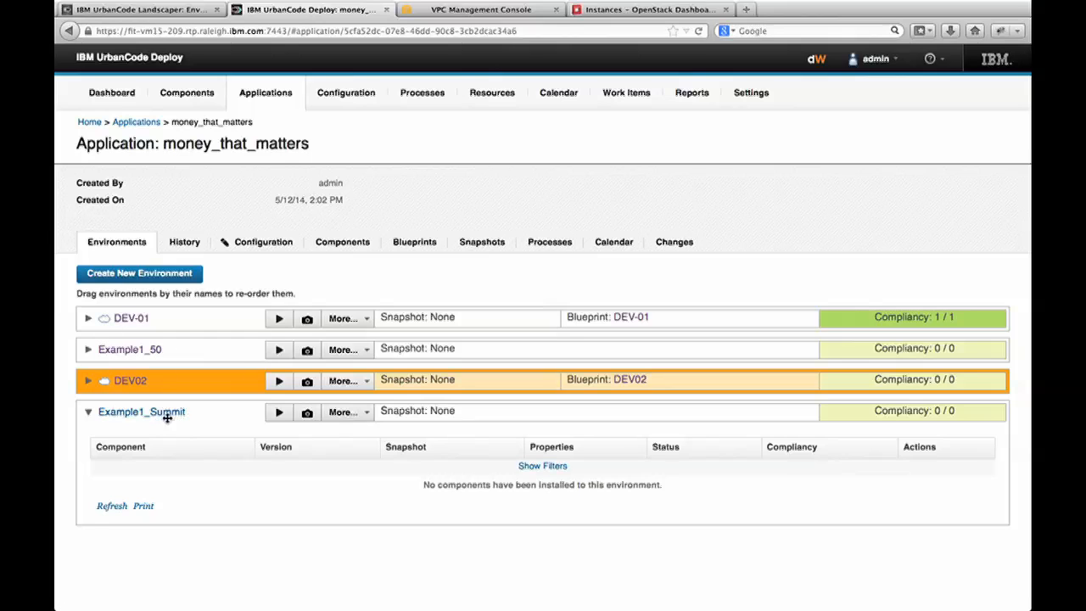
left_click(141, 412)
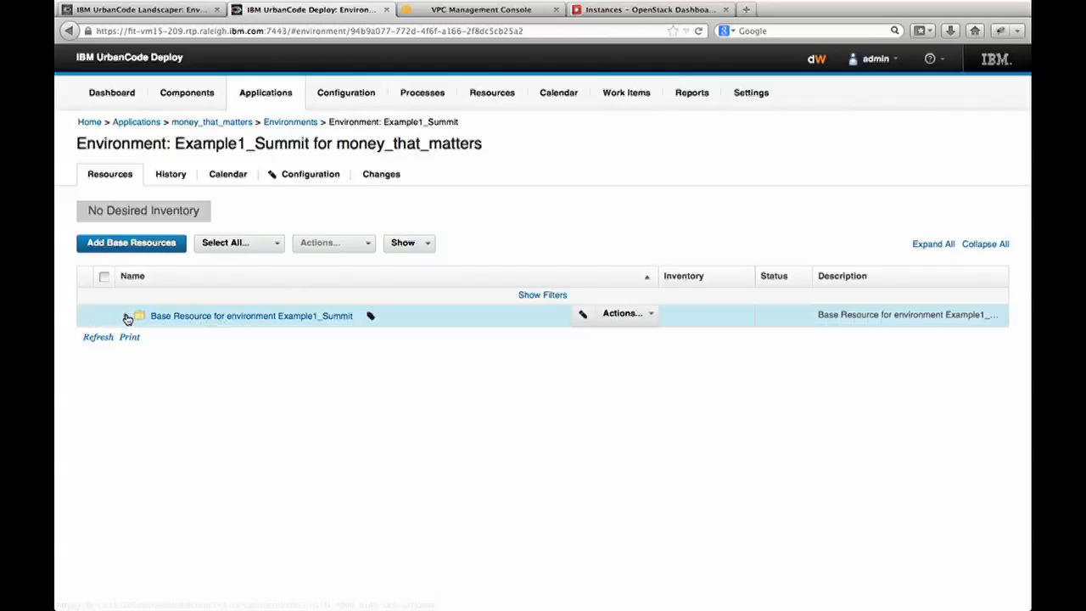
left_click(125, 315)
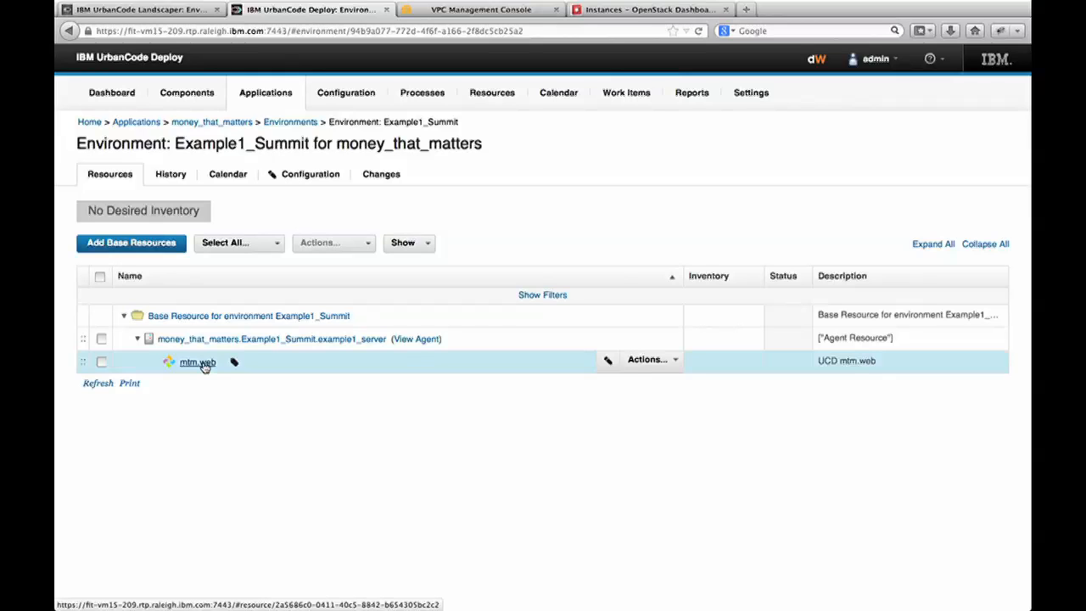
mouse_move(249, 315)
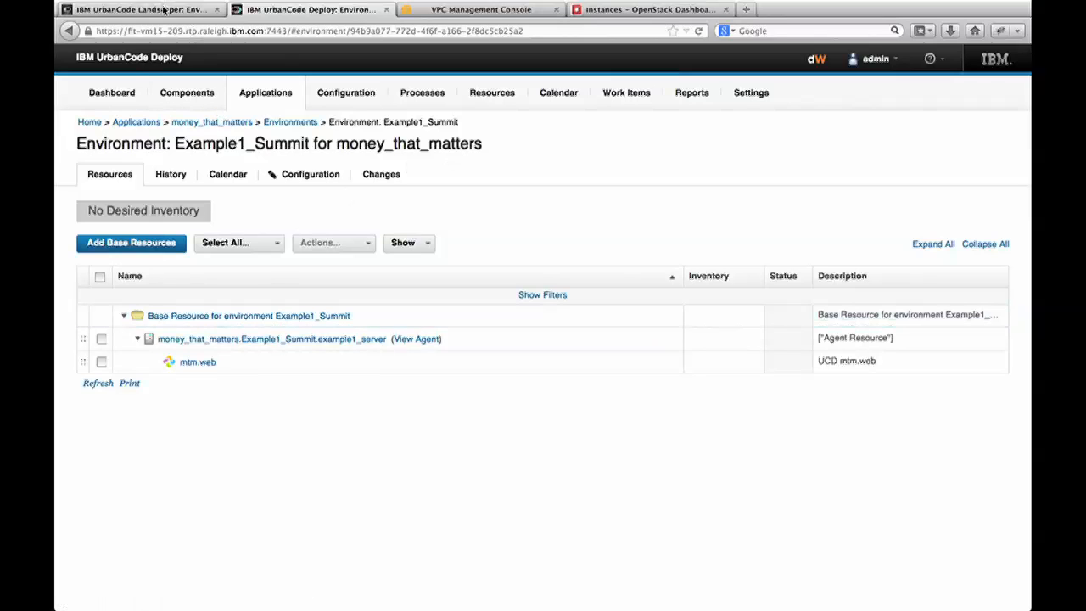
View Example1_Summit's mtm.web component in Landscaper, then list the blueprints including PortableNetwork.
left_click(139, 9)
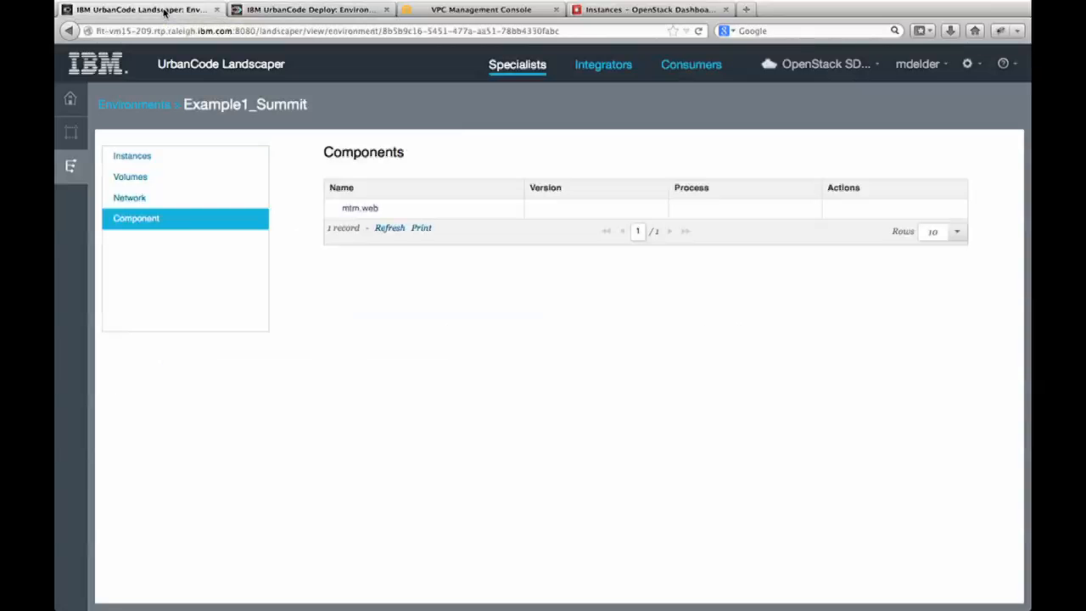
left_click(69, 133)
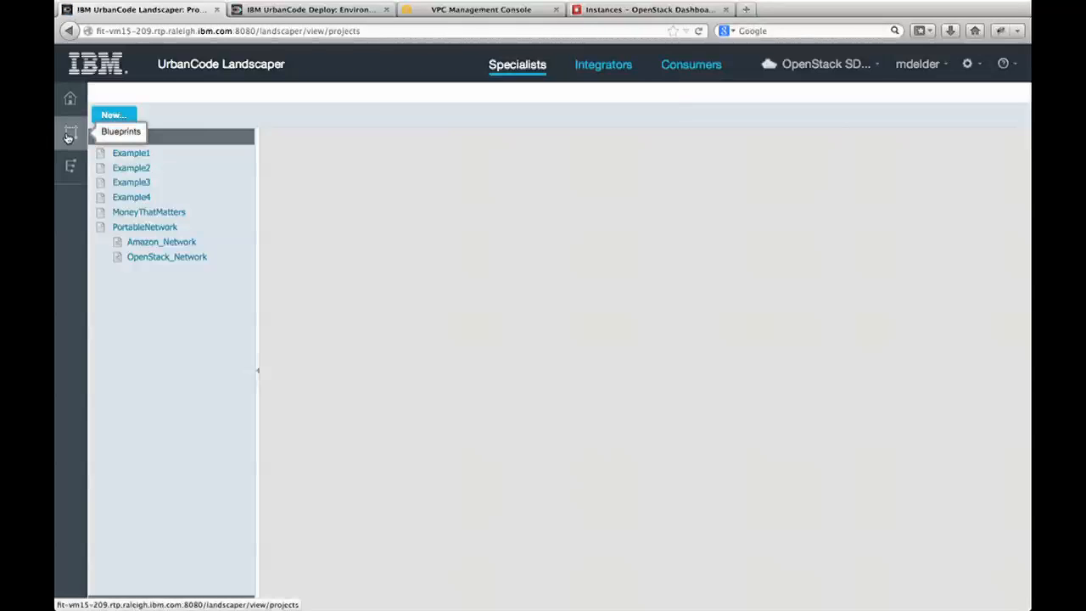
left_click(145, 227)
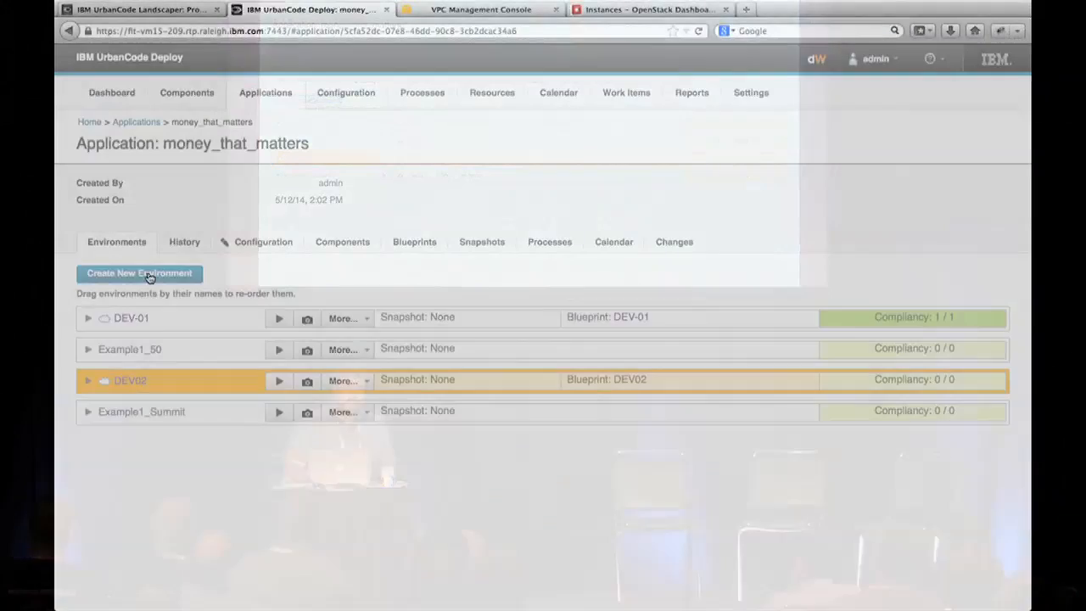
Create environment DEV-03 from Example1 version 1.0 with ubuntu 12.04 and server DEV03_Server.
left_click(139, 272)
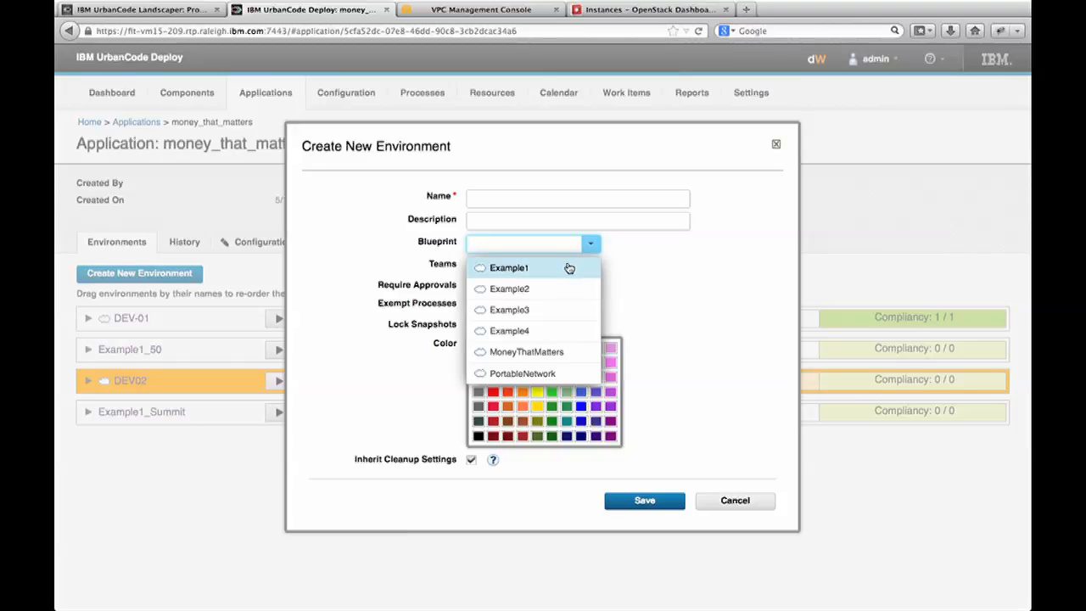
left_click(508, 267)
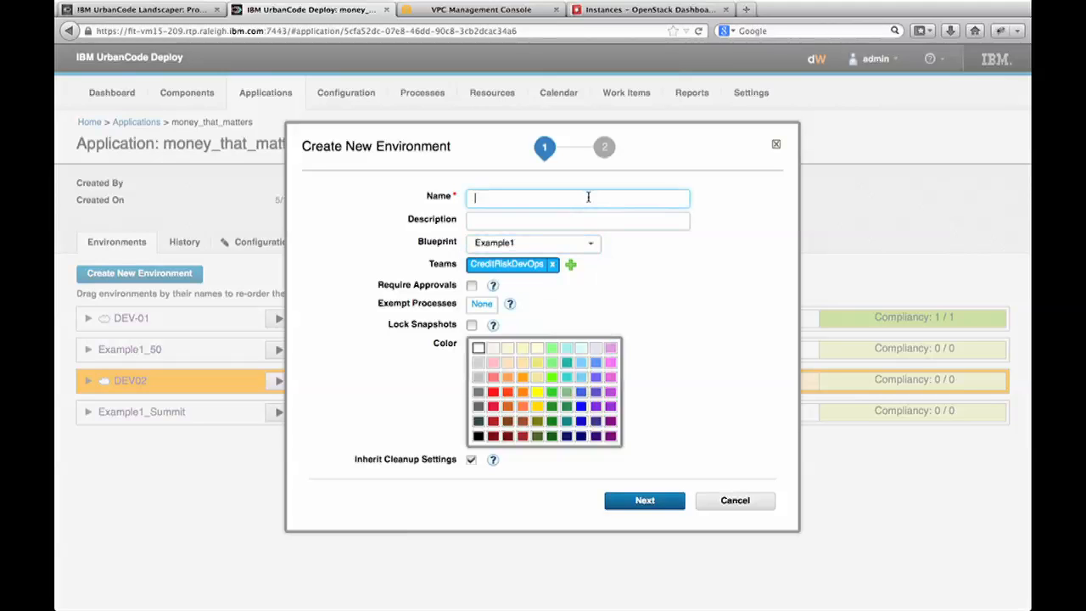
type("DEV-03")
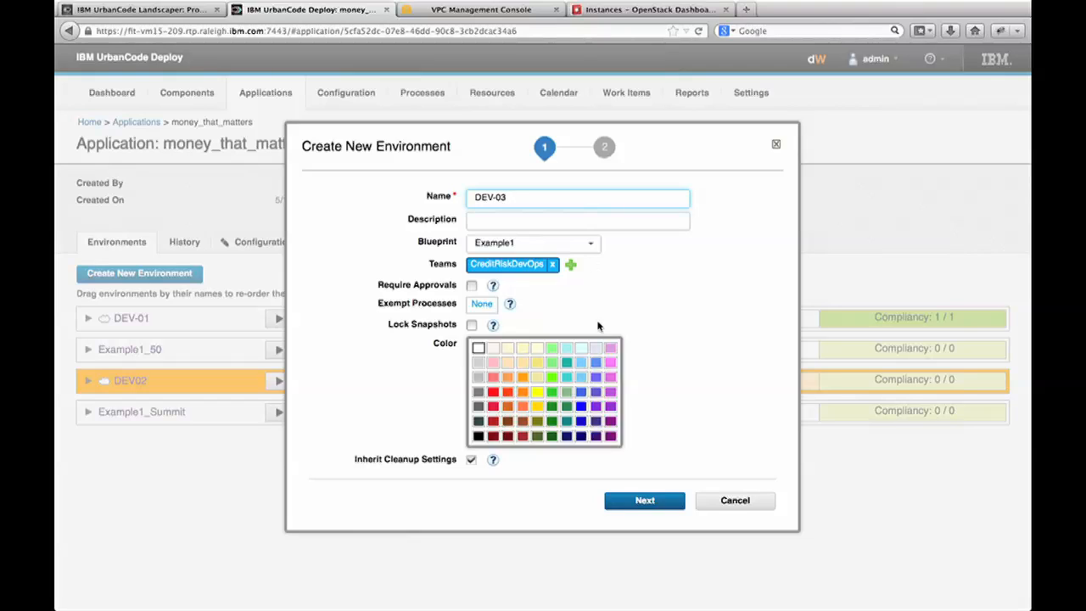
left_click(643, 500)
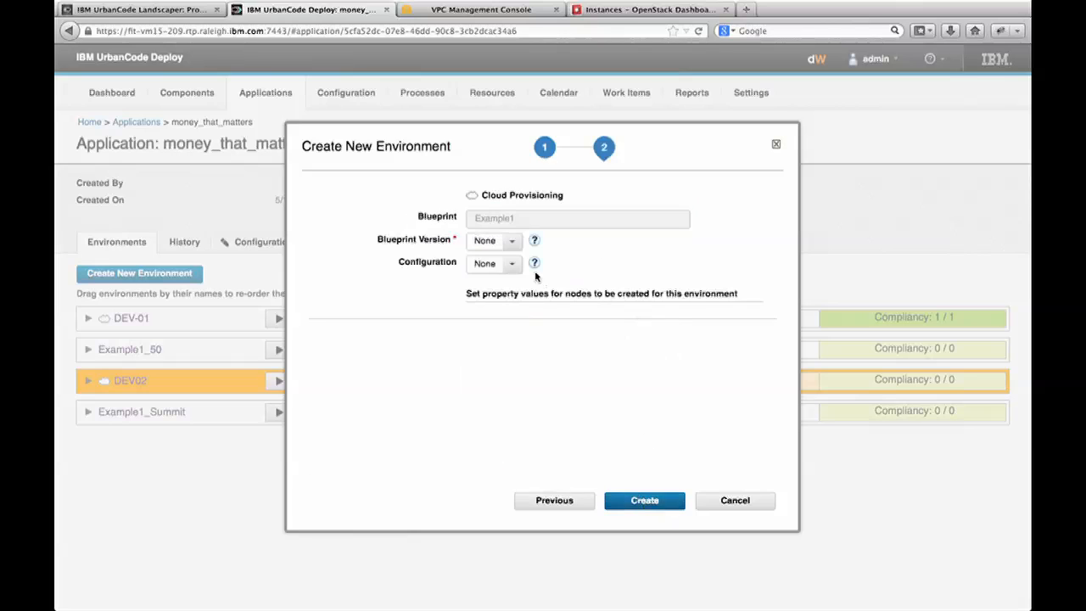
left_click(492, 240)
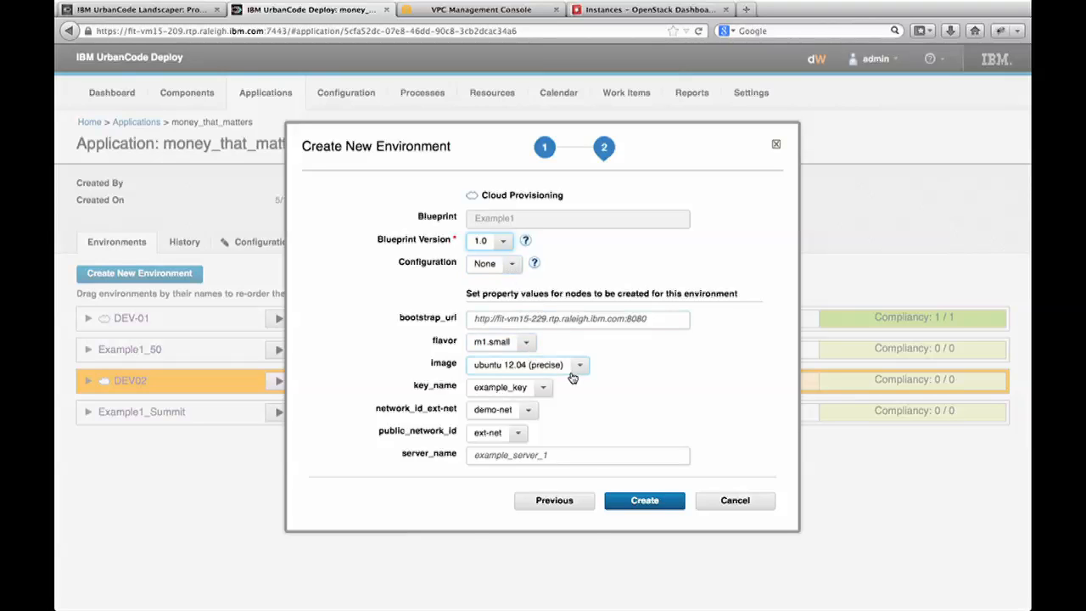
left_click(579, 365)
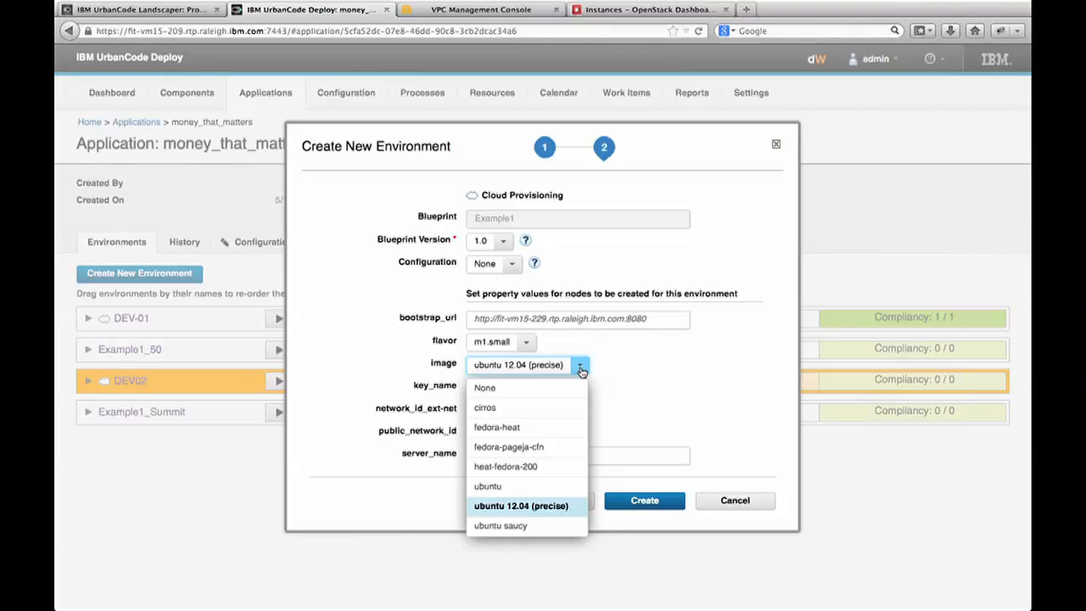
left_click(520, 506)
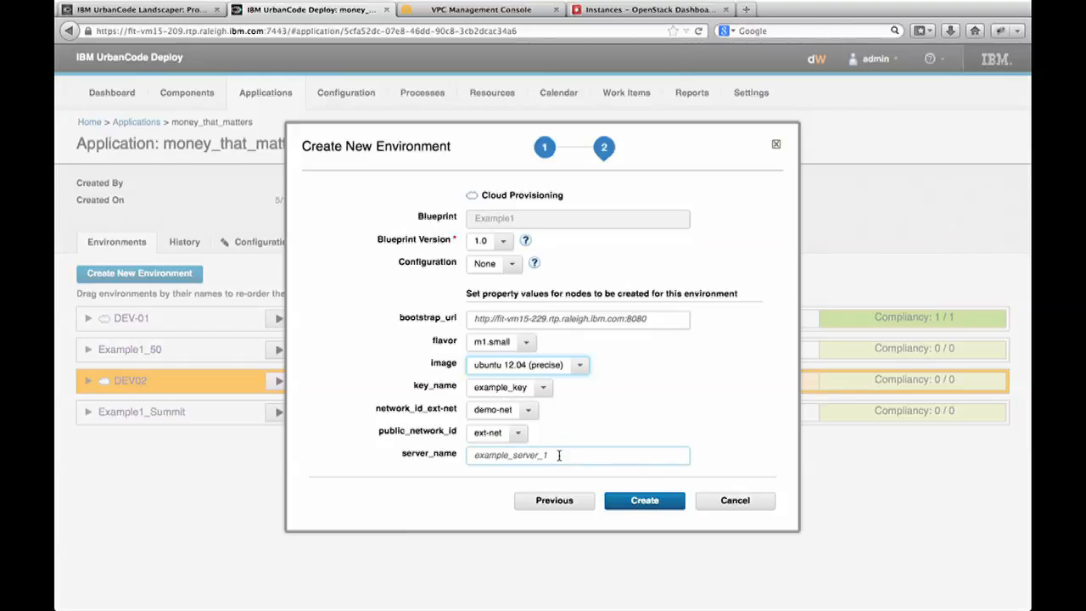
type("DEV03_Server")
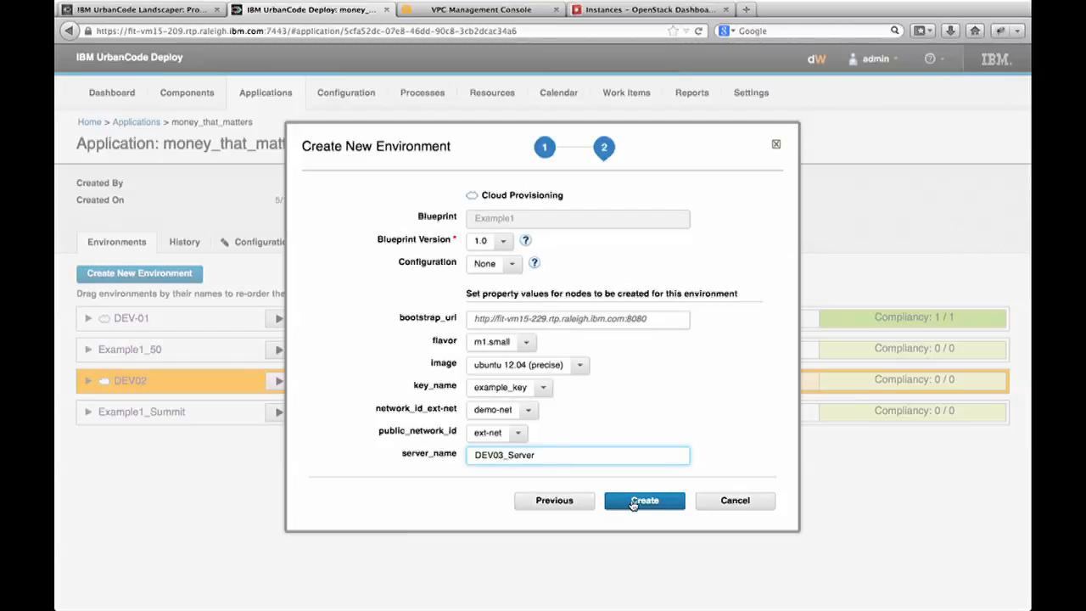
left_click(644, 499)
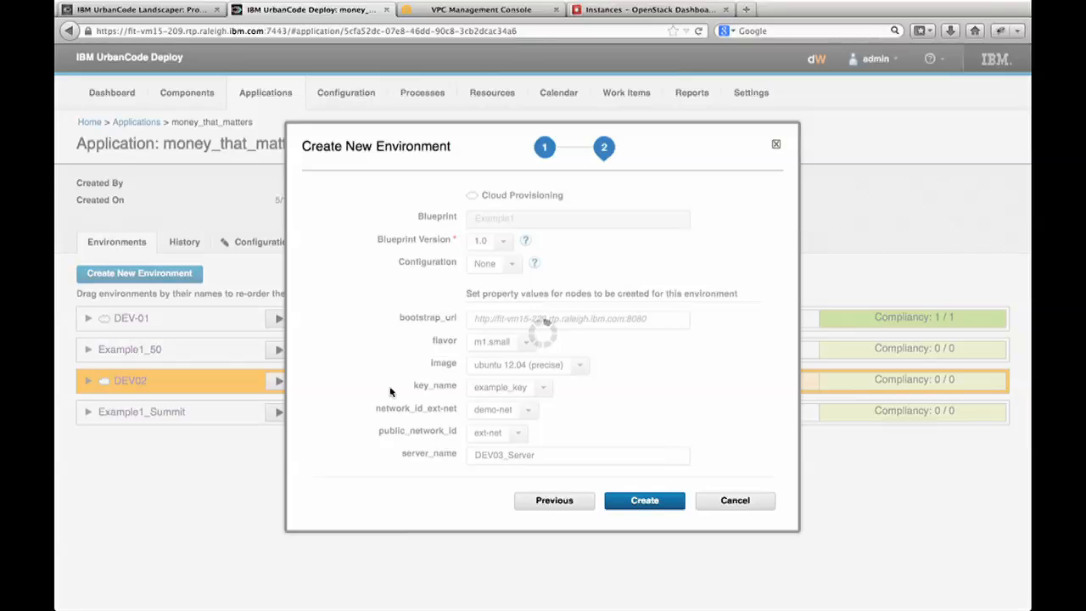
left_click(644, 500)
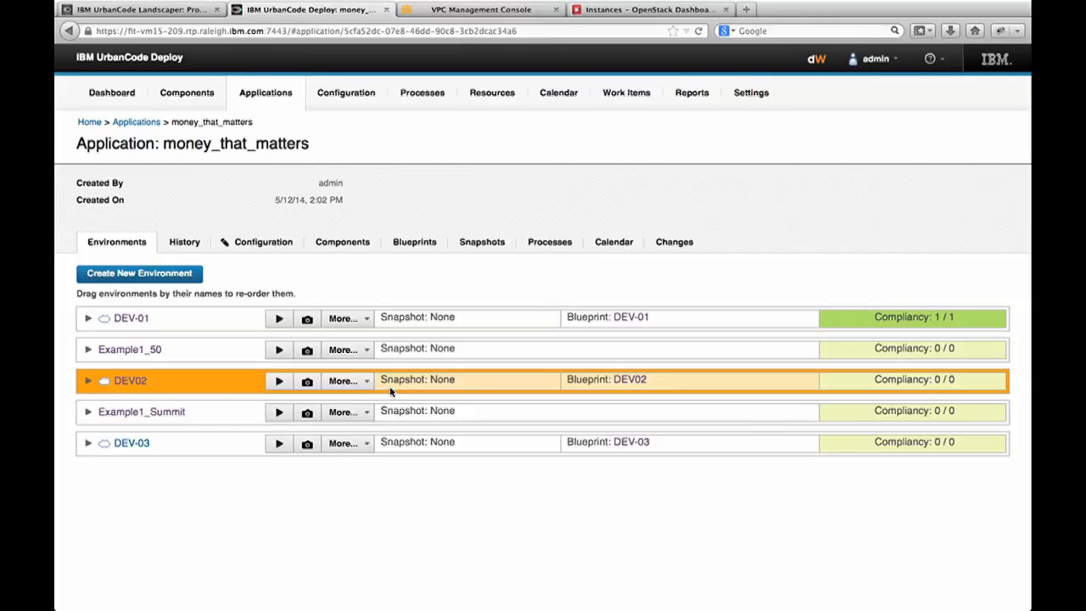
mouse_move(324, 164)
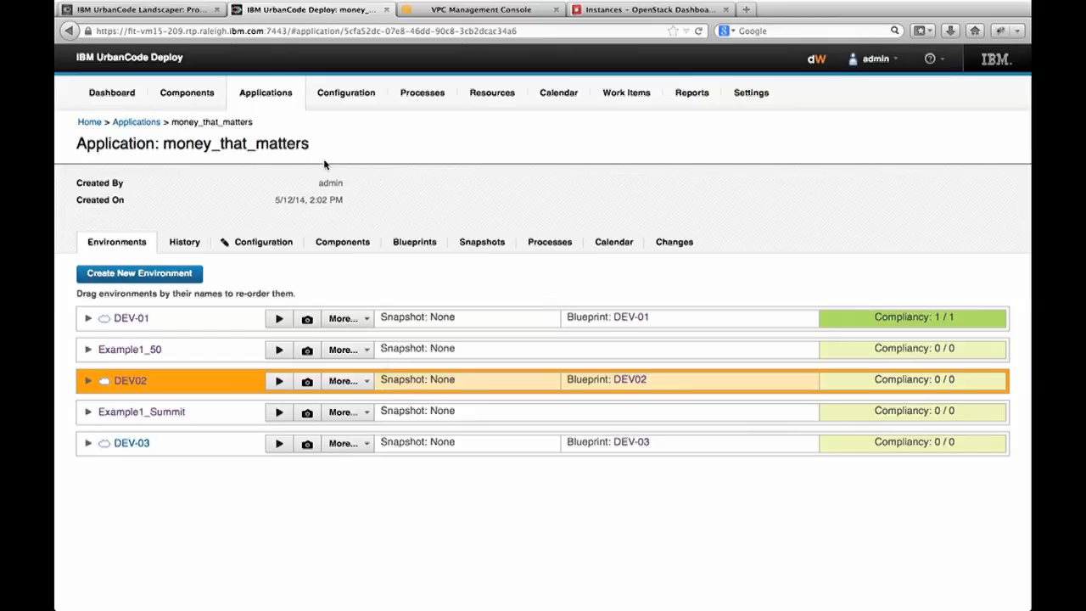
left_click(140, 9)
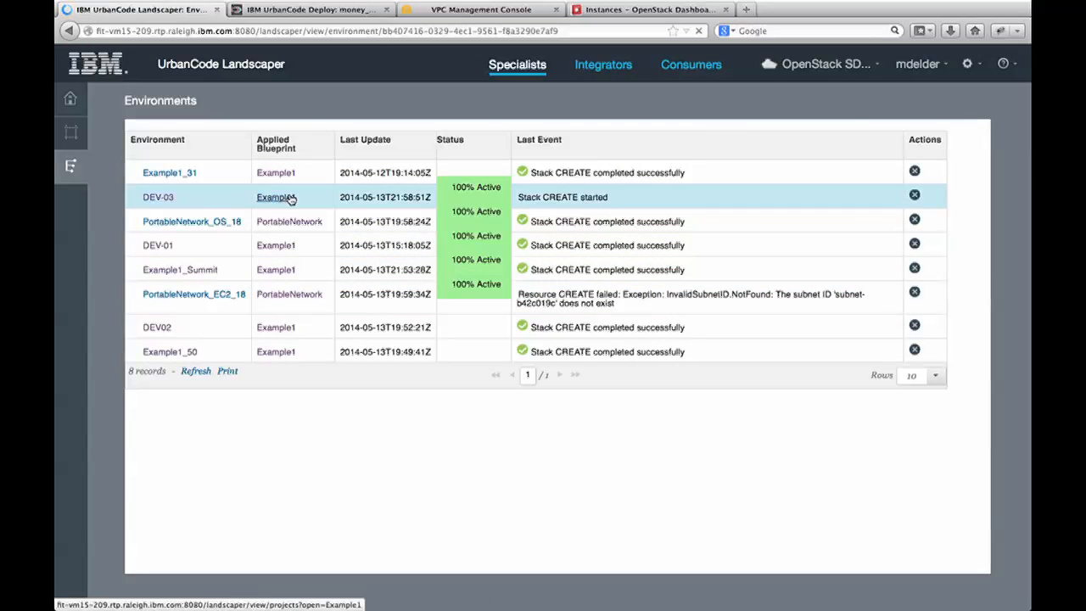
left_click(158, 196)
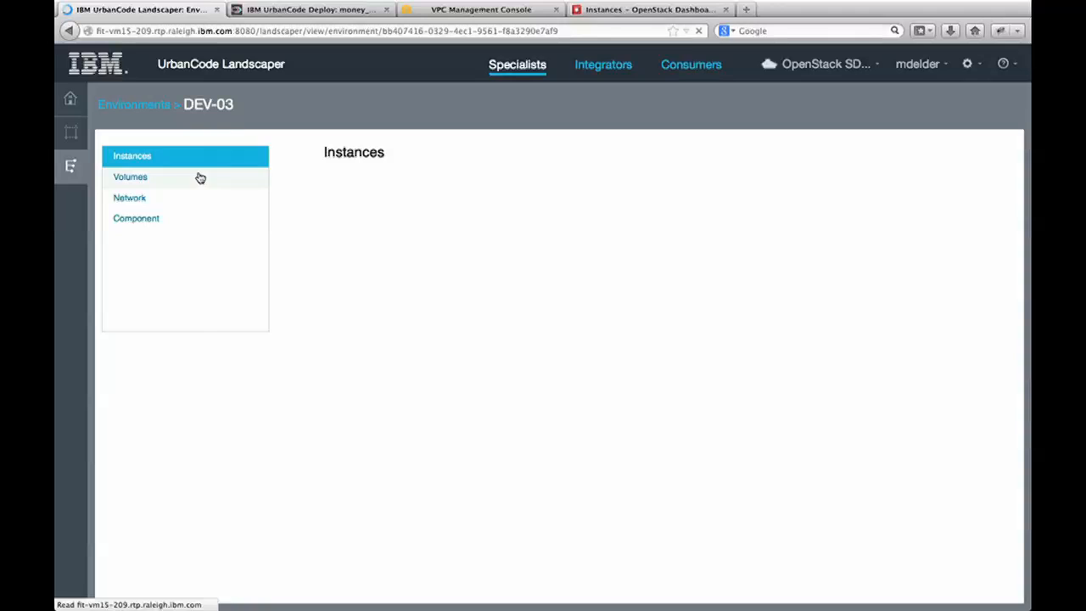
left_click(132, 155)
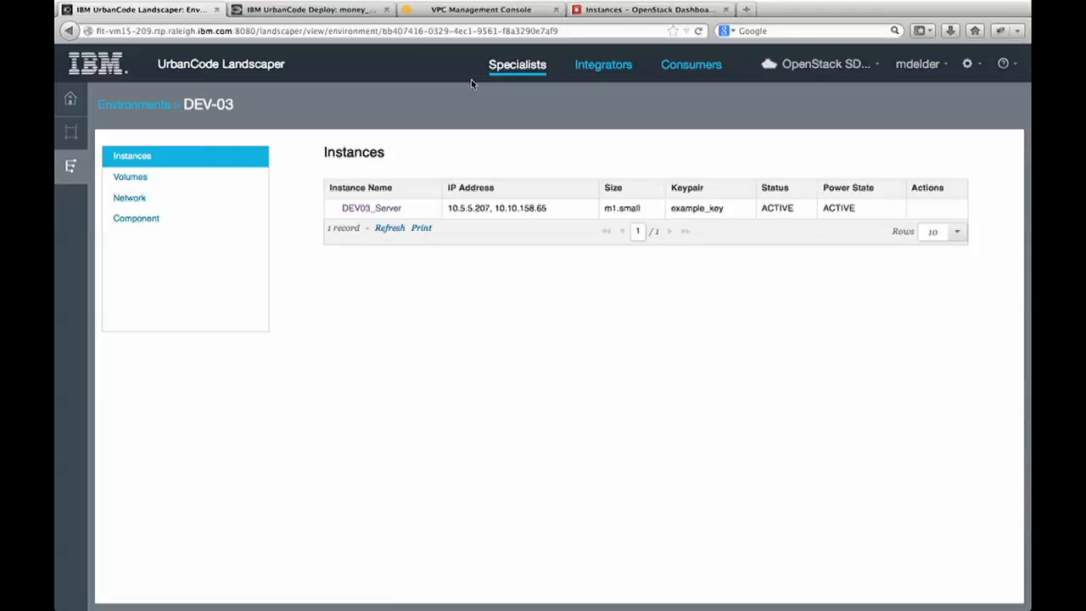
left_click(310, 10)
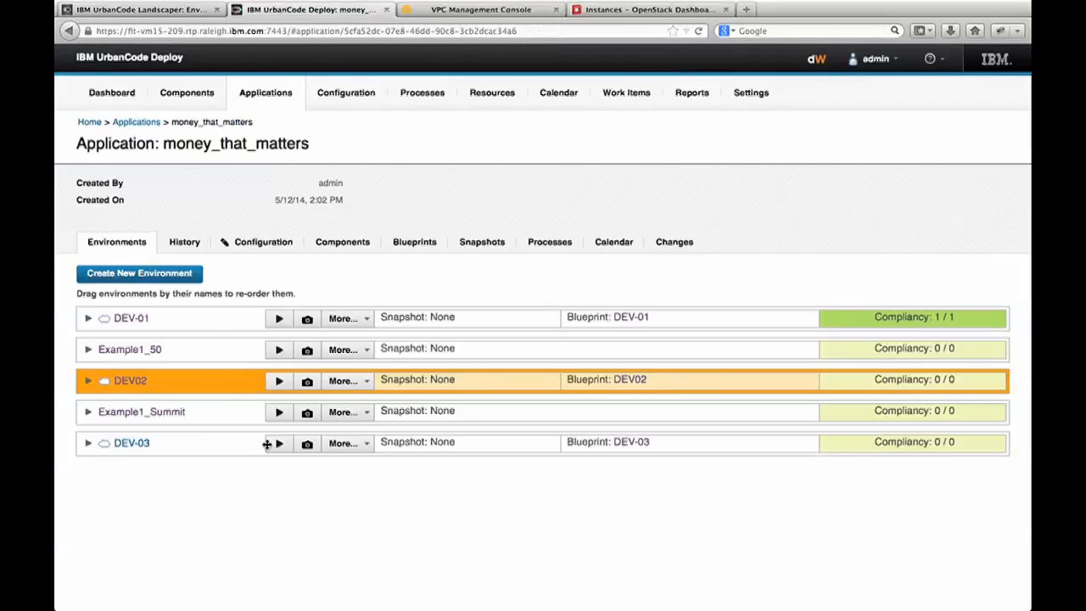
left_click(278, 442)
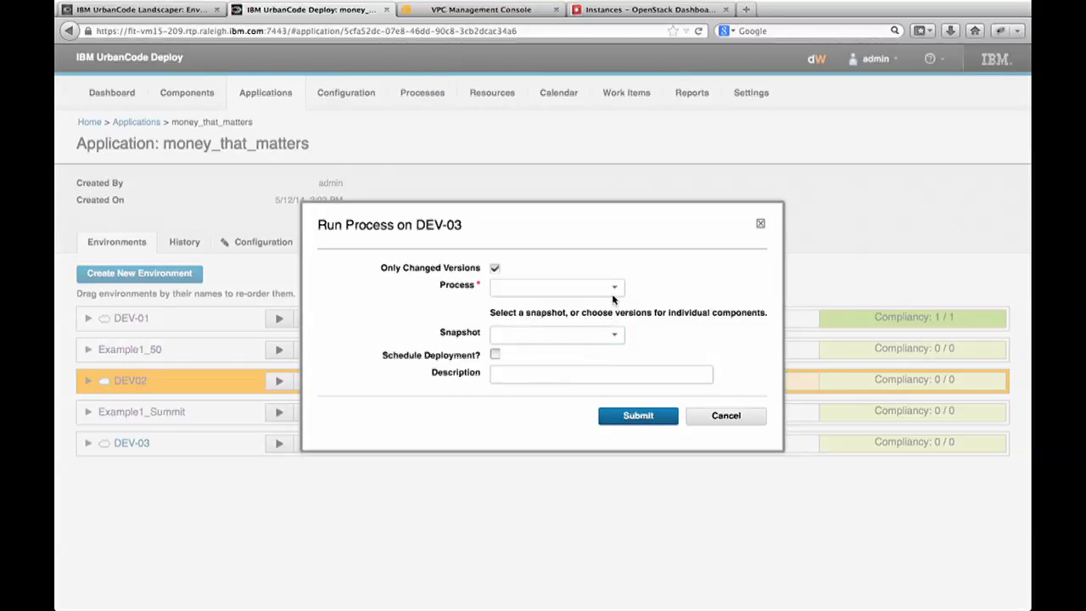
left_click(555, 286)
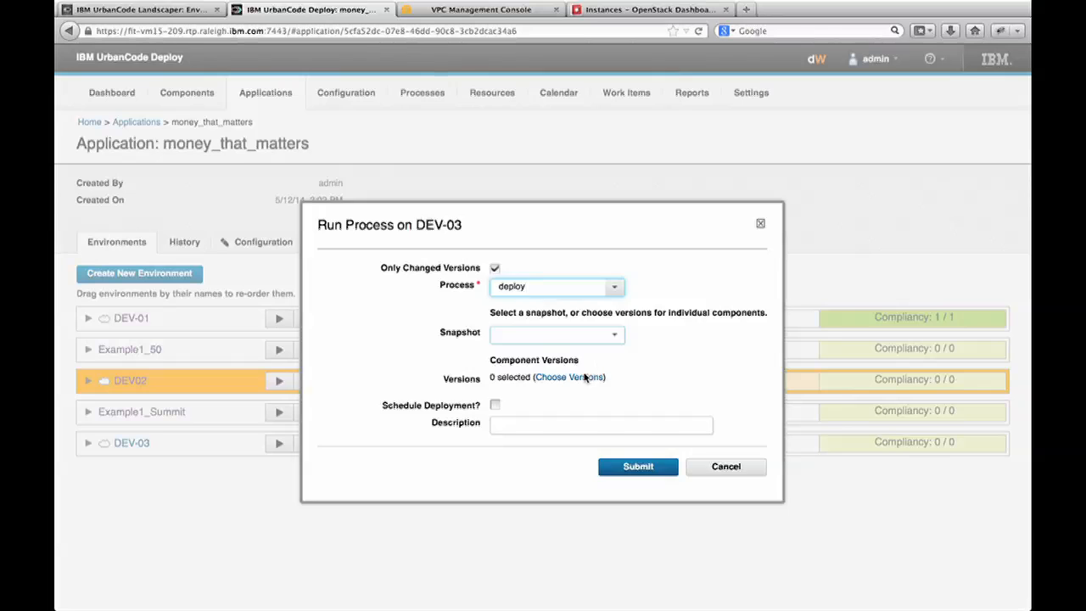
left_click(569, 377)
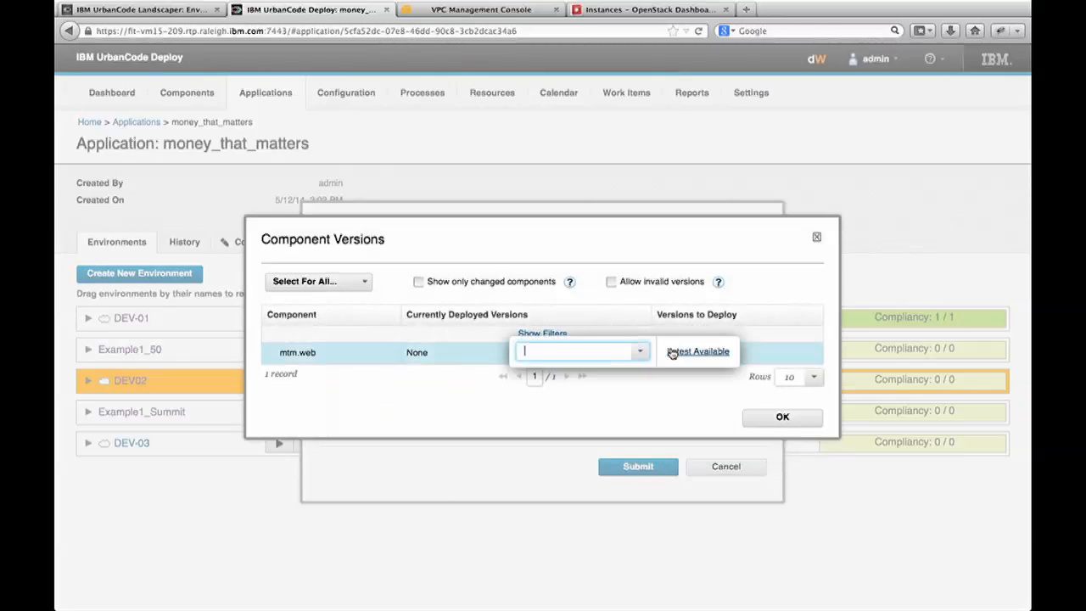
left_click(696, 351)
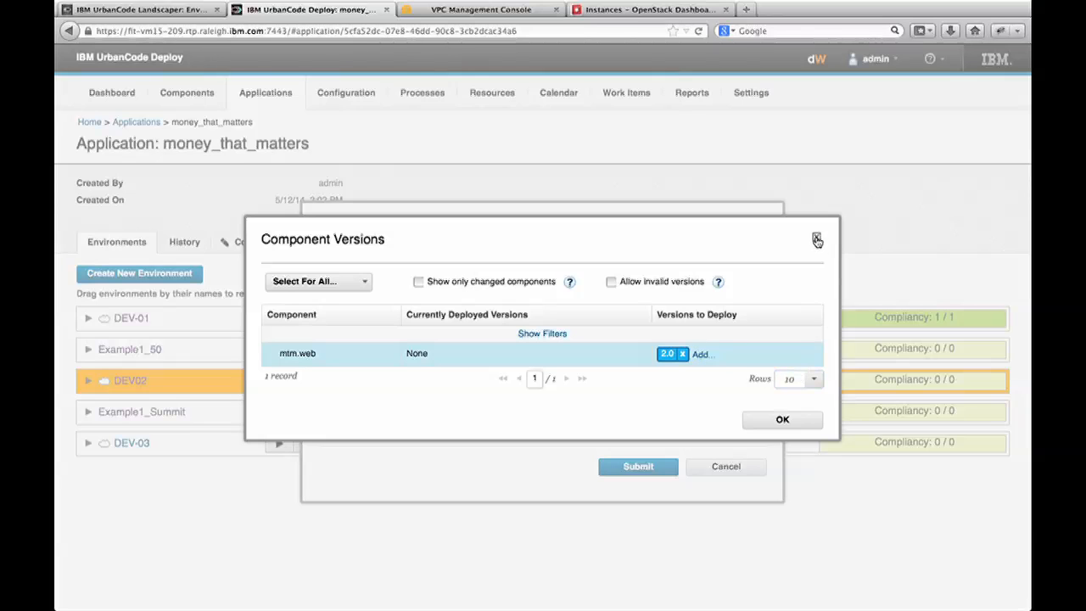
left_click(781, 418)
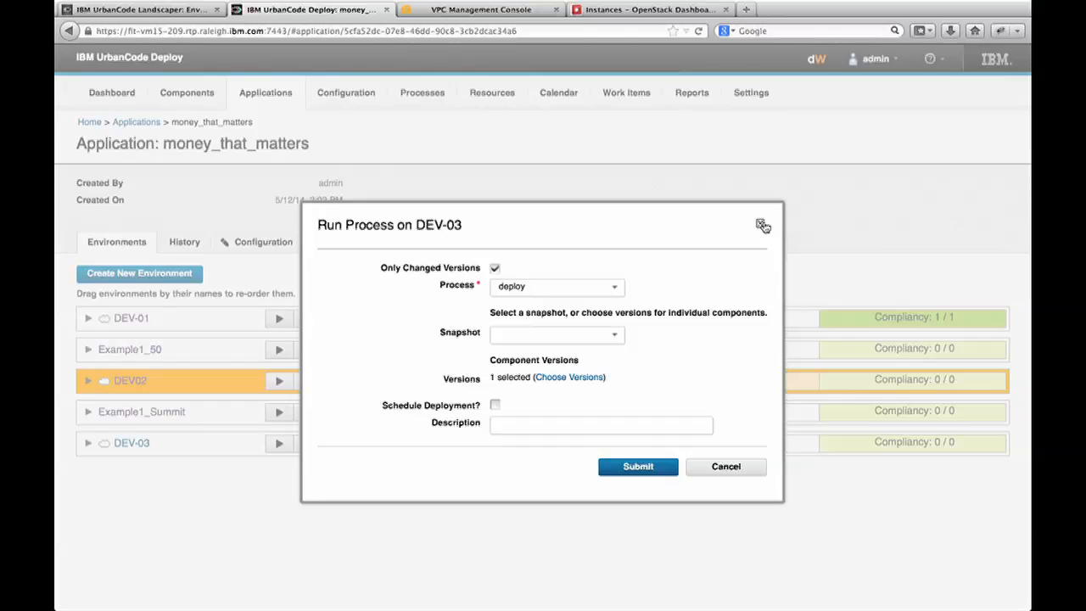
left_click(761, 224)
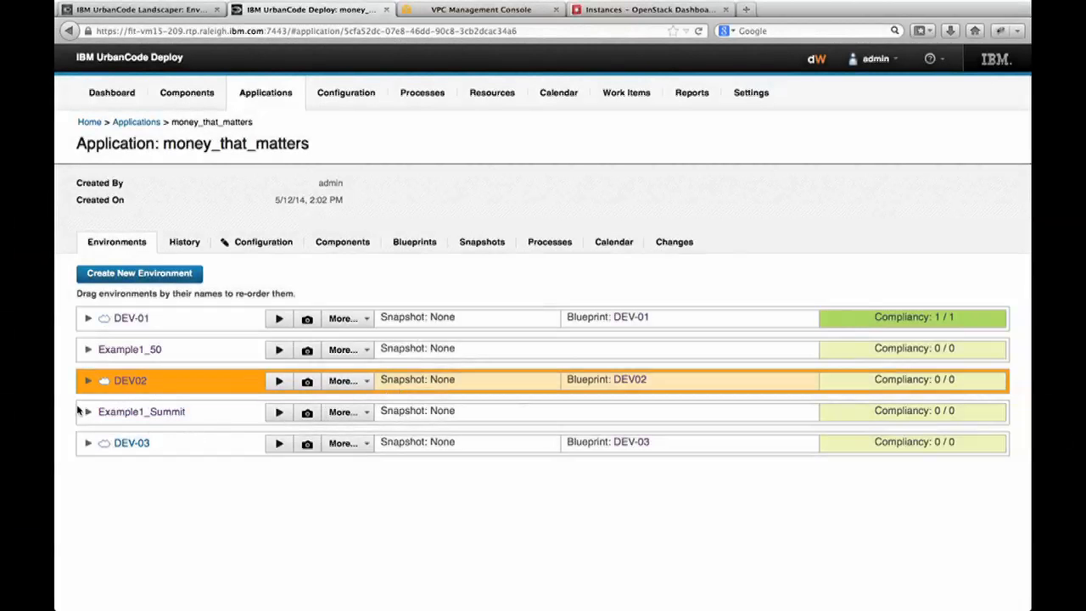
left_click(88, 380)
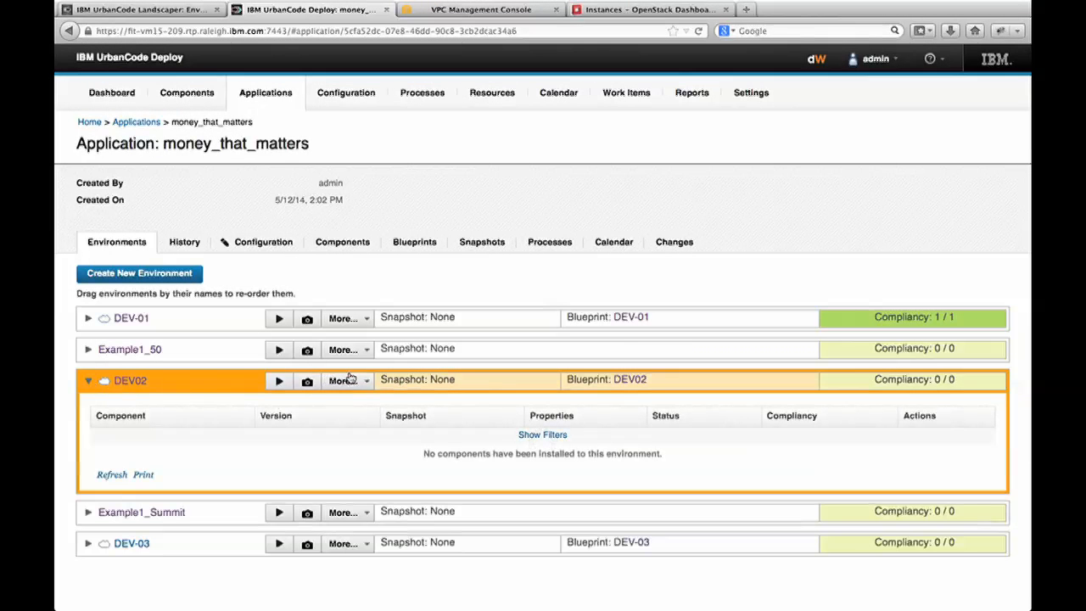
left_click(343, 379)
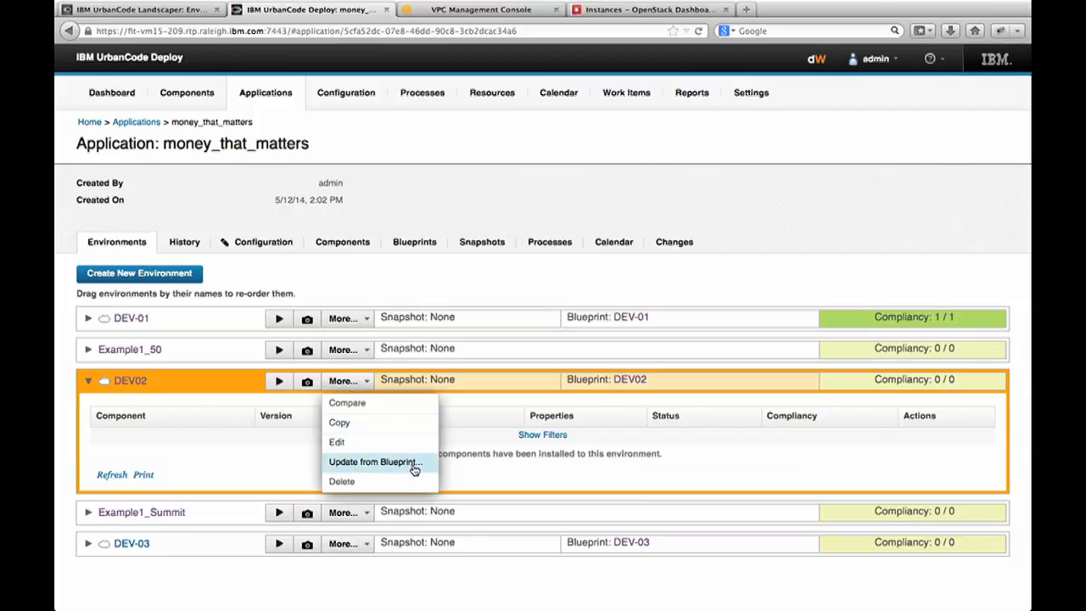
left_click(373, 461)
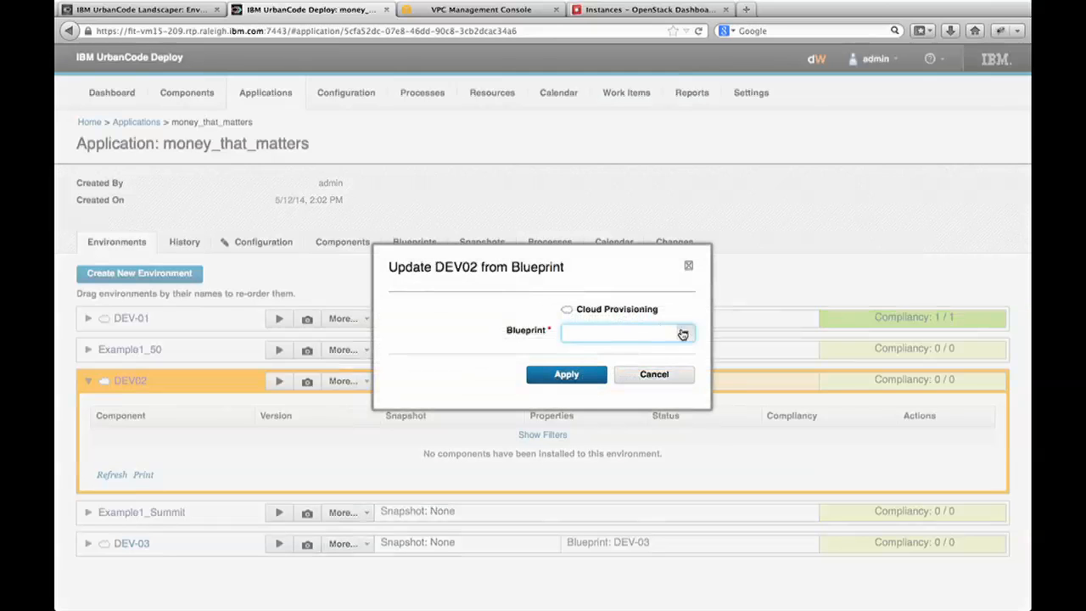
left_click(626, 331)
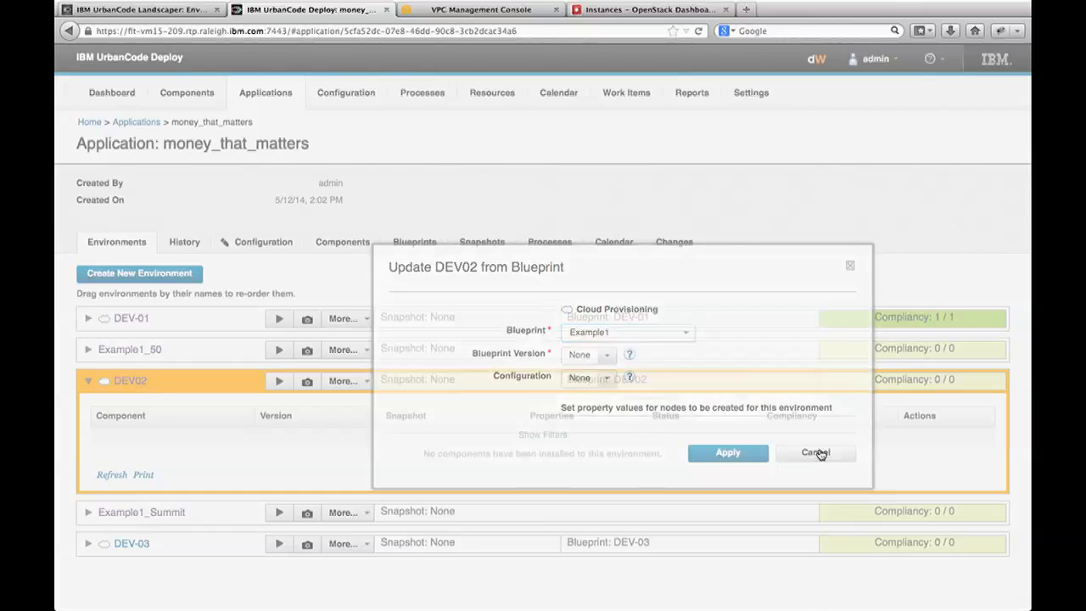
left_click(815, 452)
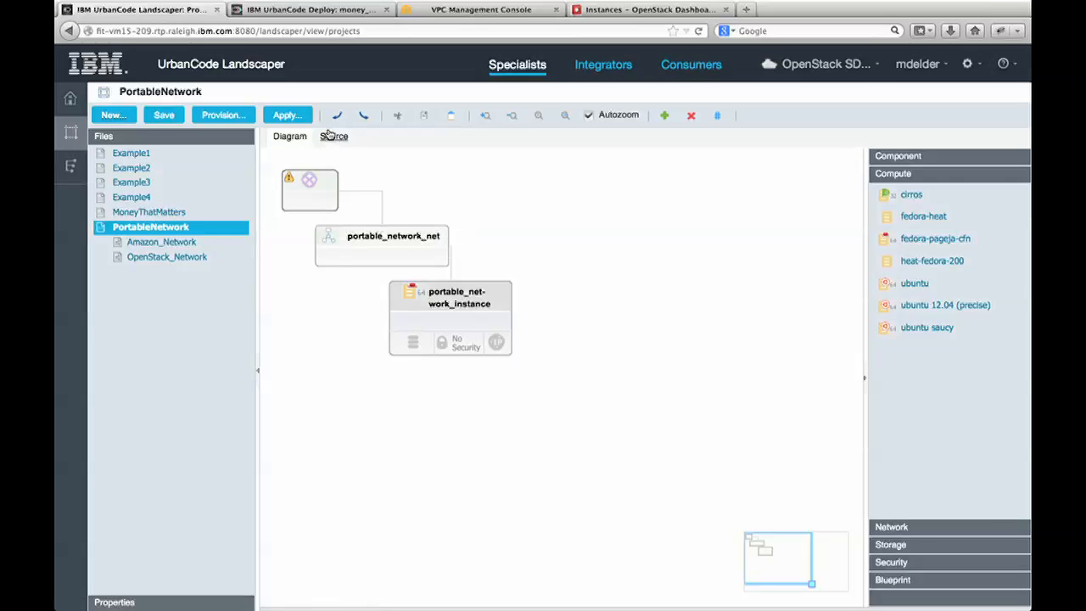
Review the PortableNetwork blueprint's source code.
left_click(324, 136)
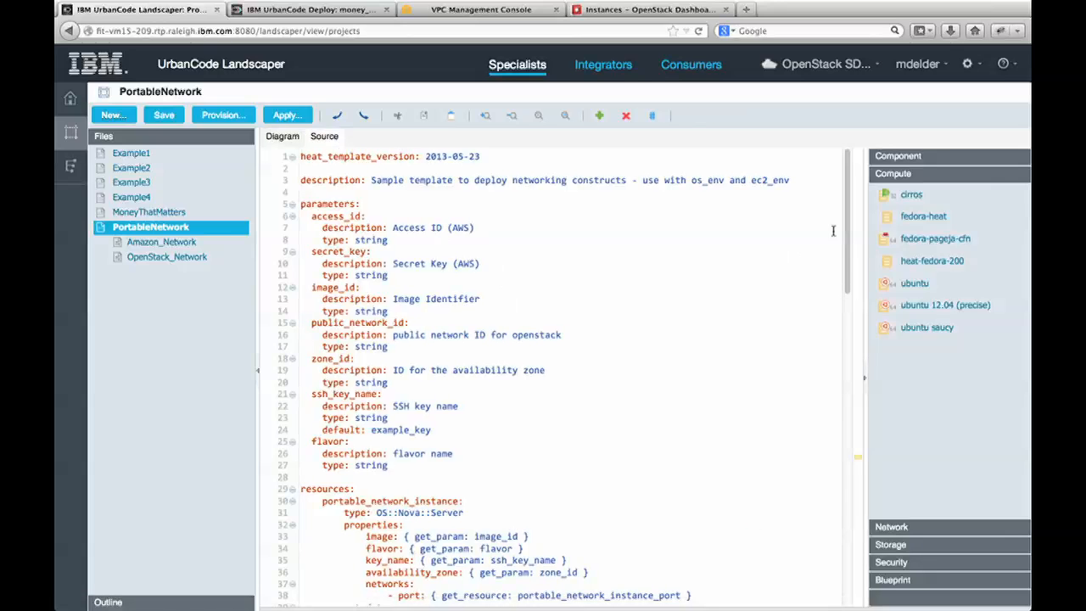
scroll("down", 3)
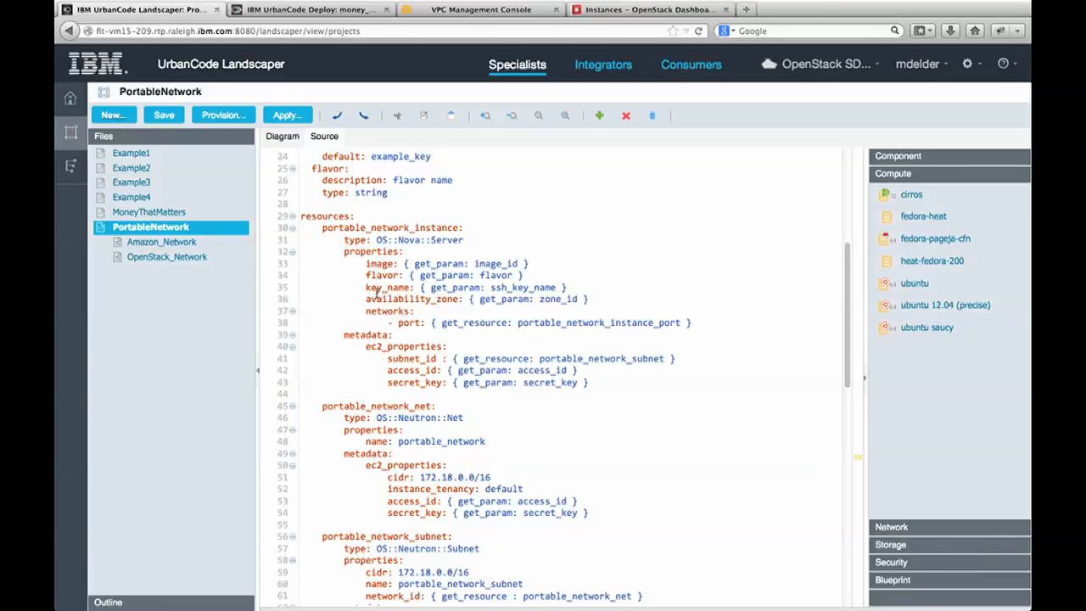
left_click(377, 239)
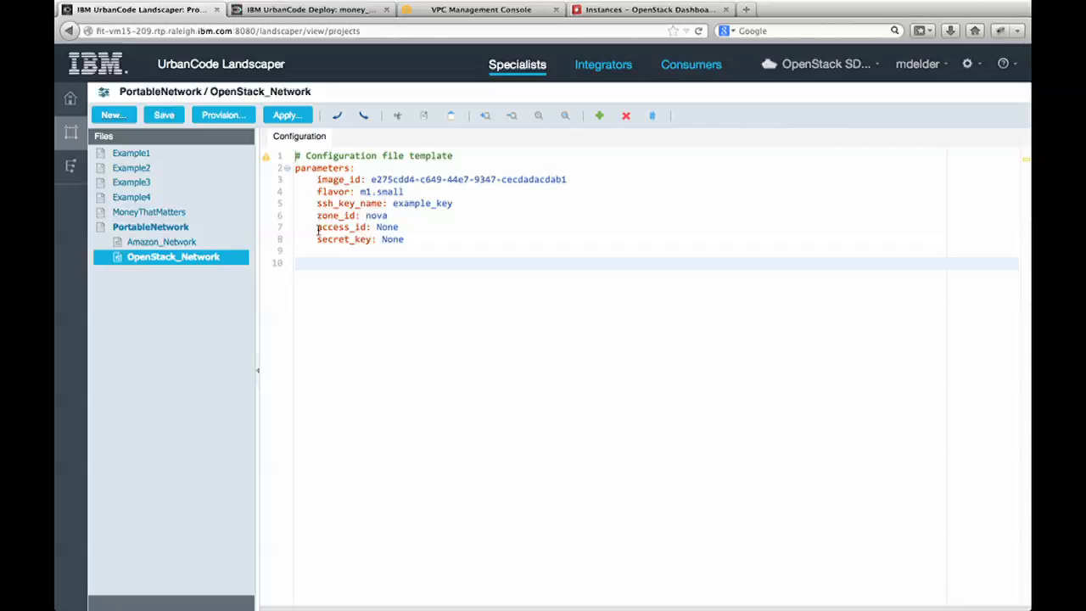
Inspect Amazon_Network's image_id and resource_registry block, then return to PortableNetwork's source.
left_click(161, 241)
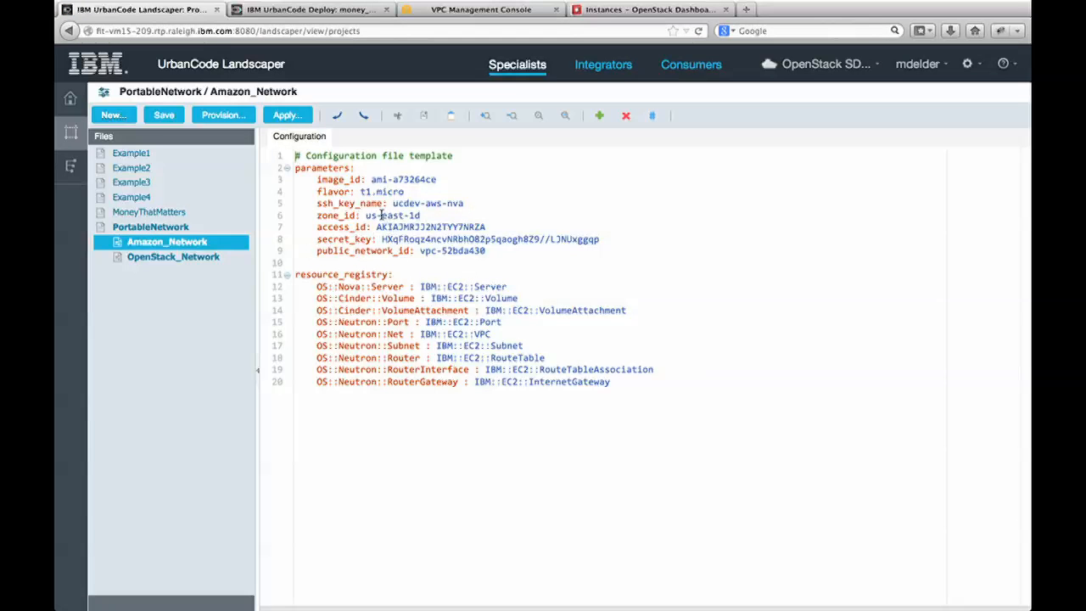
double_click(383, 191)
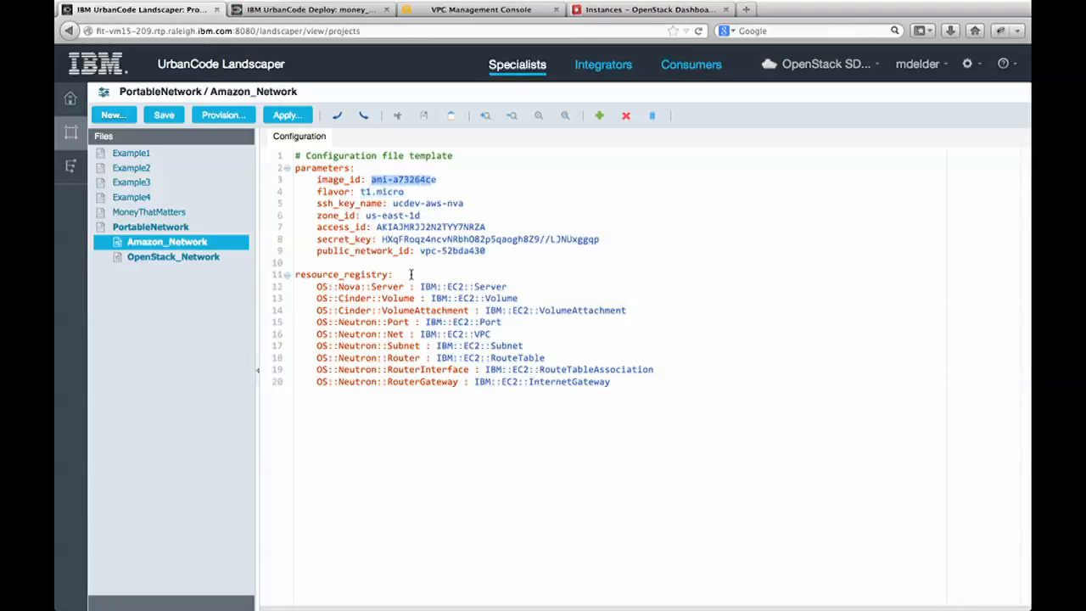
left_click_drag(295, 274, 611, 381)
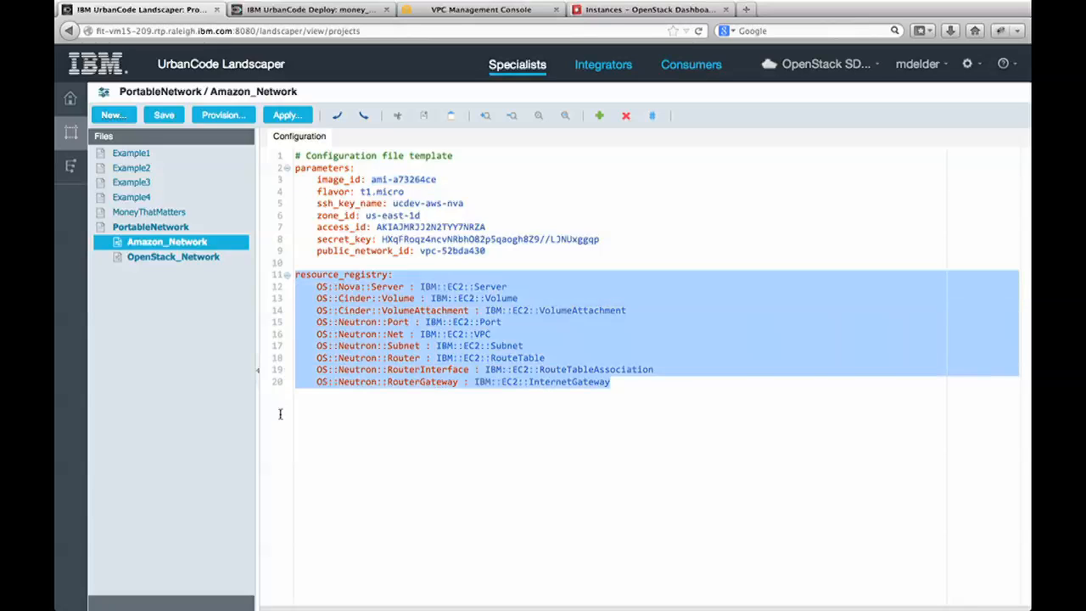
mouse_move(282, 418)
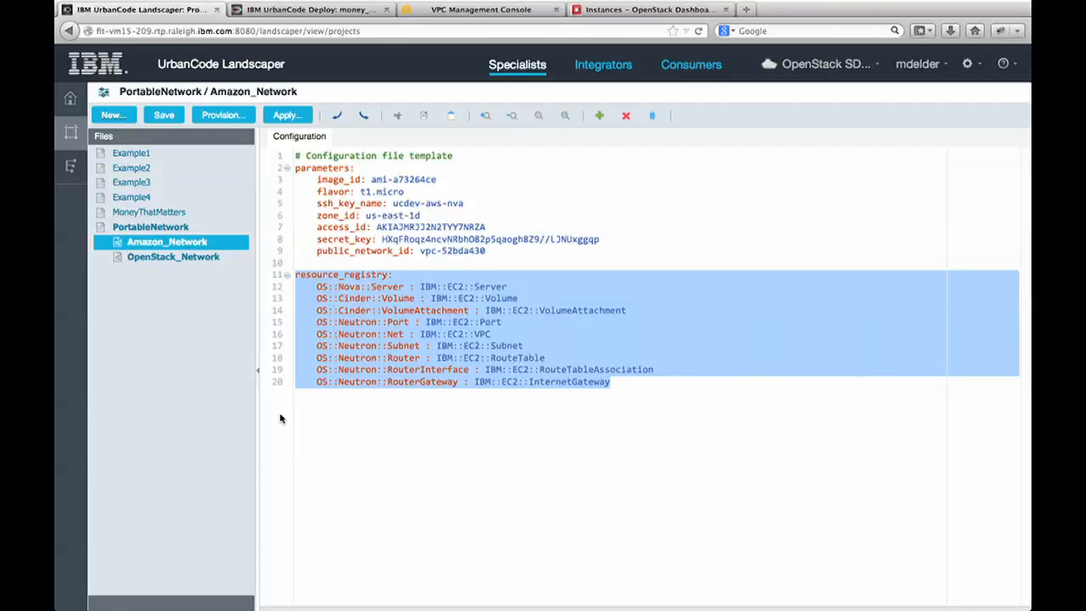
left_click(150, 227)
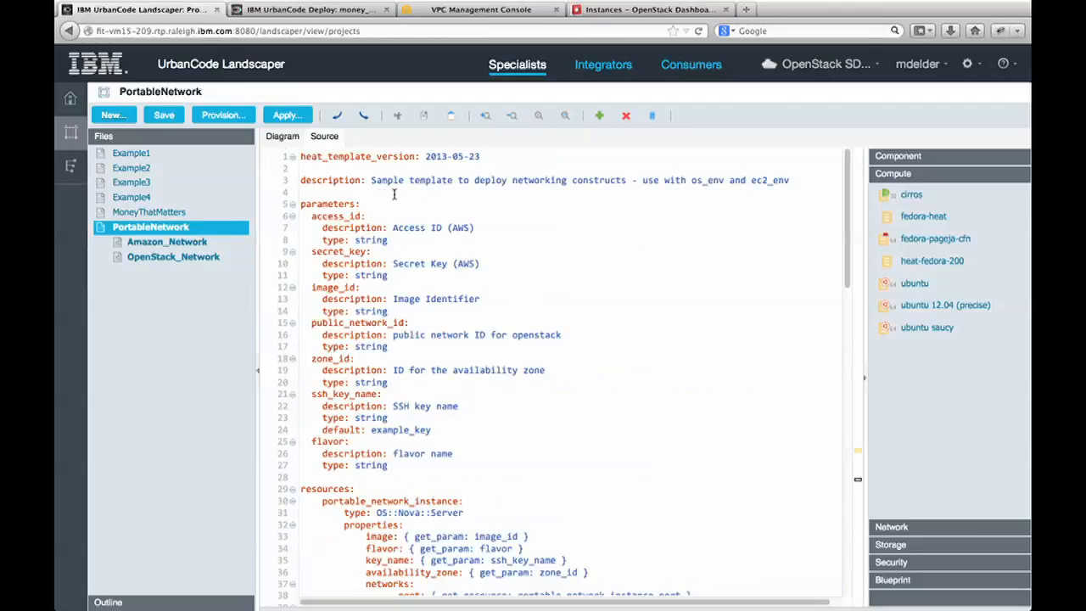
scroll("down", 3)
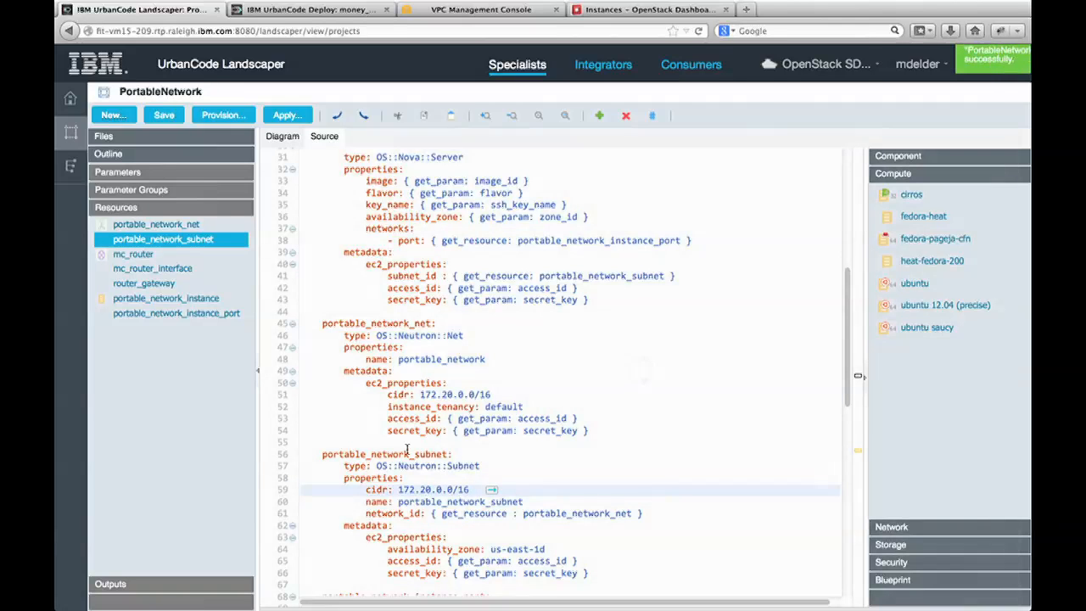
left_click(645, 9)
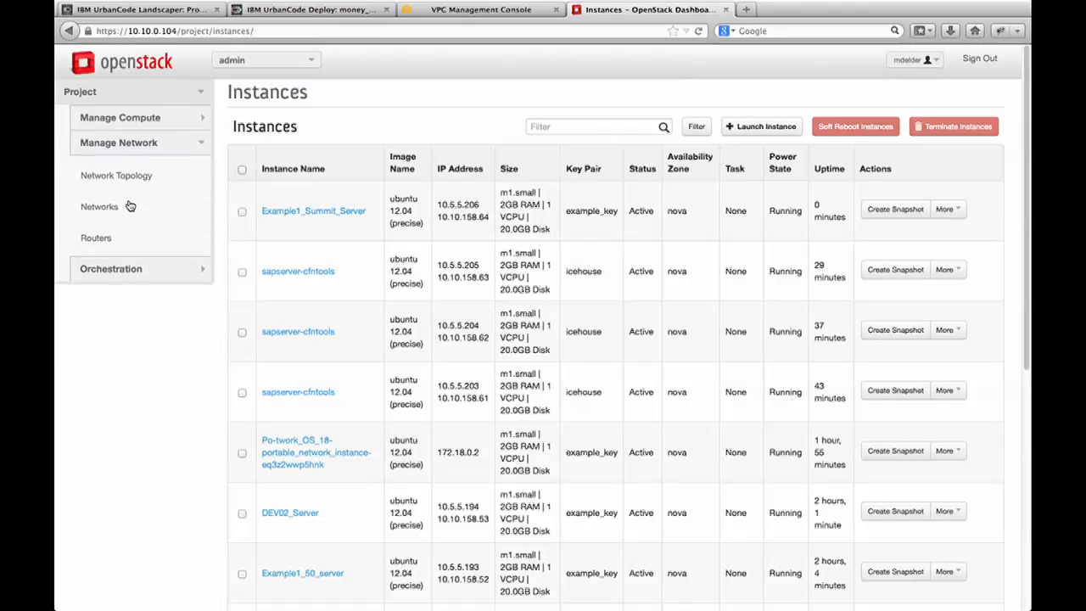
Show Horizon's networks list with portable_network at 172.18.0.0/16, then move to the AWS console.
left_click(99, 206)
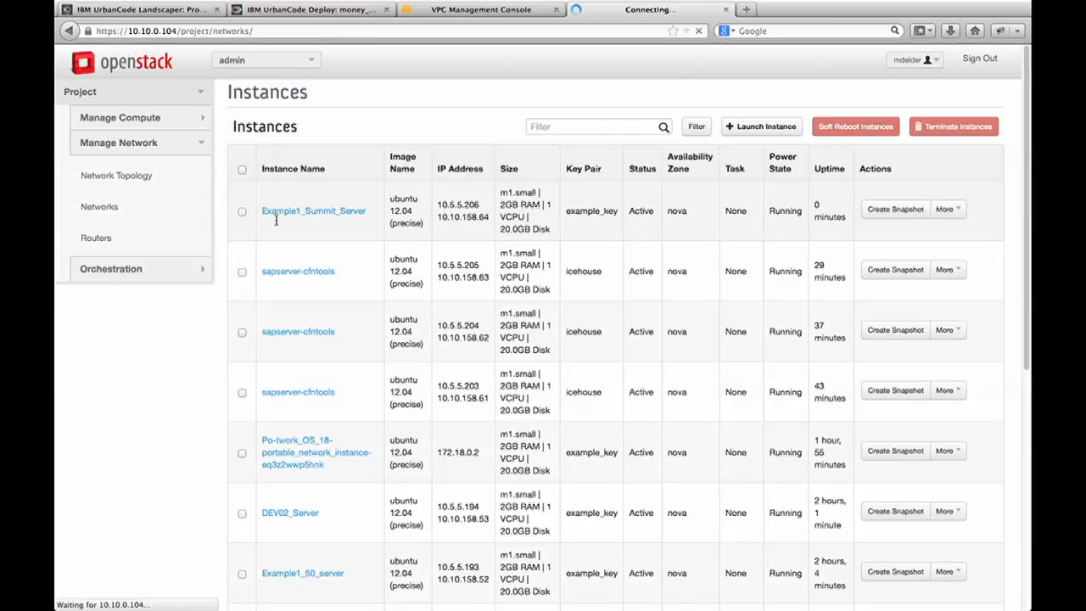
left_click(99, 206)
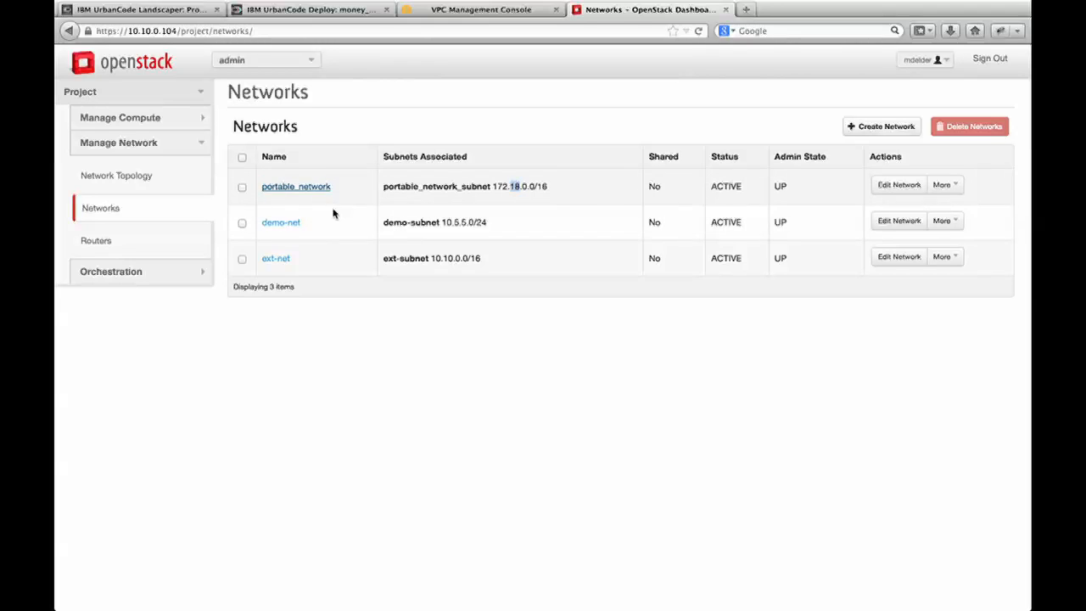
left_click(479, 10)
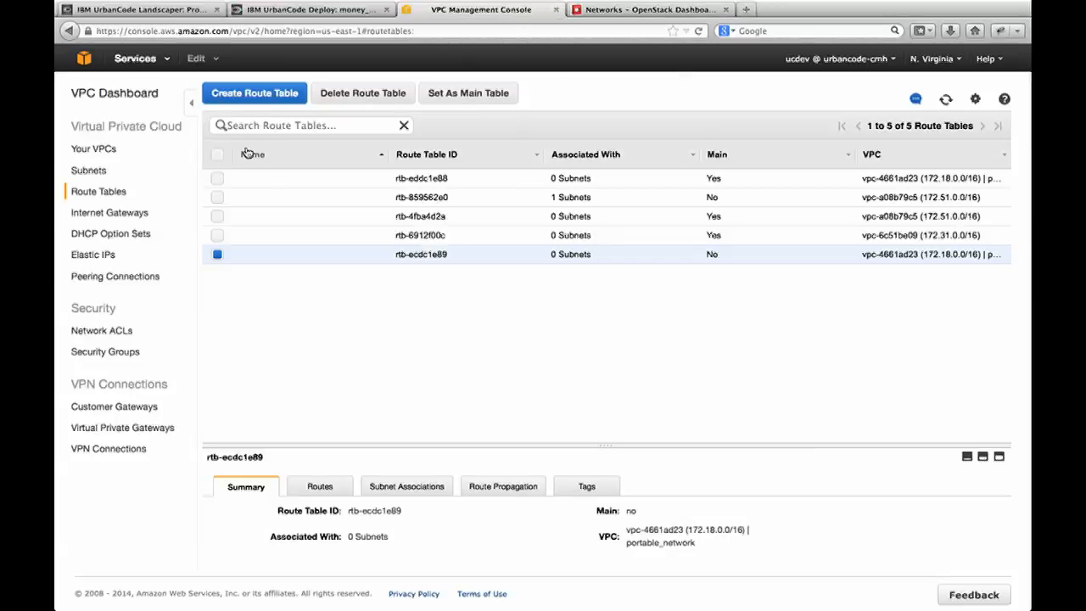
List the AWS VPCs and select the portable_network VPC at 172.18.0.0/16.
left_click(93, 149)
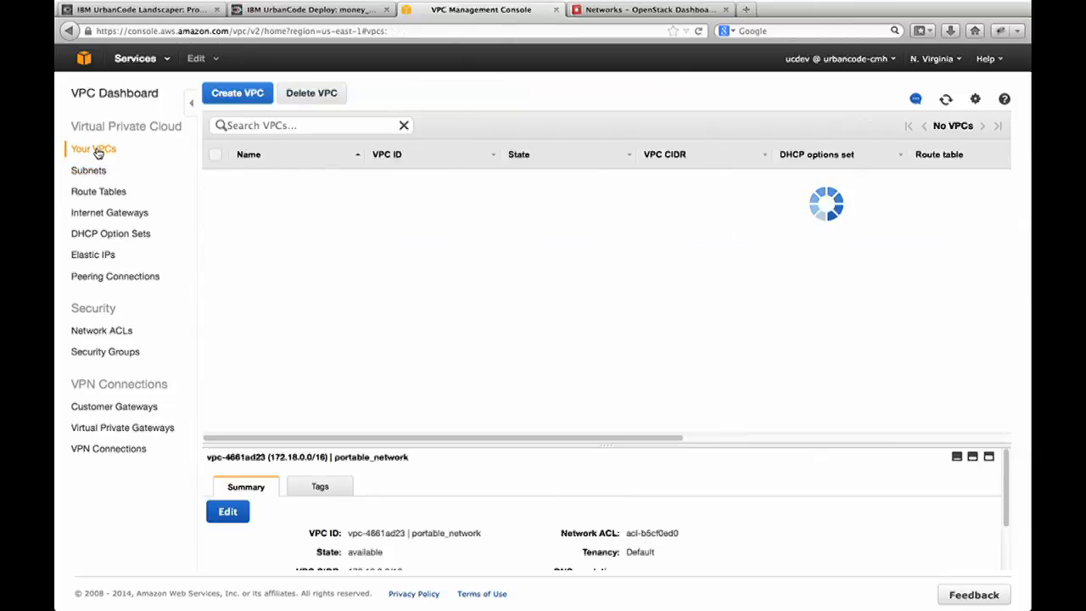
left_click(93, 148)
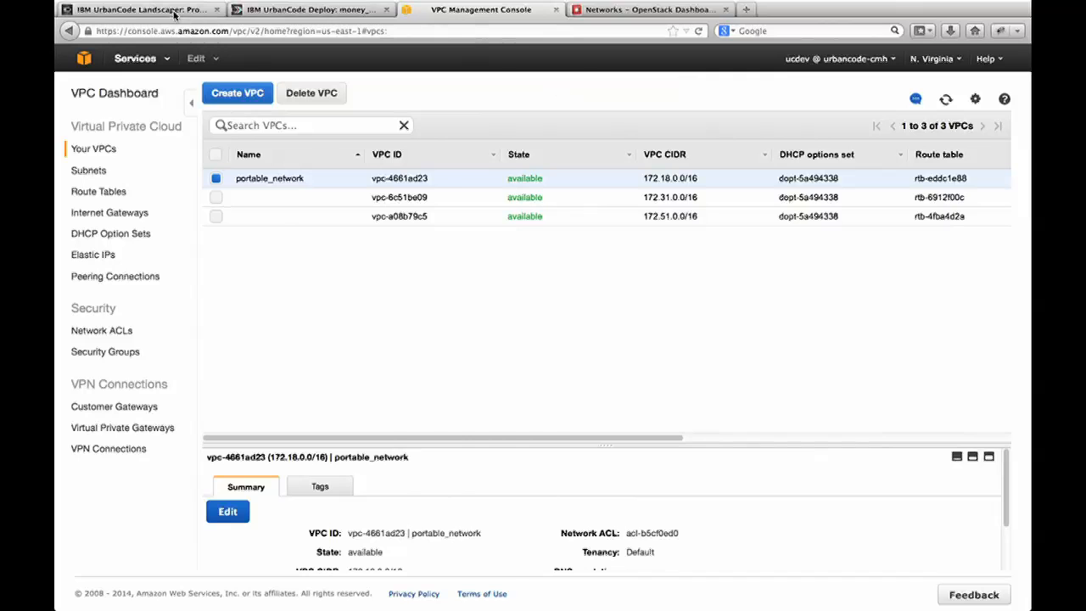
left_click(140, 9)
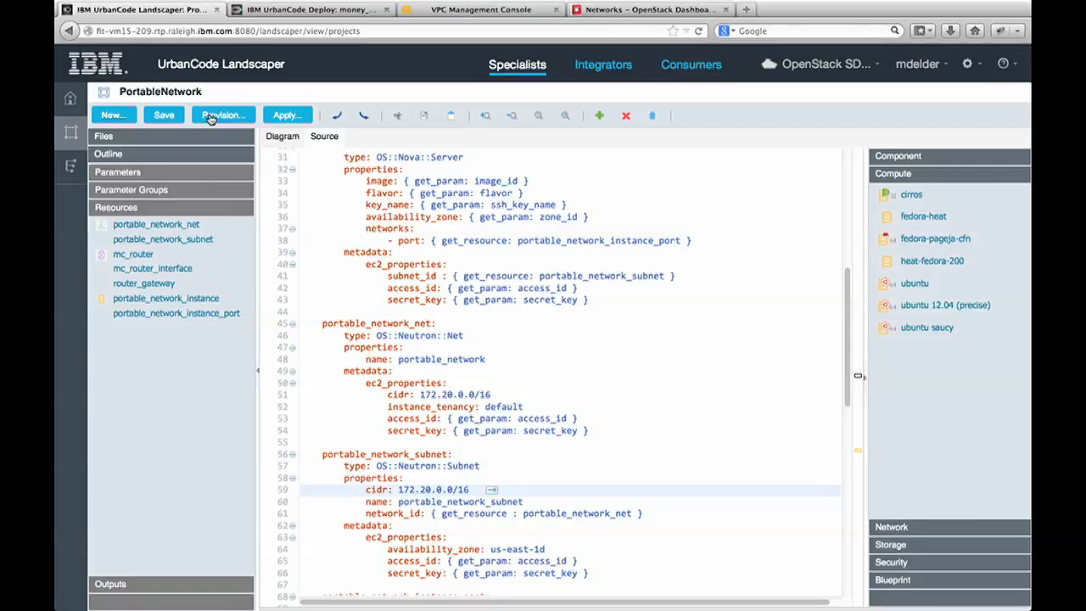
Start provisioning PortableNetwork to a new environment with the ubuntu 12.04 (precise) image.
left_click(222, 114)
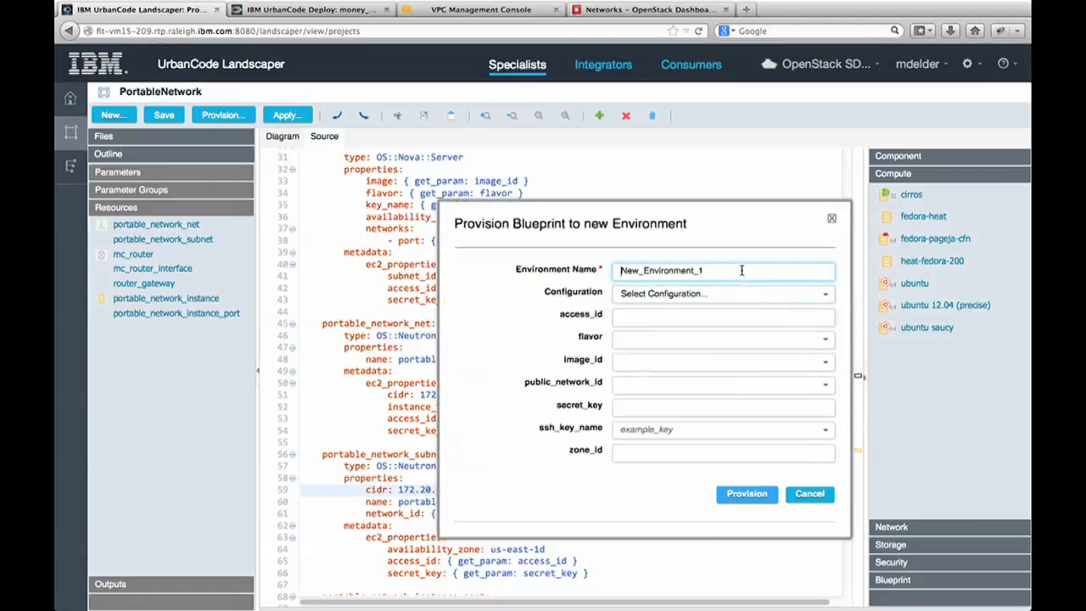
type("Portable")
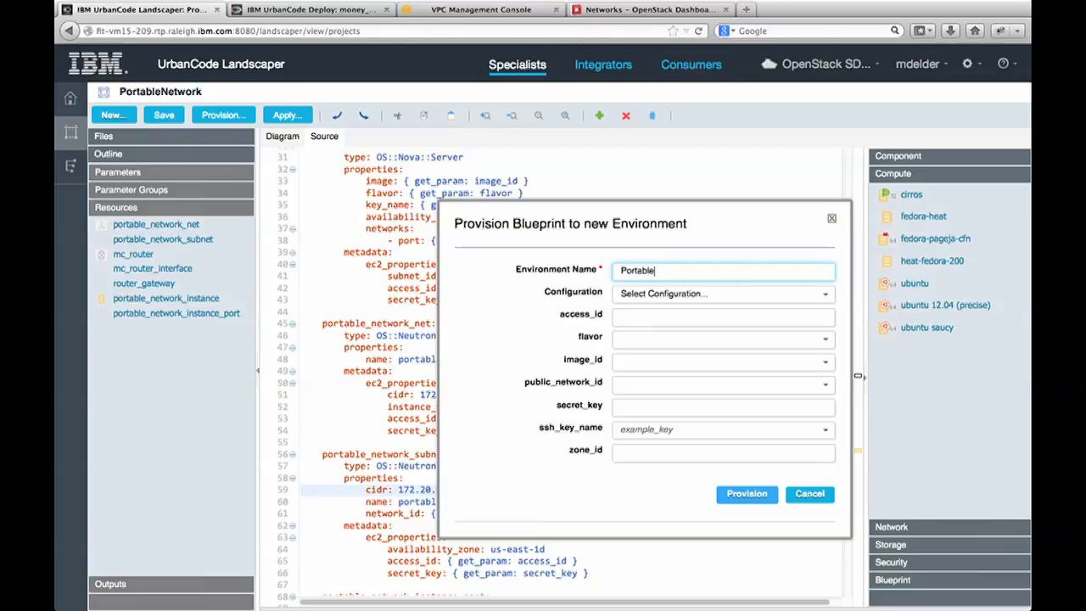
type("Network_OS_20")
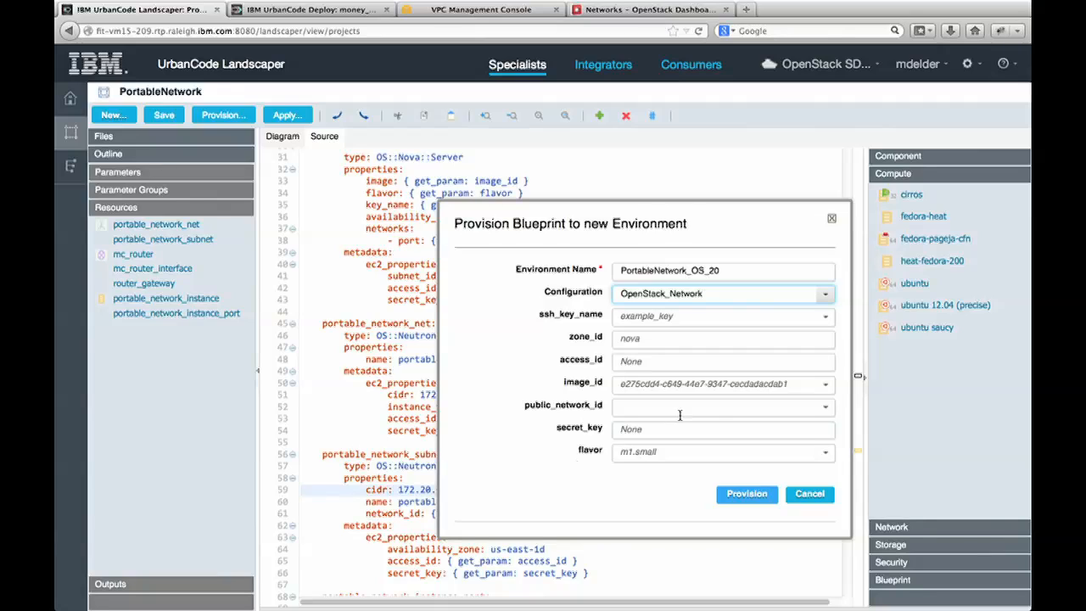
left_click(704, 384)
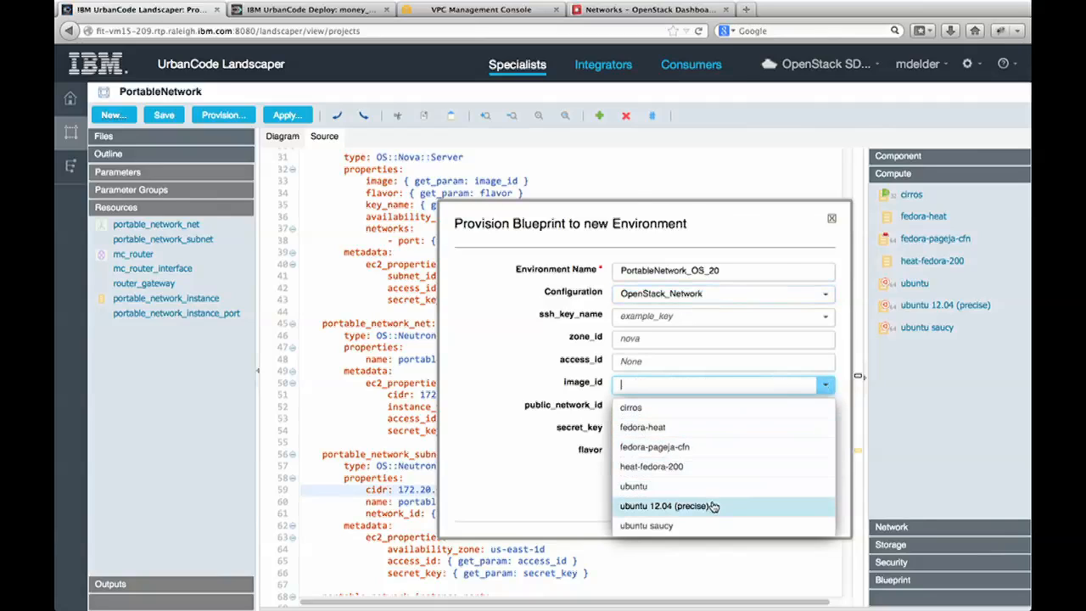
left_click(667, 506)
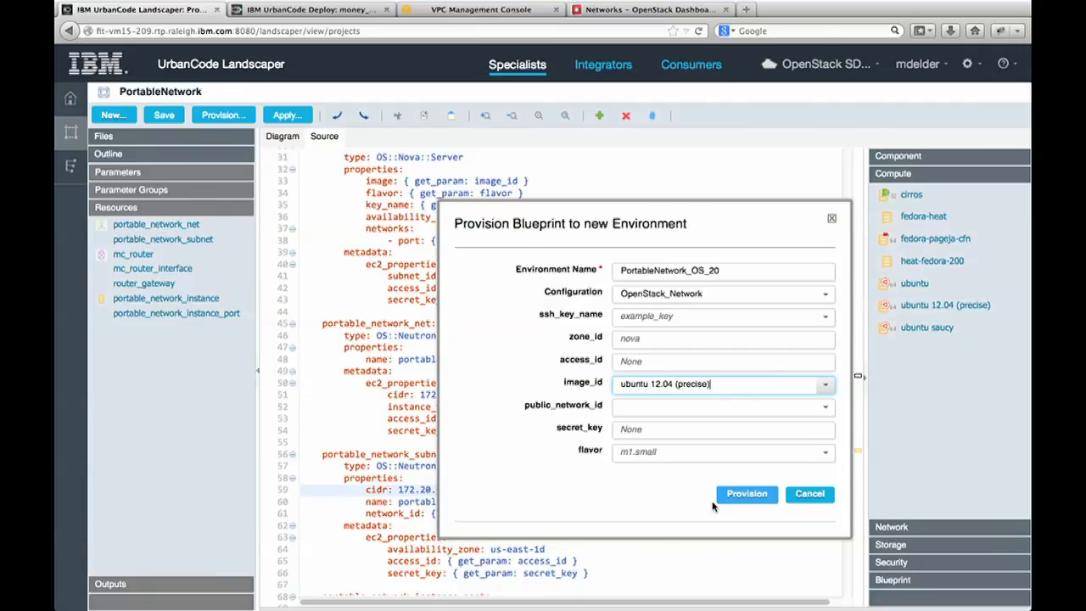
mouse_move(687, 473)
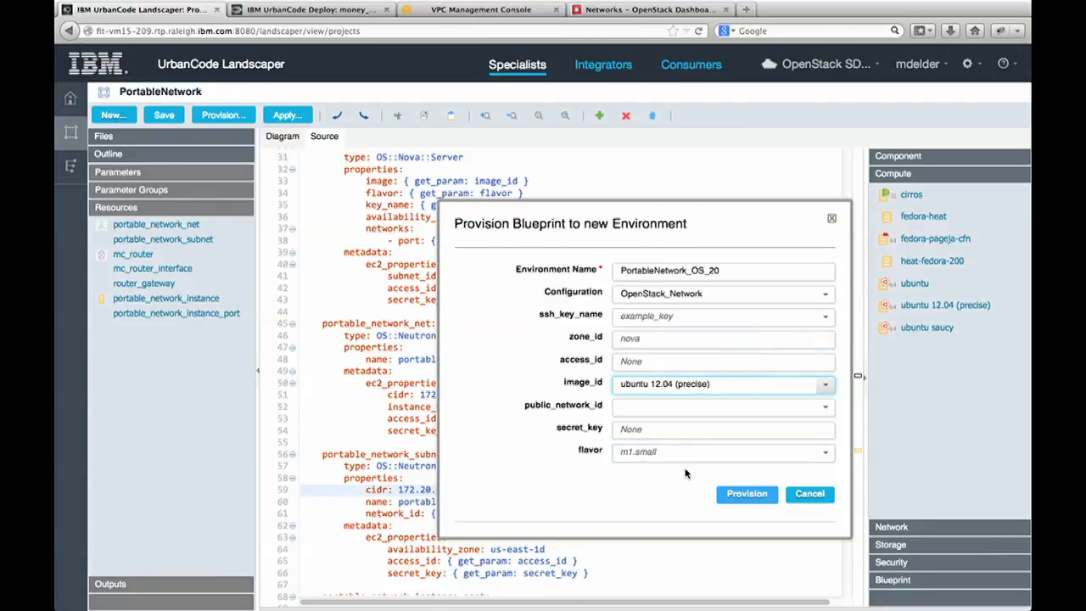
Submit the request, hit the 'network_id not provided' error, and close the dialog.
left_click(716, 451)
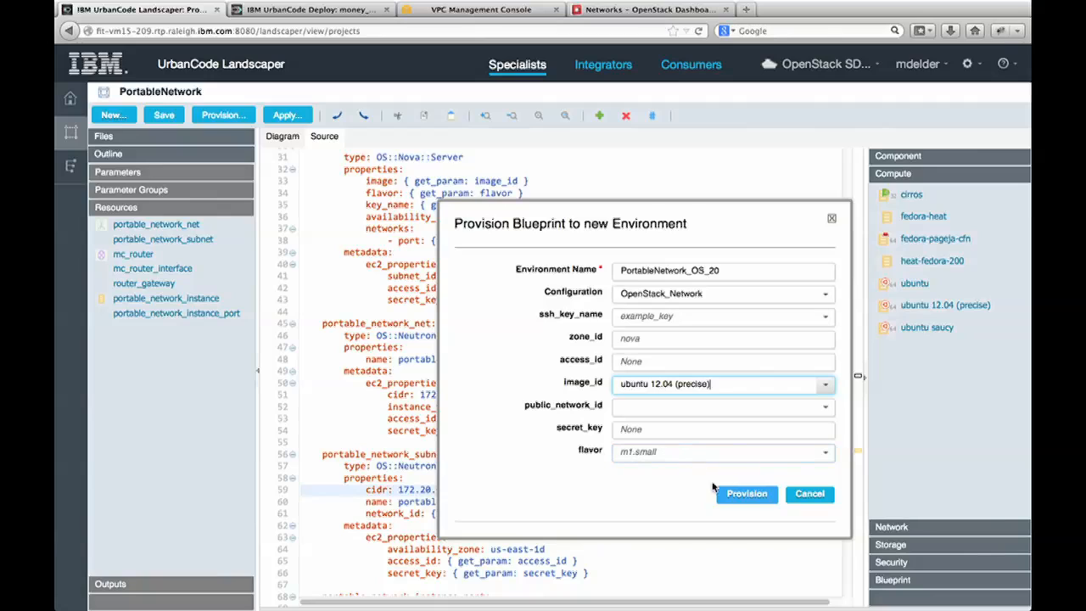
left_click(745, 493)
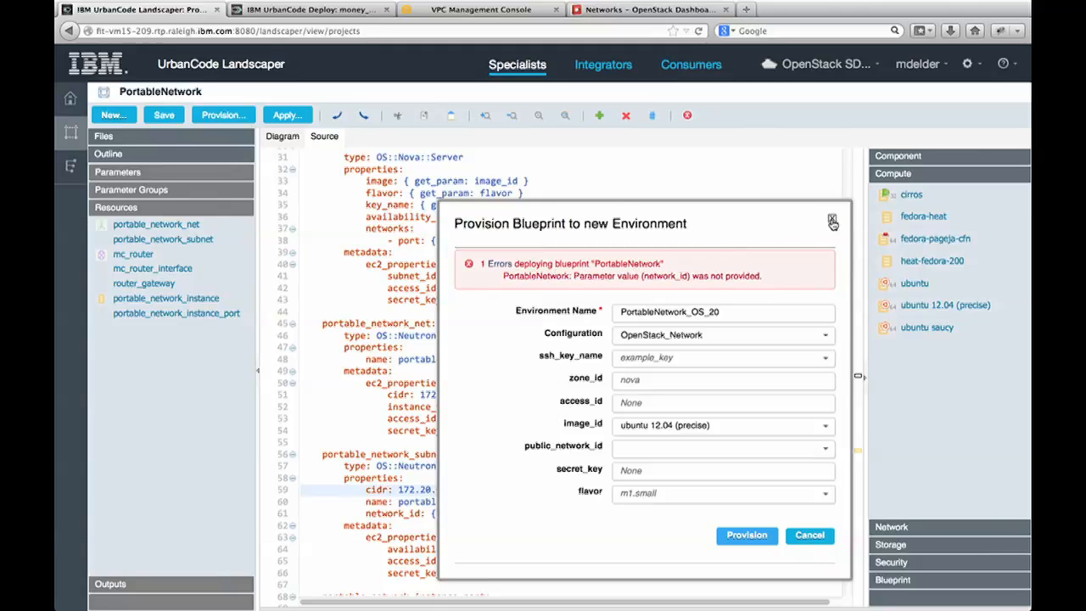
left_click(832, 221)
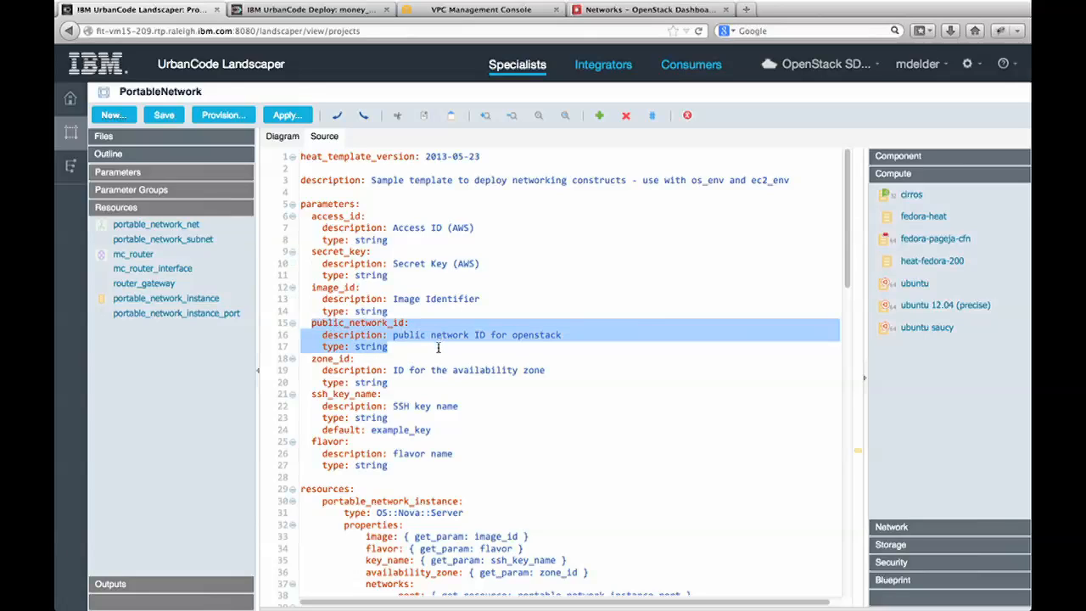
Submit PortableNetwork_OS_20 using the ubuntu 12.04 (precise) image and ext-net public network.
left_click(223, 114)
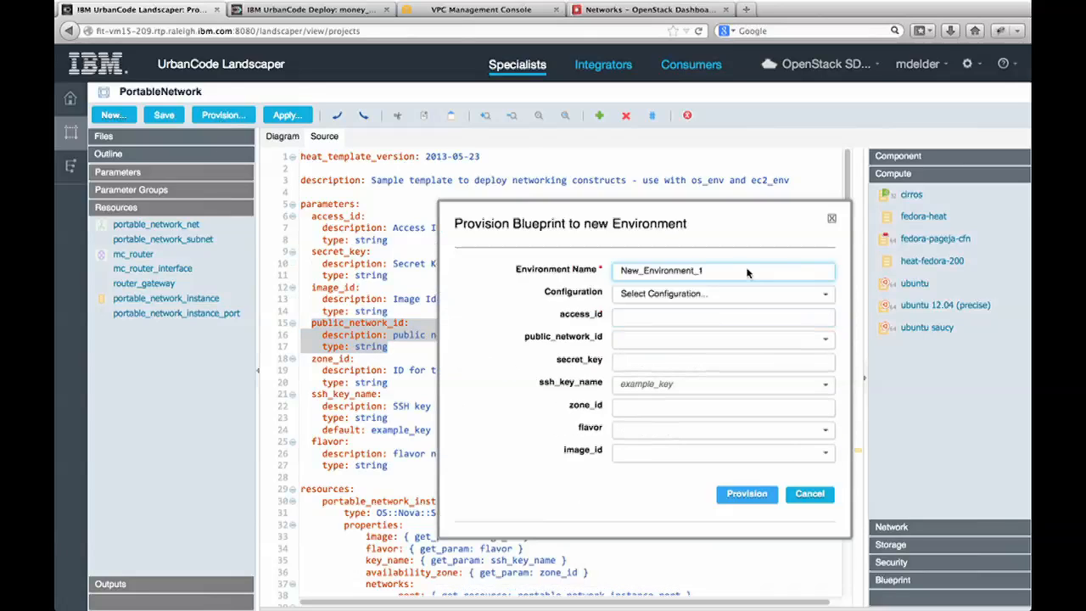
type("Port")
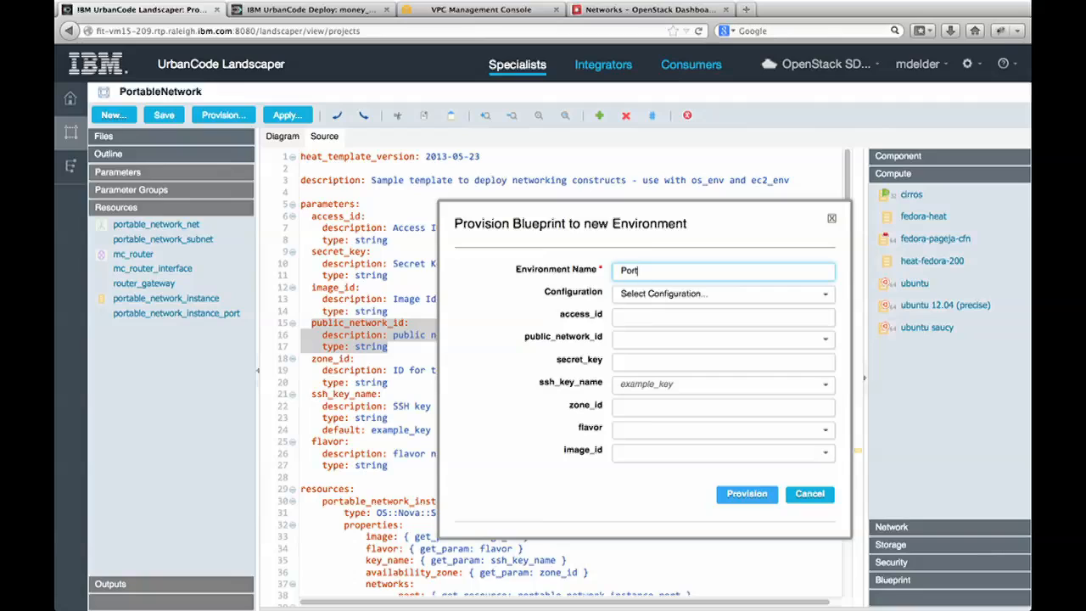
type("PortableNetwork_OS_20")
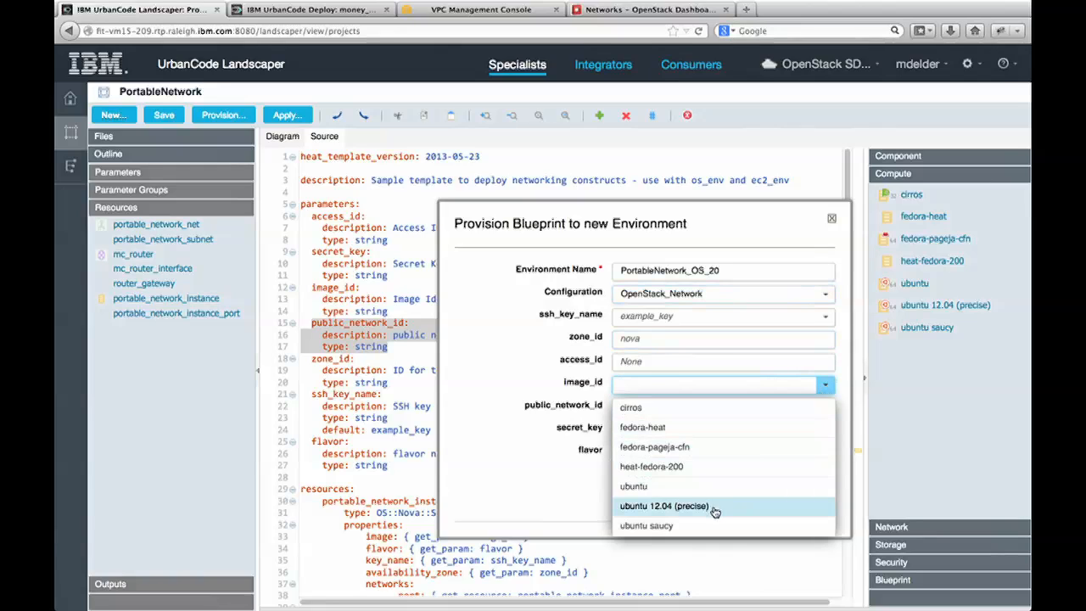
left_click(664, 505)
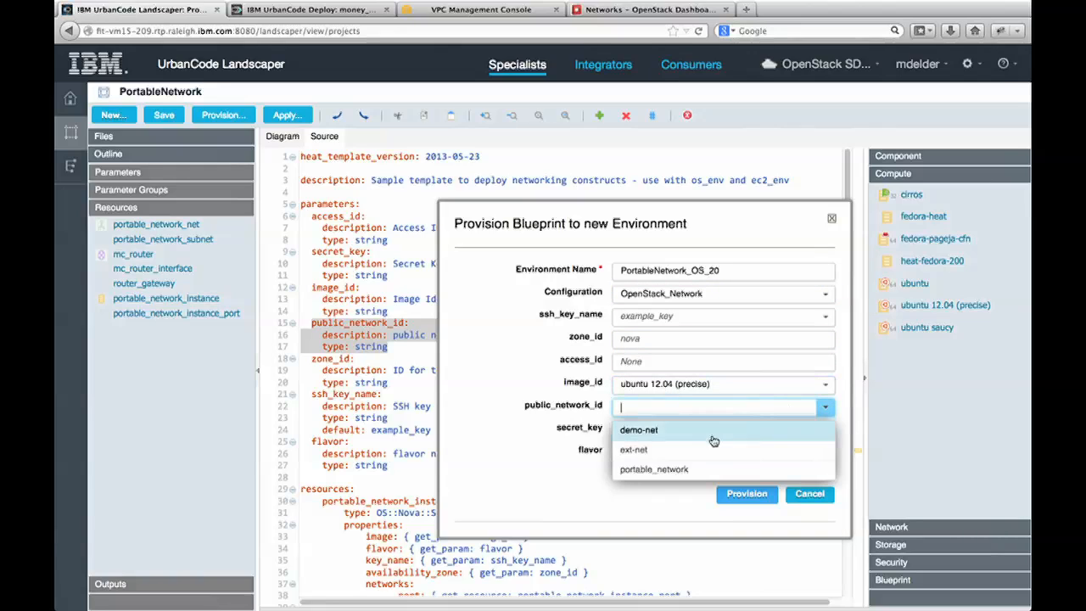
left_click(633, 449)
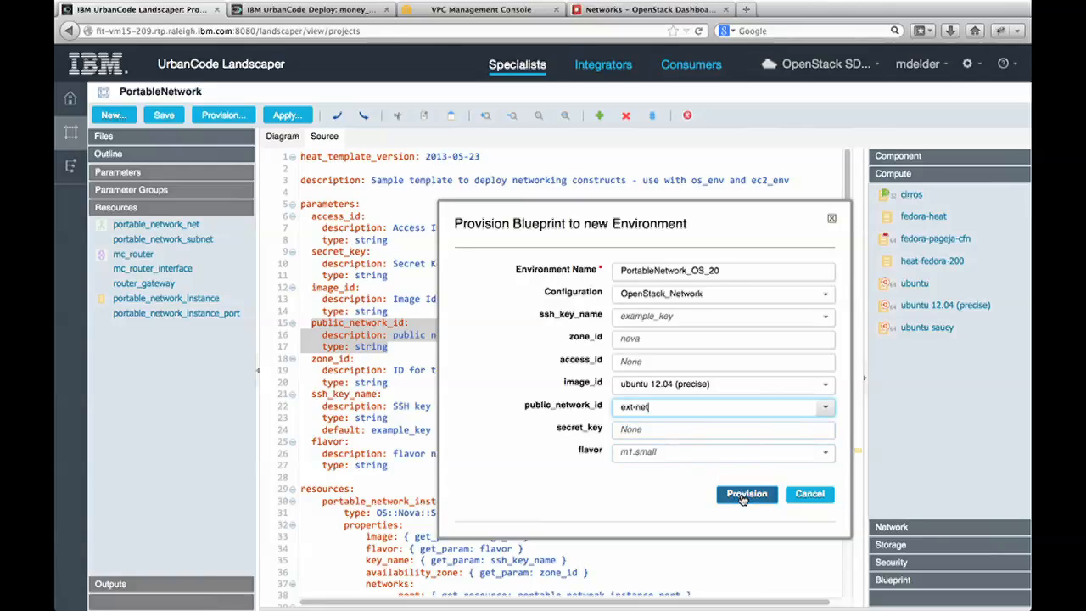
left_click(746, 493)
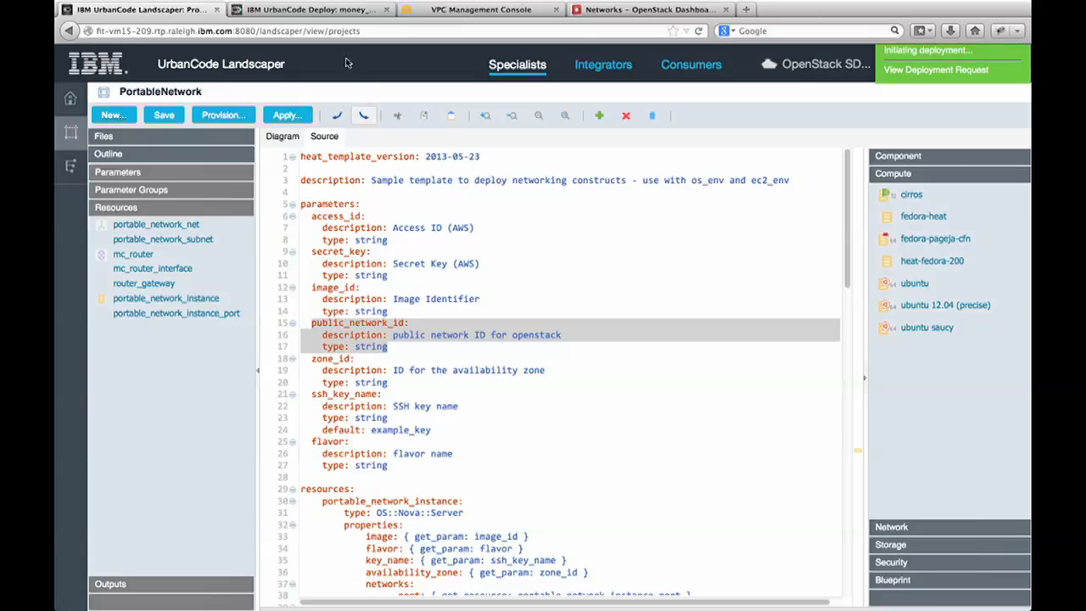
Start a new provisioning request named PortableNetwork_EC2_20.
left_click(223, 115)
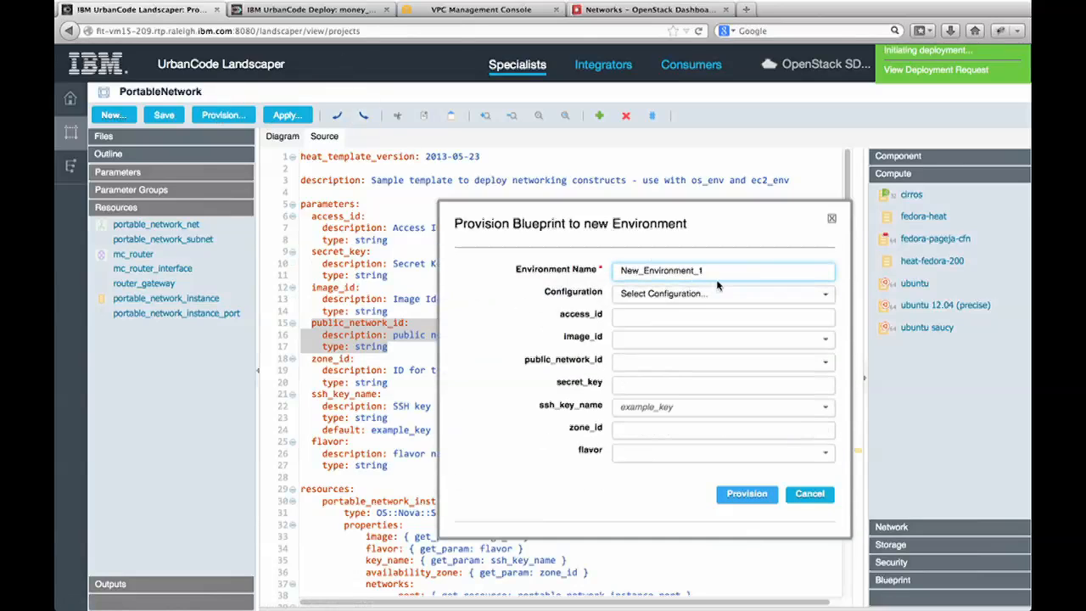
type("PortableNetwork_")
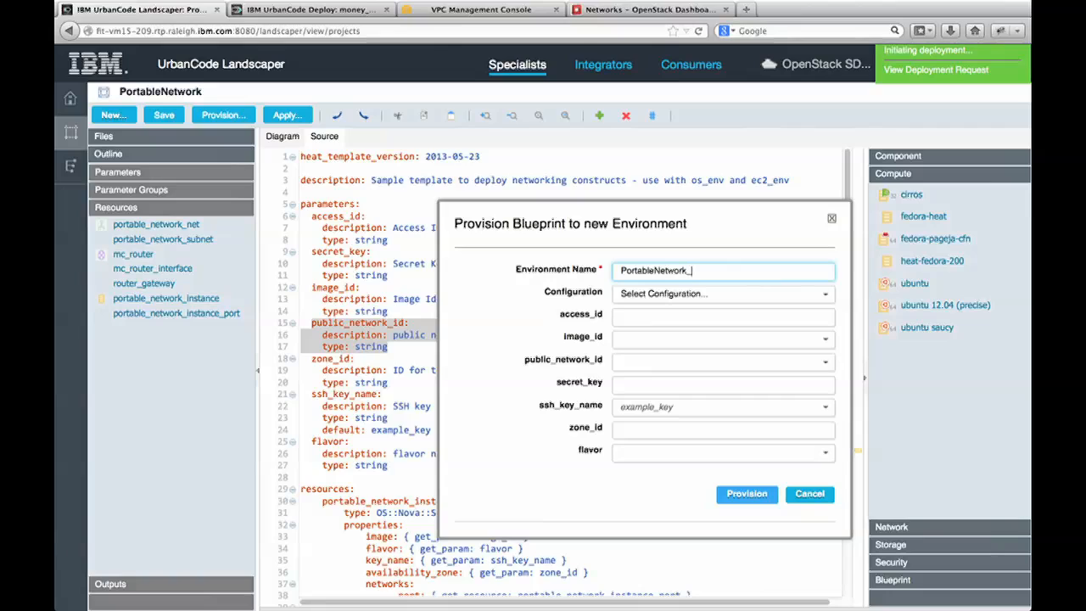
type("EC2")
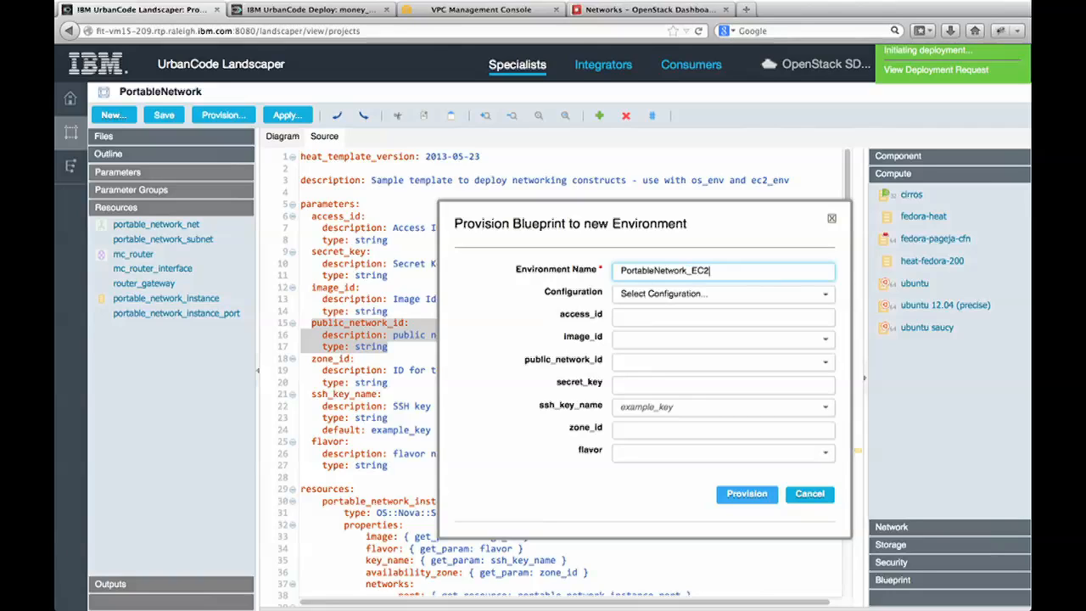
type("_20")
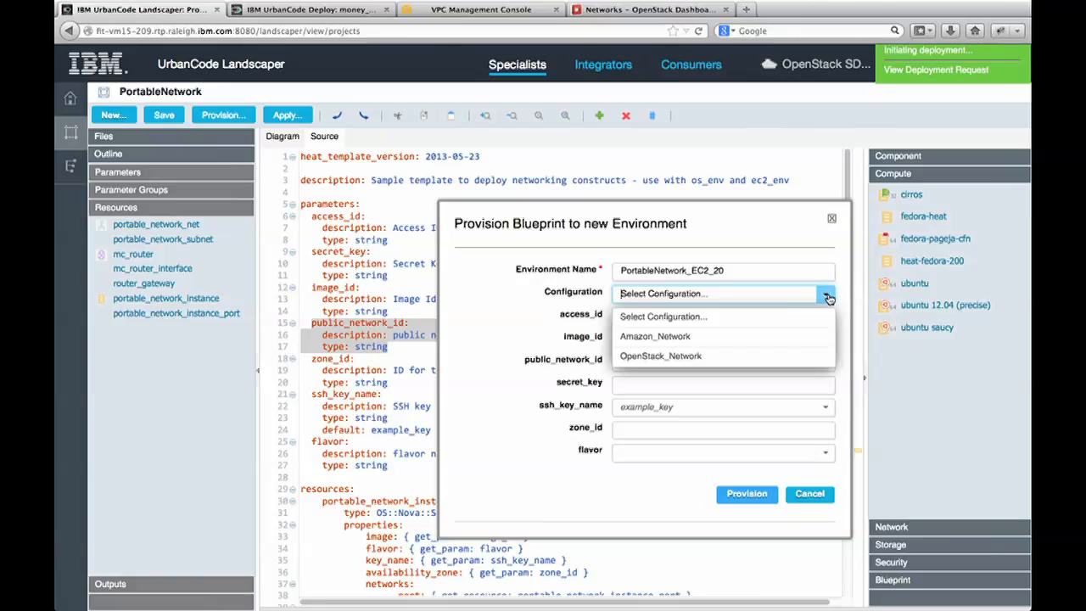
Provision on Amazon_Network with public network vpc-6c51be09 and view the environments list.
left_click(654, 336)
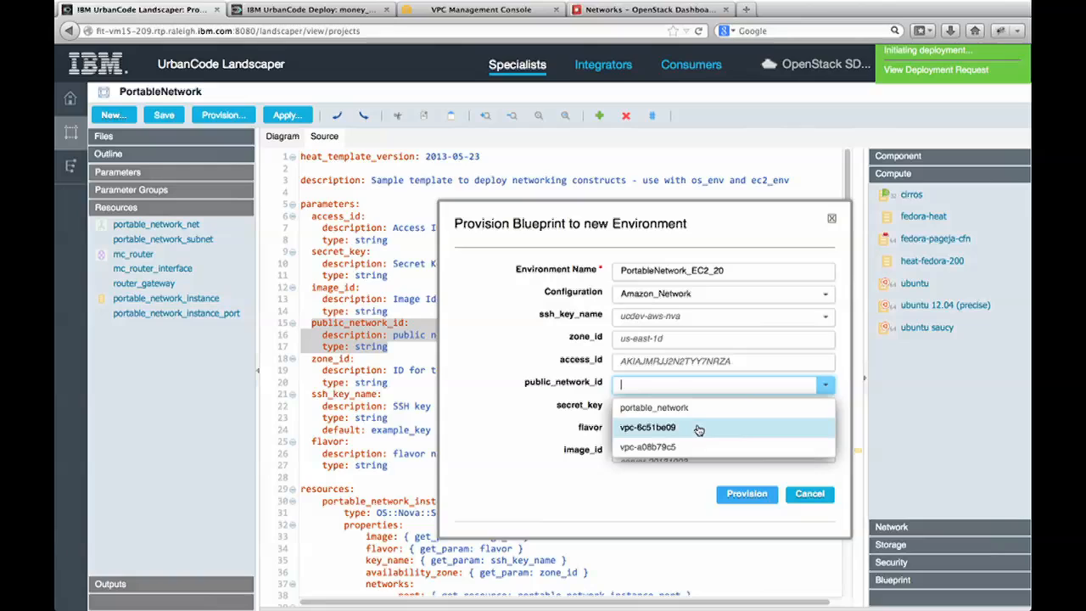
left_click(647, 426)
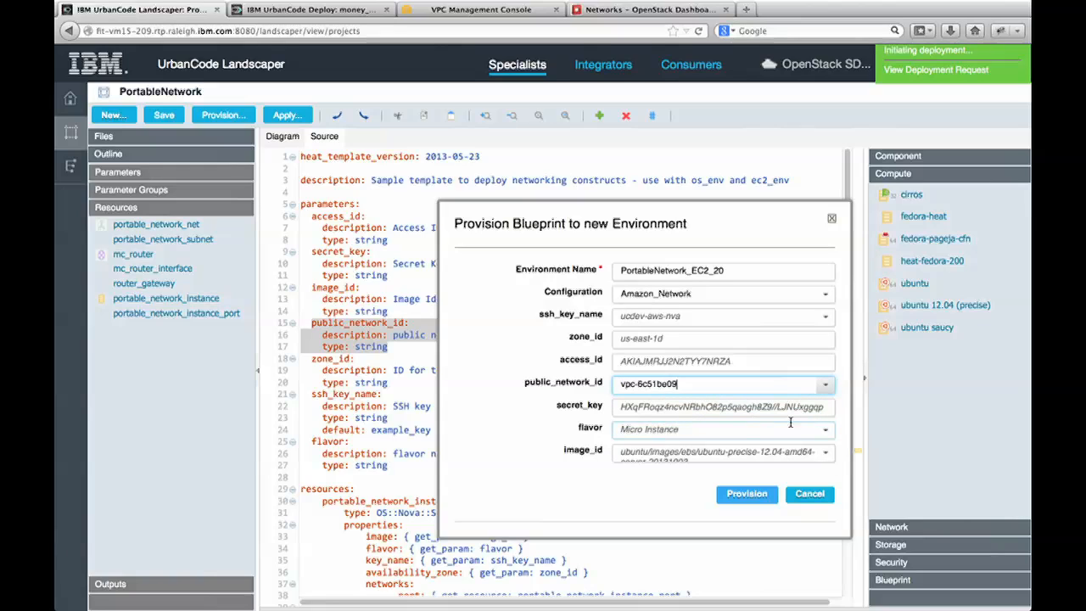
left_click(824, 428)
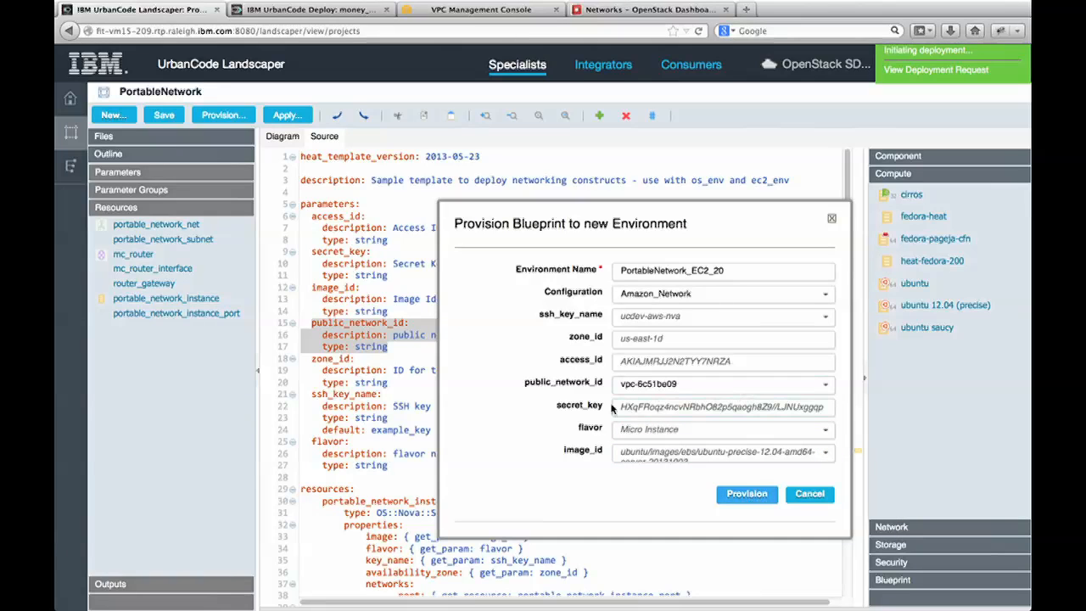
left_click(745, 492)
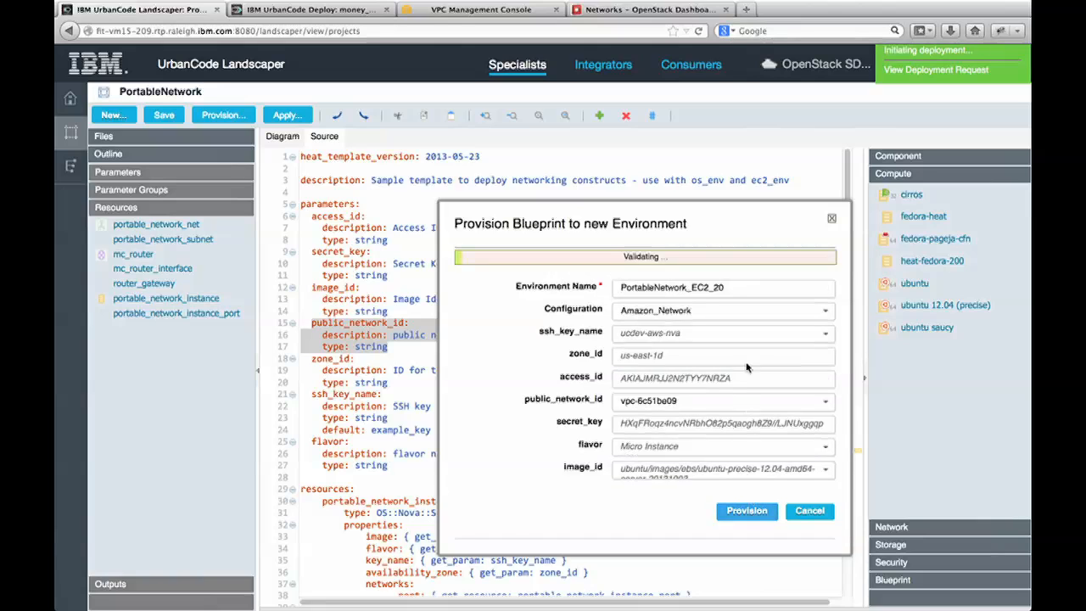
left_click(745, 509)
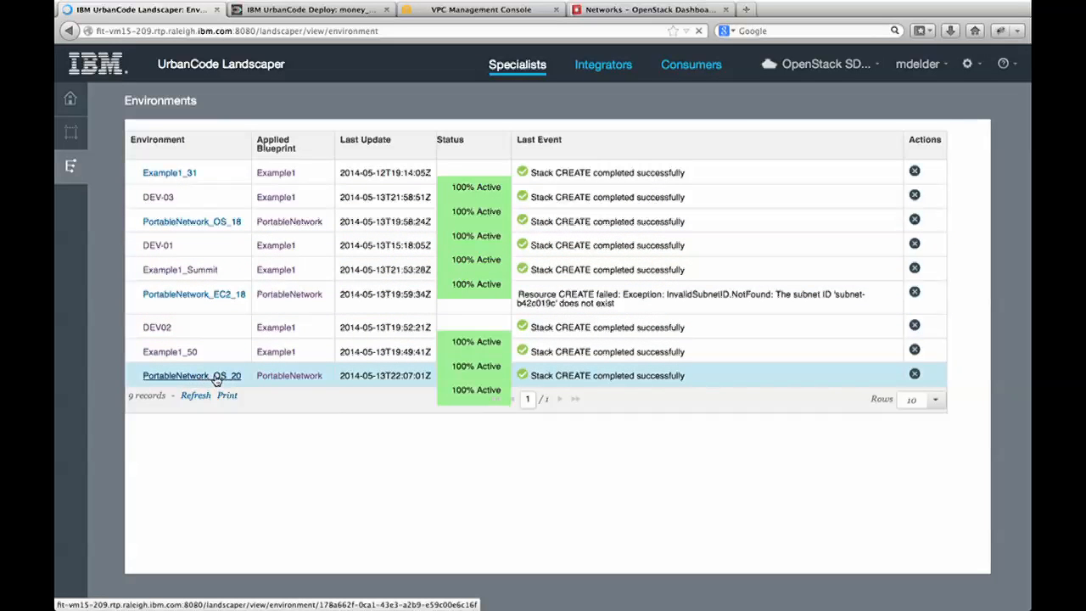
Open PortableNetwork_OS_20's Network panel showing portable_network with portable_network_subnet.
left_click(191, 375)
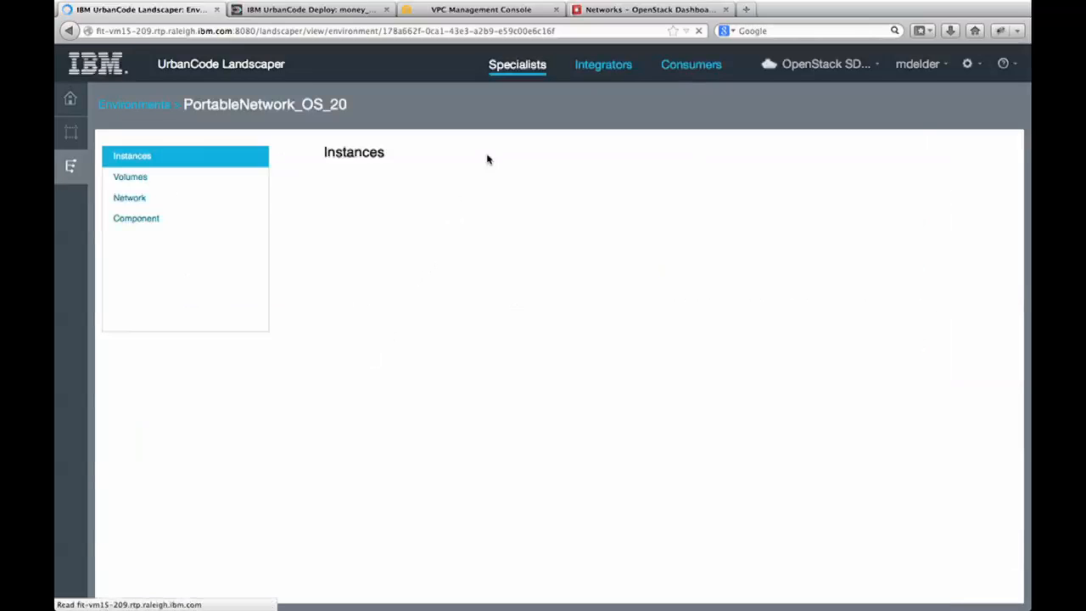
left_click(129, 197)
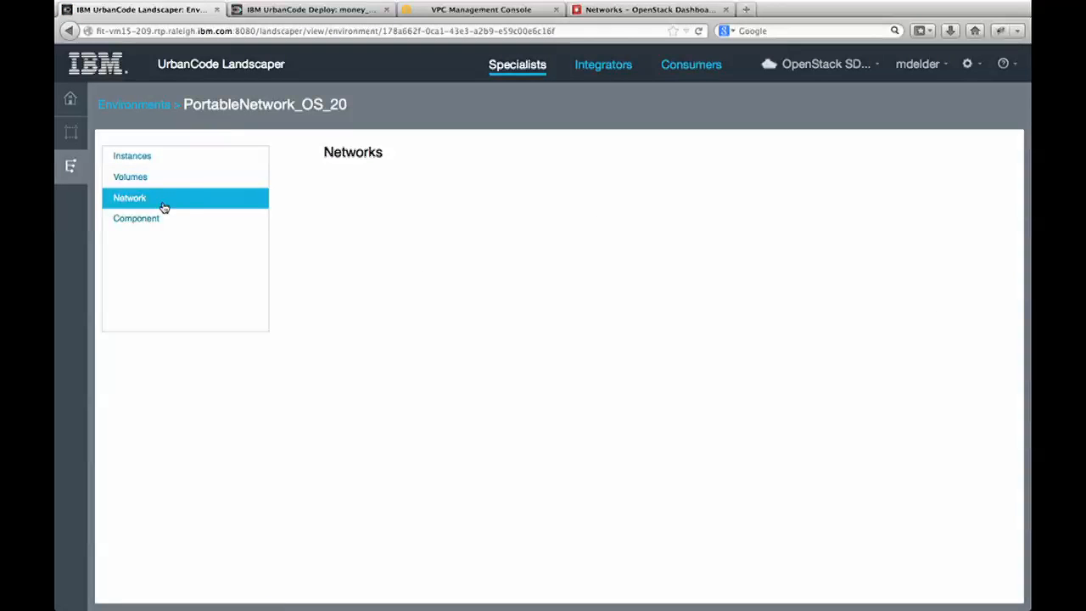
left_click(129, 198)
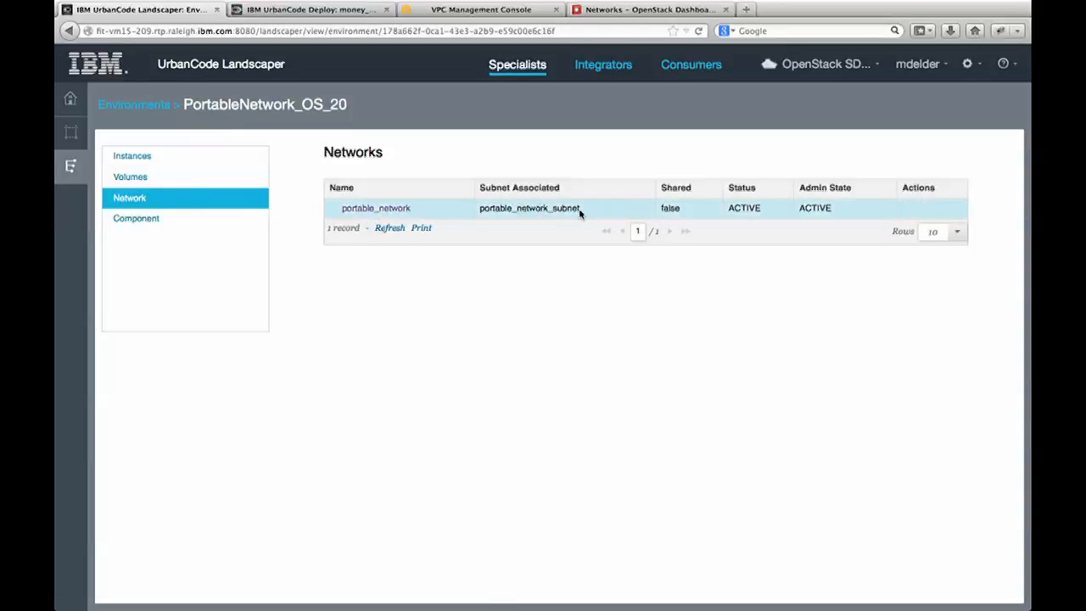
left_click(649, 10)
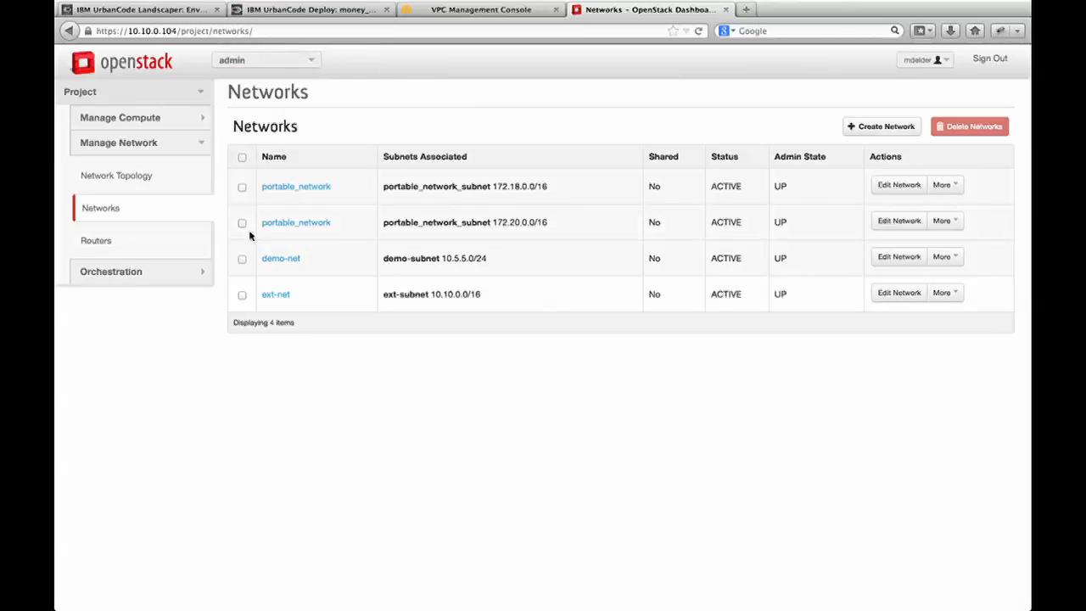
Check in Horizon's Instances list that the OS_20 instance runs at 172.20.0.2.
left_click(119, 117)
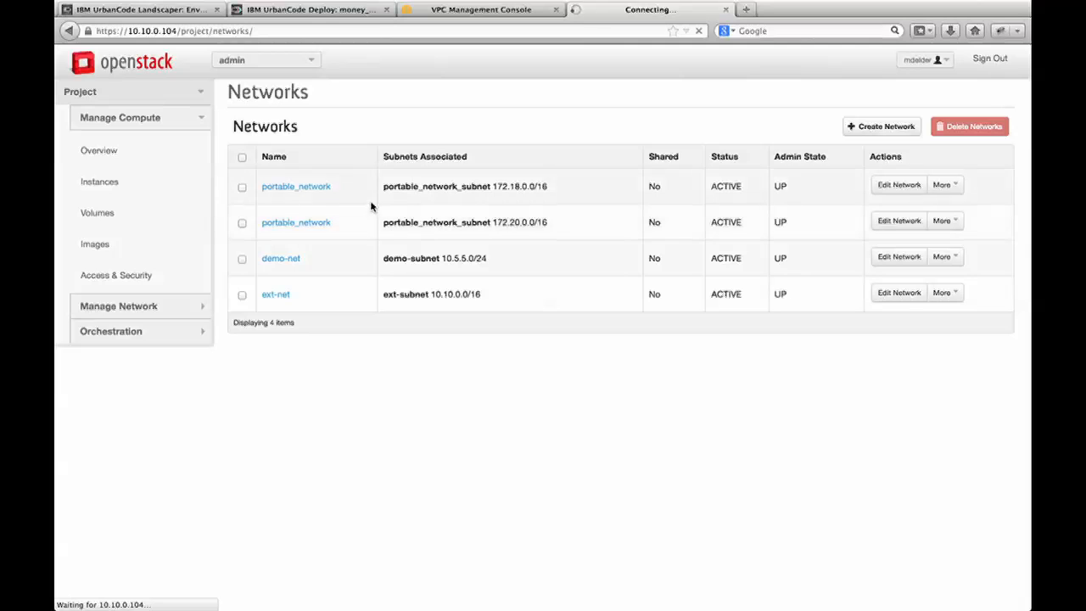
left_click(99, 182)
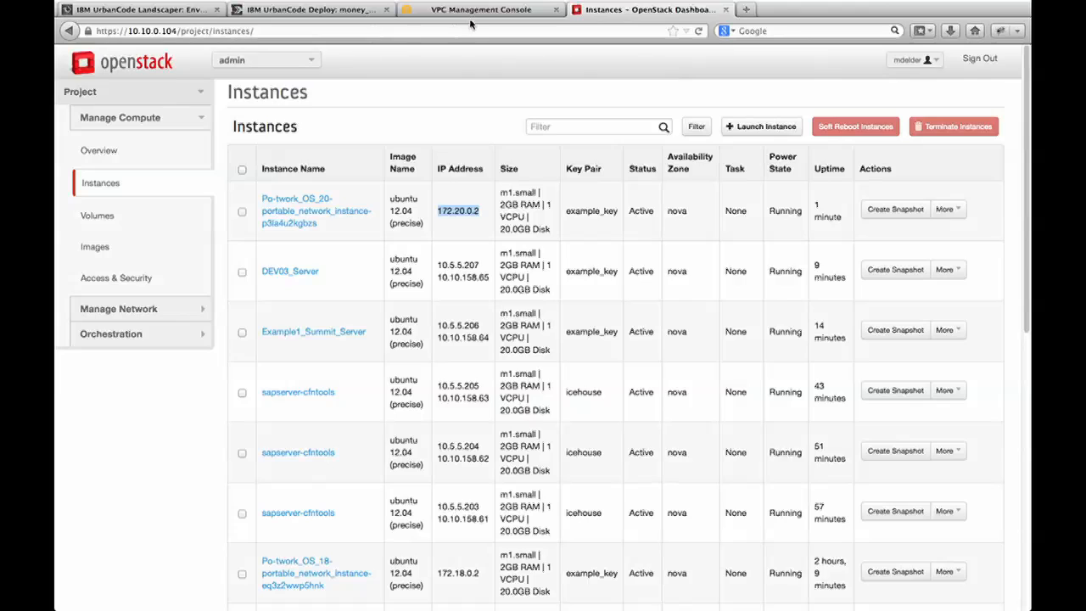
left_click(481, 9)
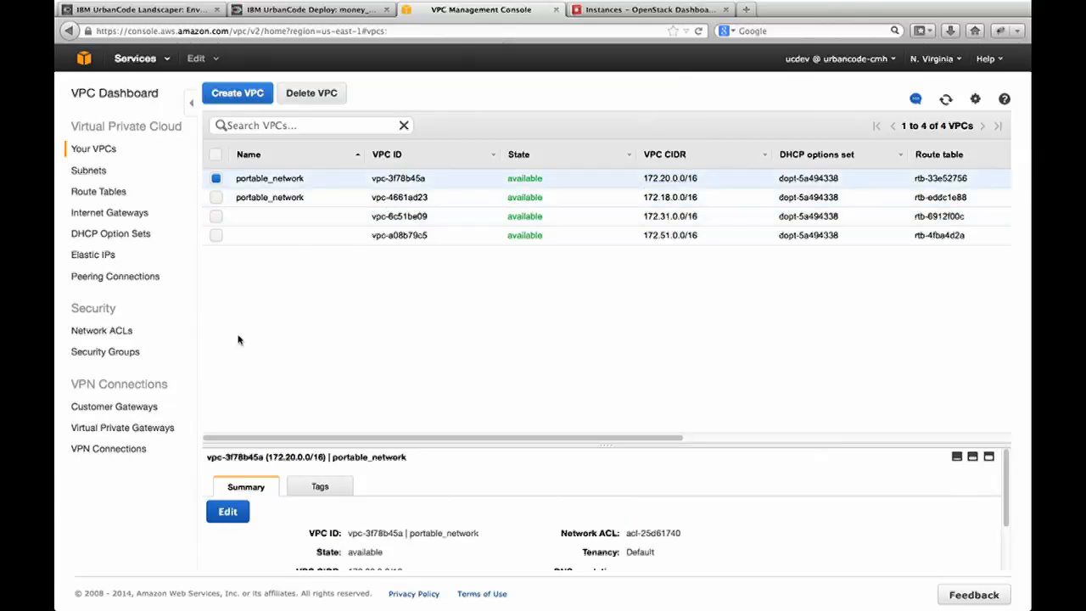
Confirm portable_network_subnet at 172.20.0.0/16 in Subnets, then view the route tables.
left_click(88, 169)
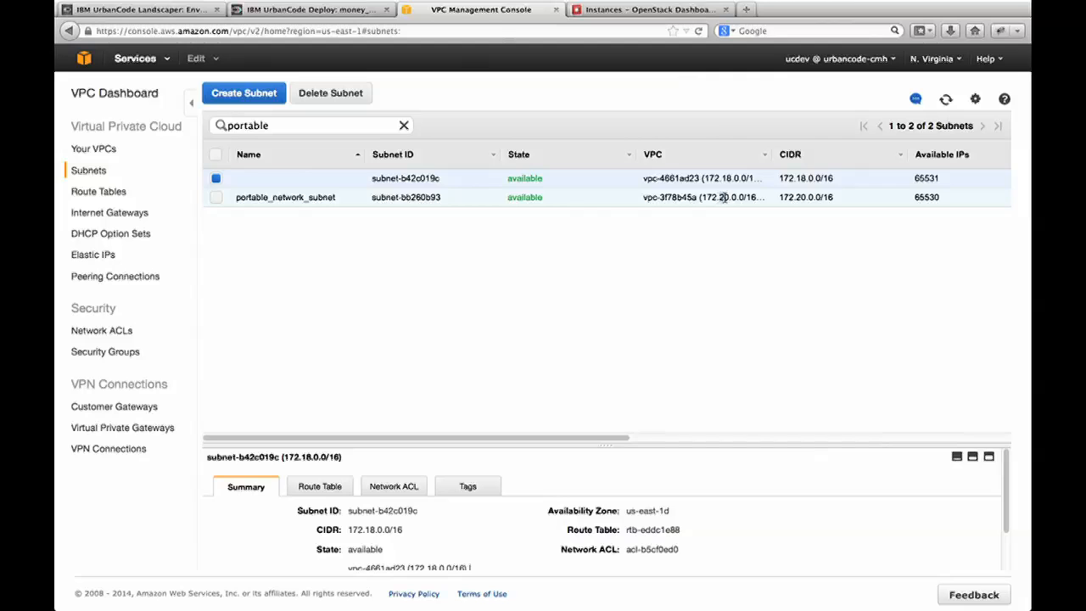
left_click(99, 191)
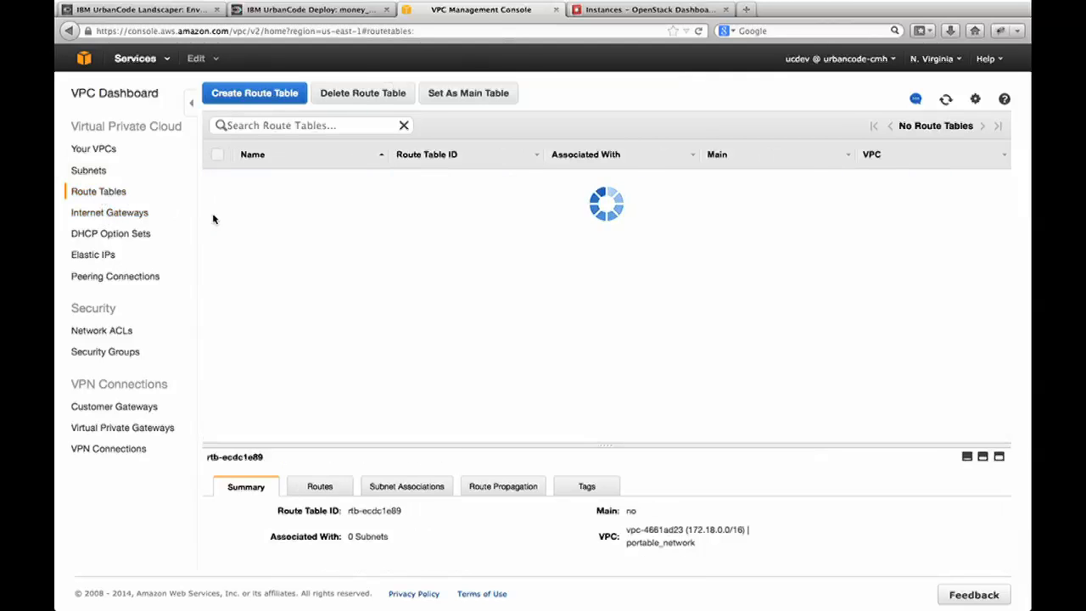